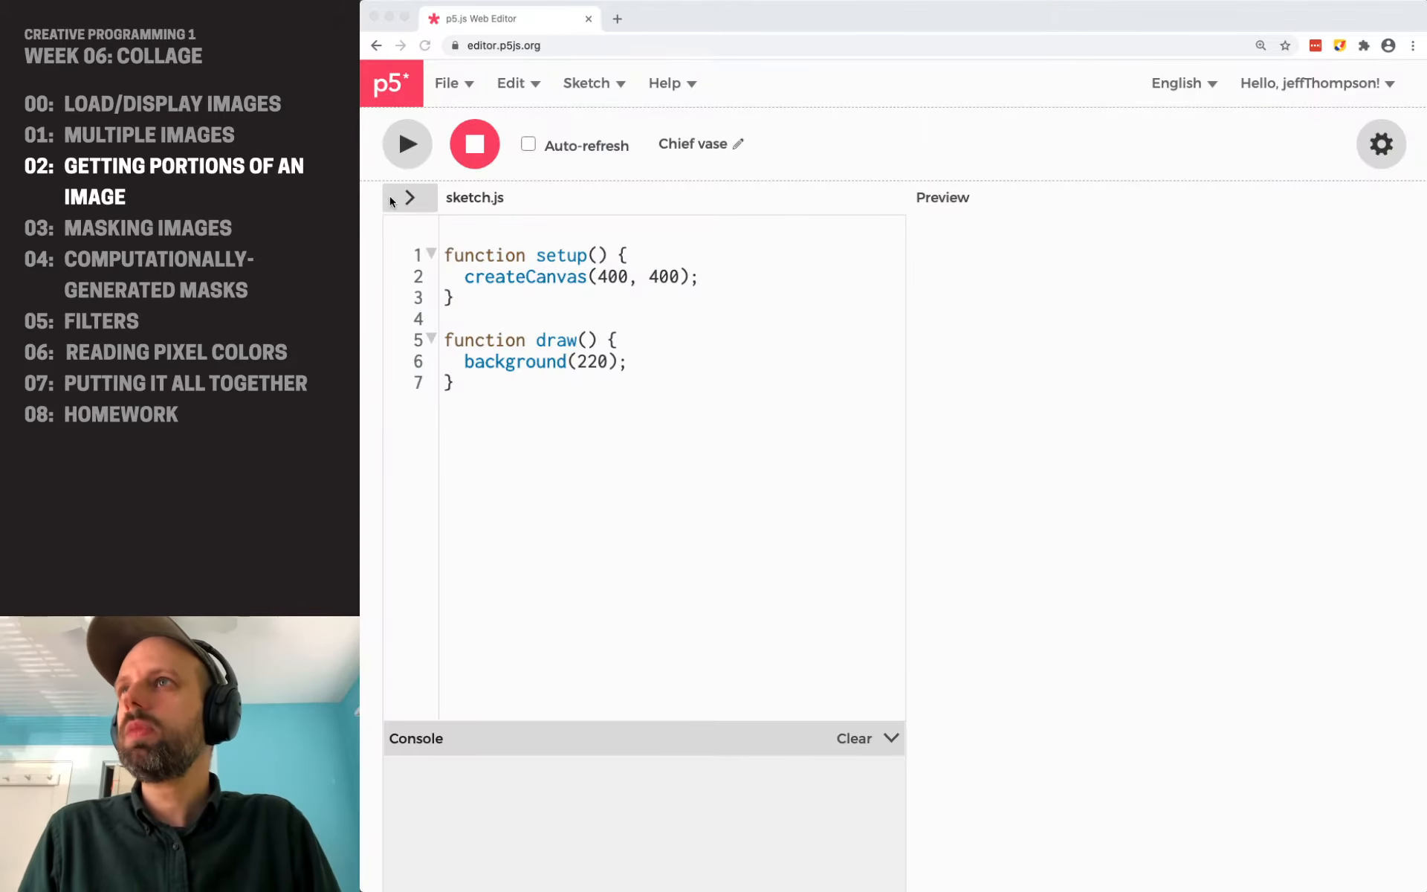
# - Create an assets folder in the Sketch Files panel and upload test.jpg into it
pyautogui.click(410, 198)
pyautogui.write('ass')
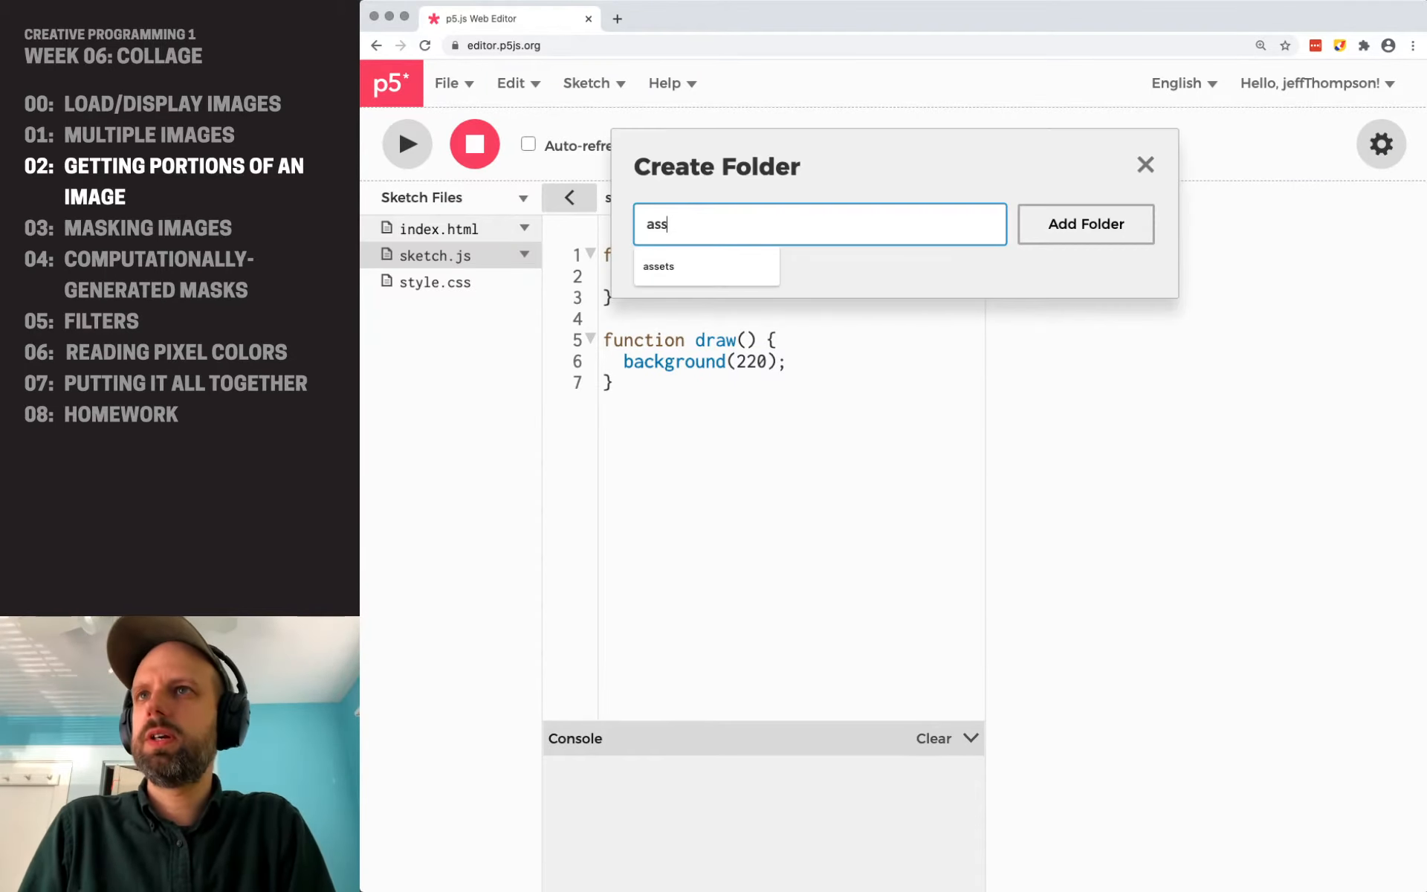
pyautogui.click(1086, 223)
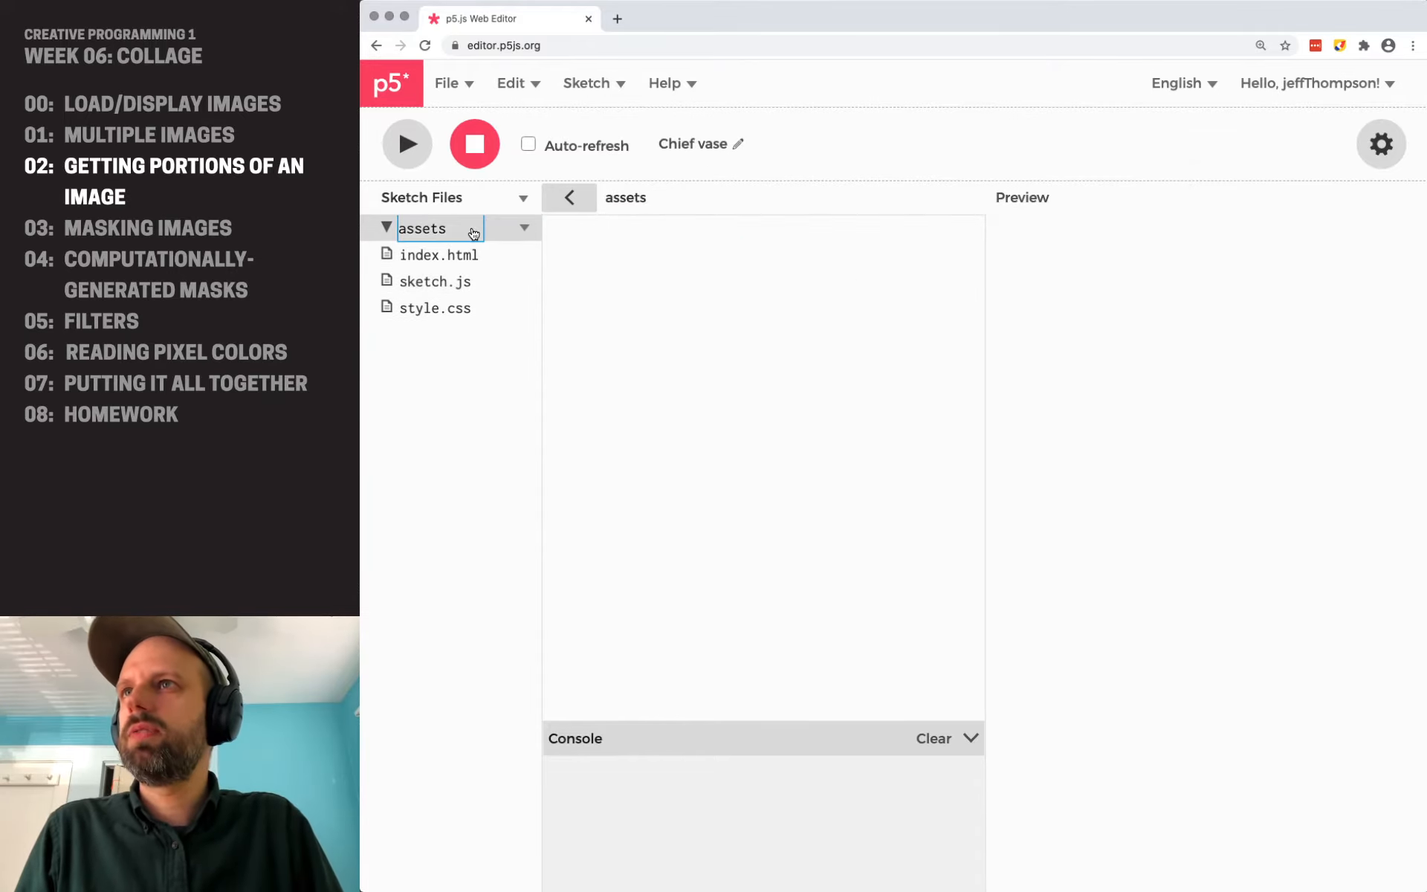
pyautogui.click(524, 229)
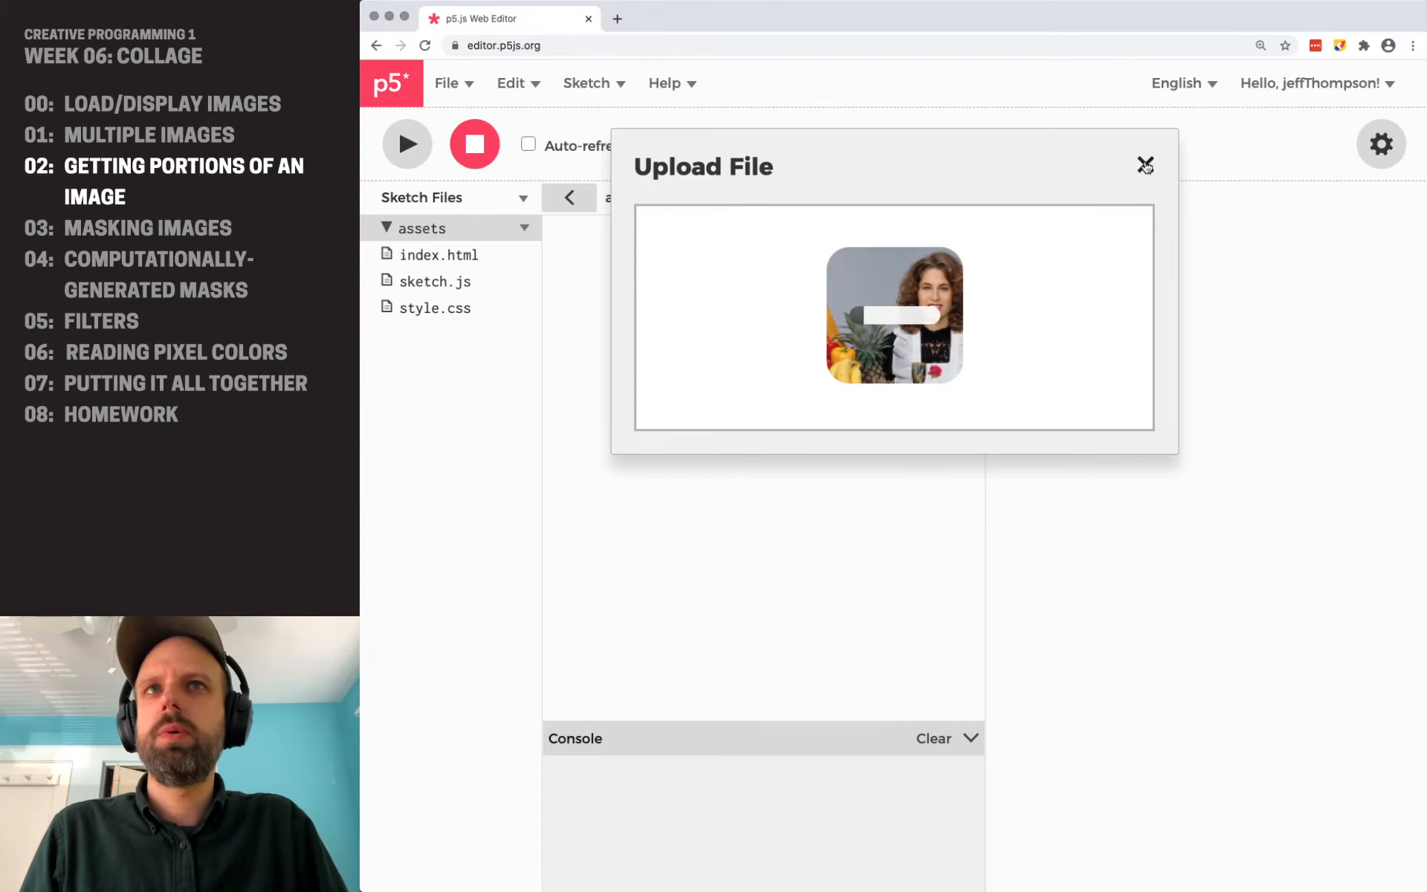
pyautogui.click(1145, 163)
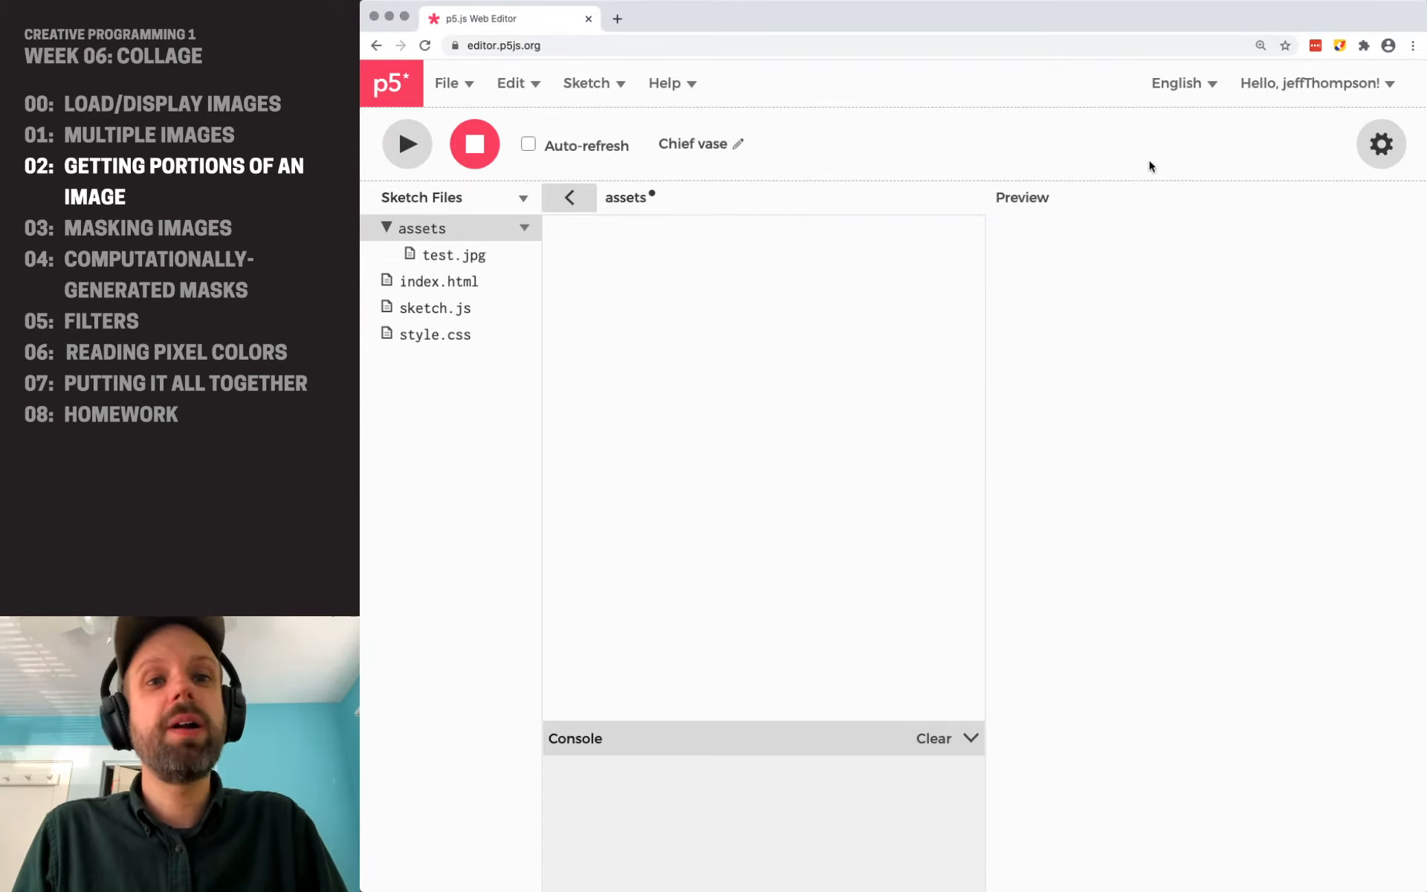
pyautogui.click(434, 307)
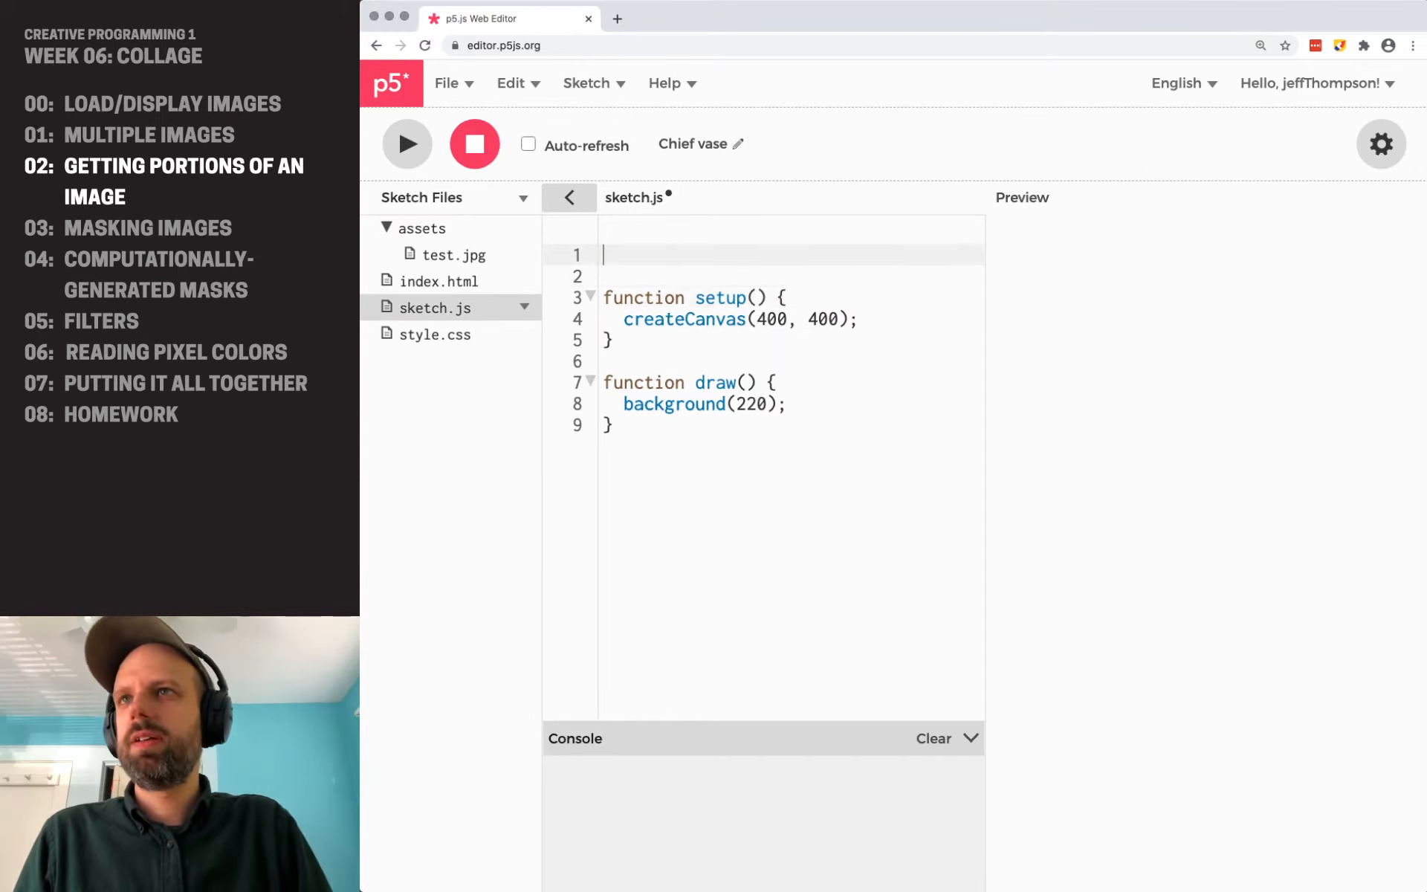
# - Declare let img and add preload() loading 'assets/test.jpg' with loadImage
pyautogui.write('let img;')
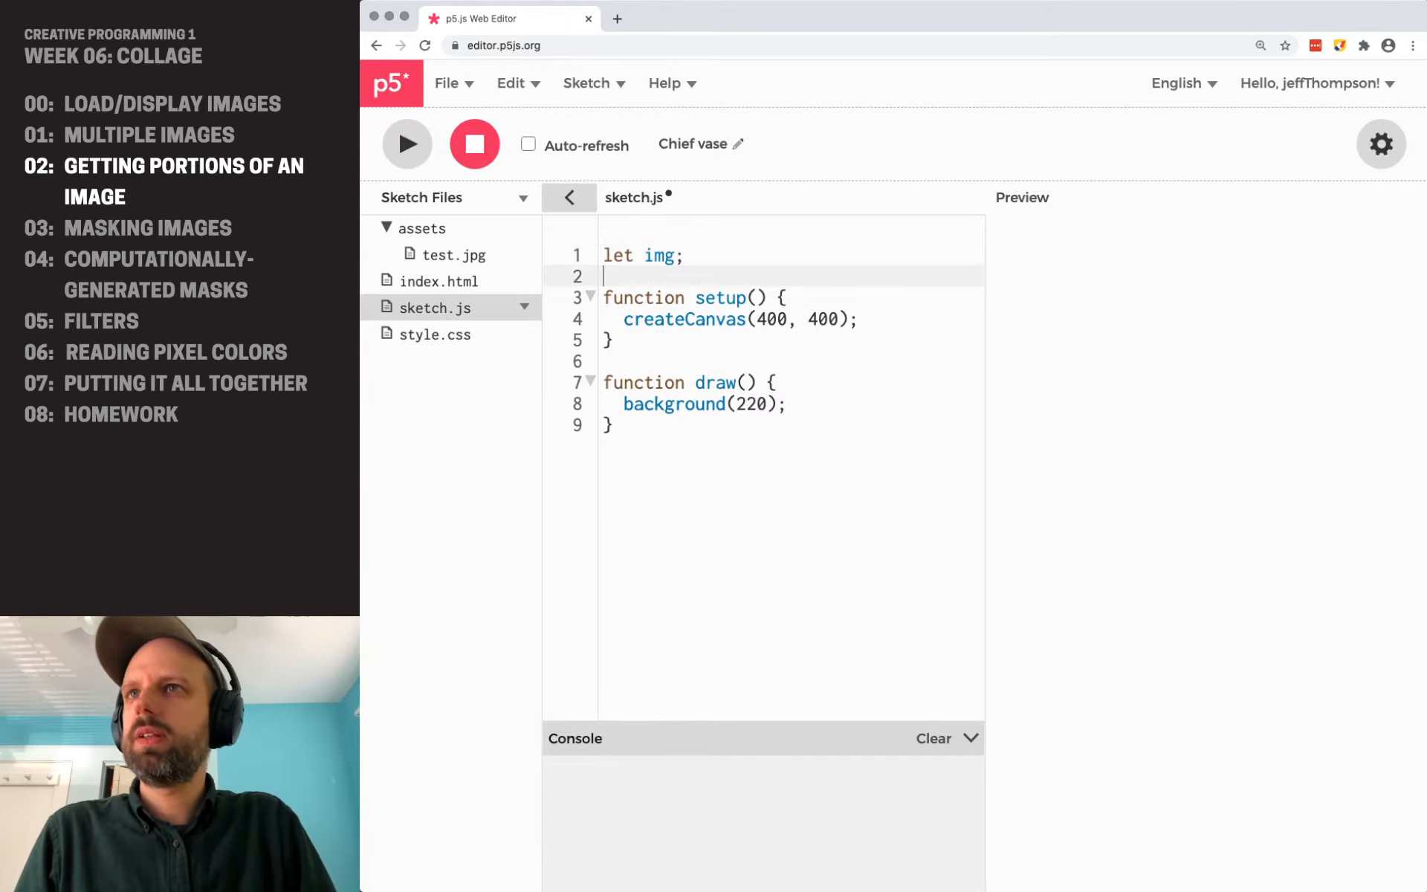
pyautogui.write('function prel')
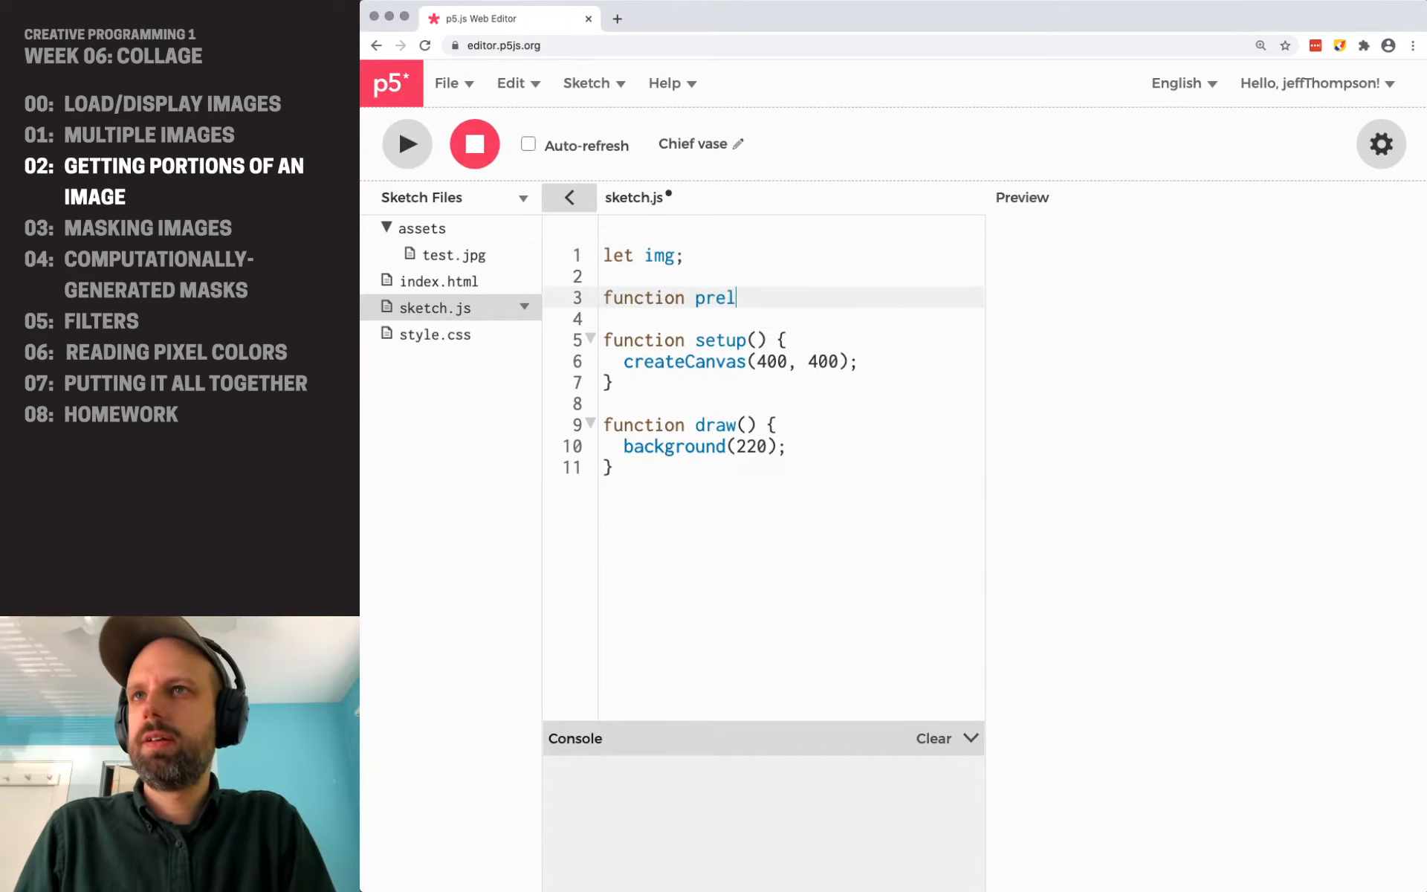
pyautogui.write('oad() {')
pyautogui.click(791, 318)
pyautogui.write("img = loadImage('")
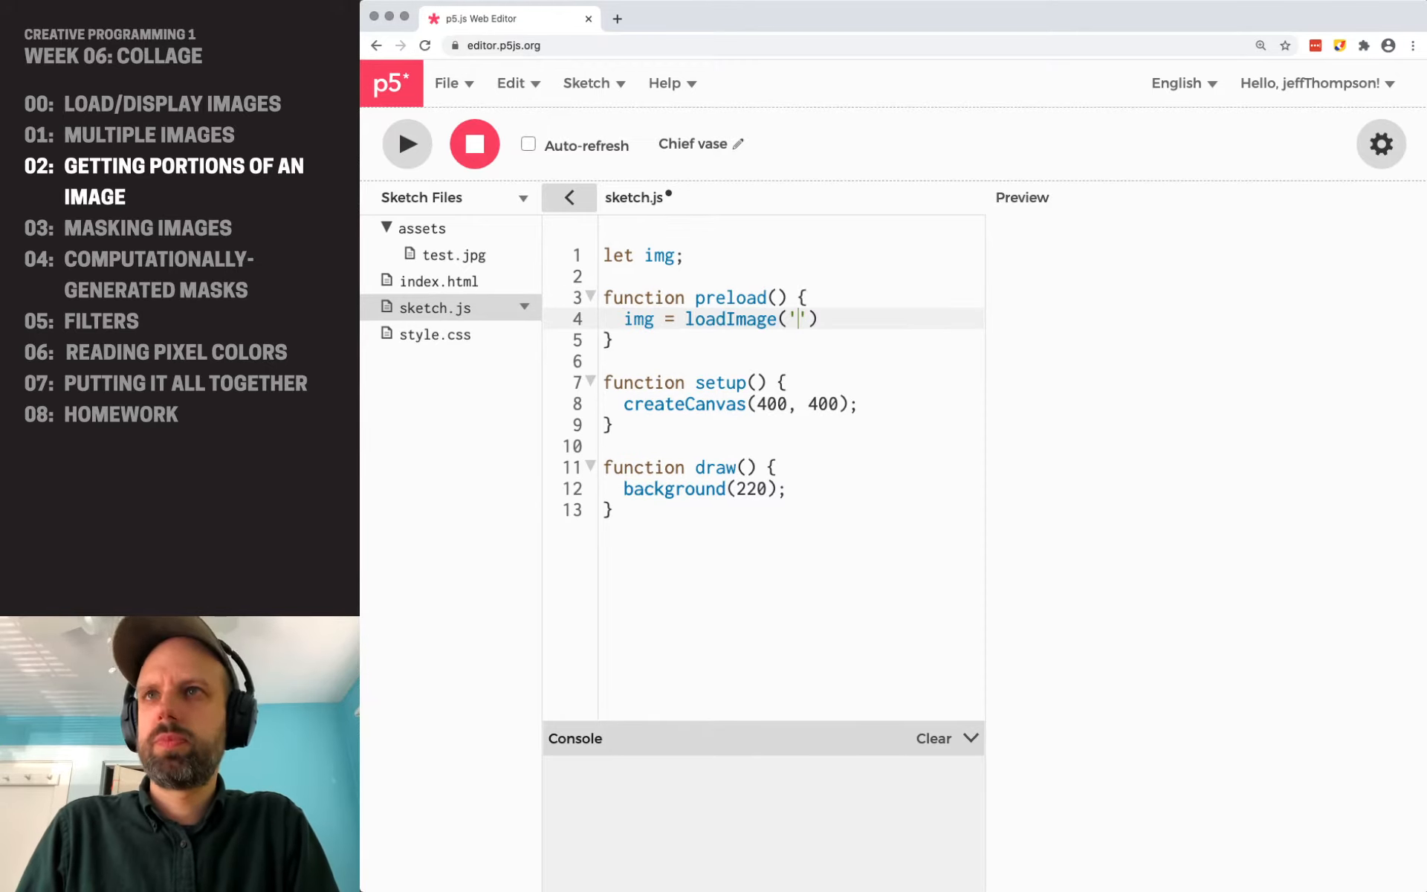
pyautogui.write('assets/')
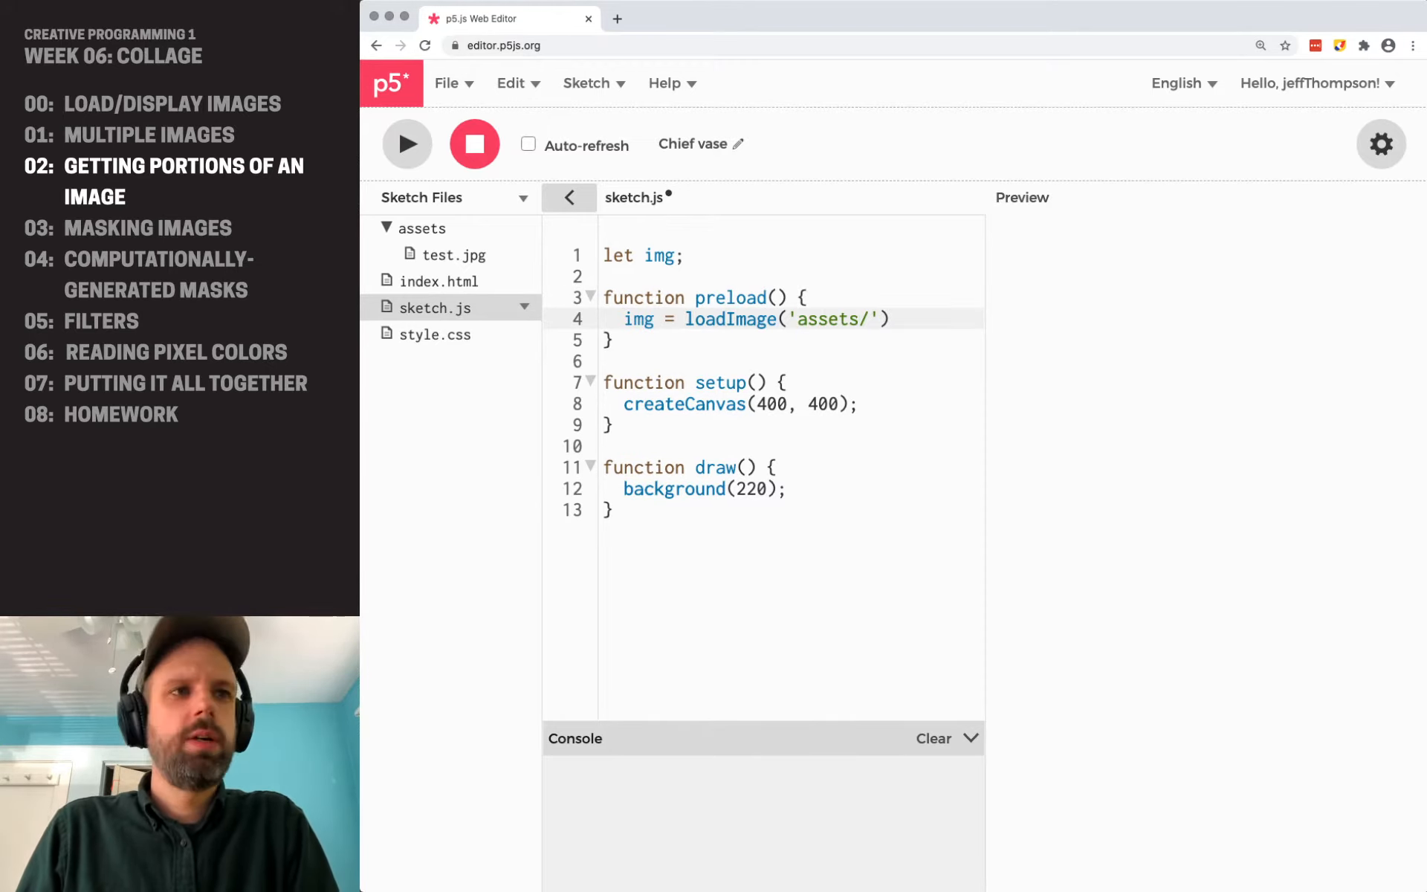
pyautogui.write("test.jpg');")
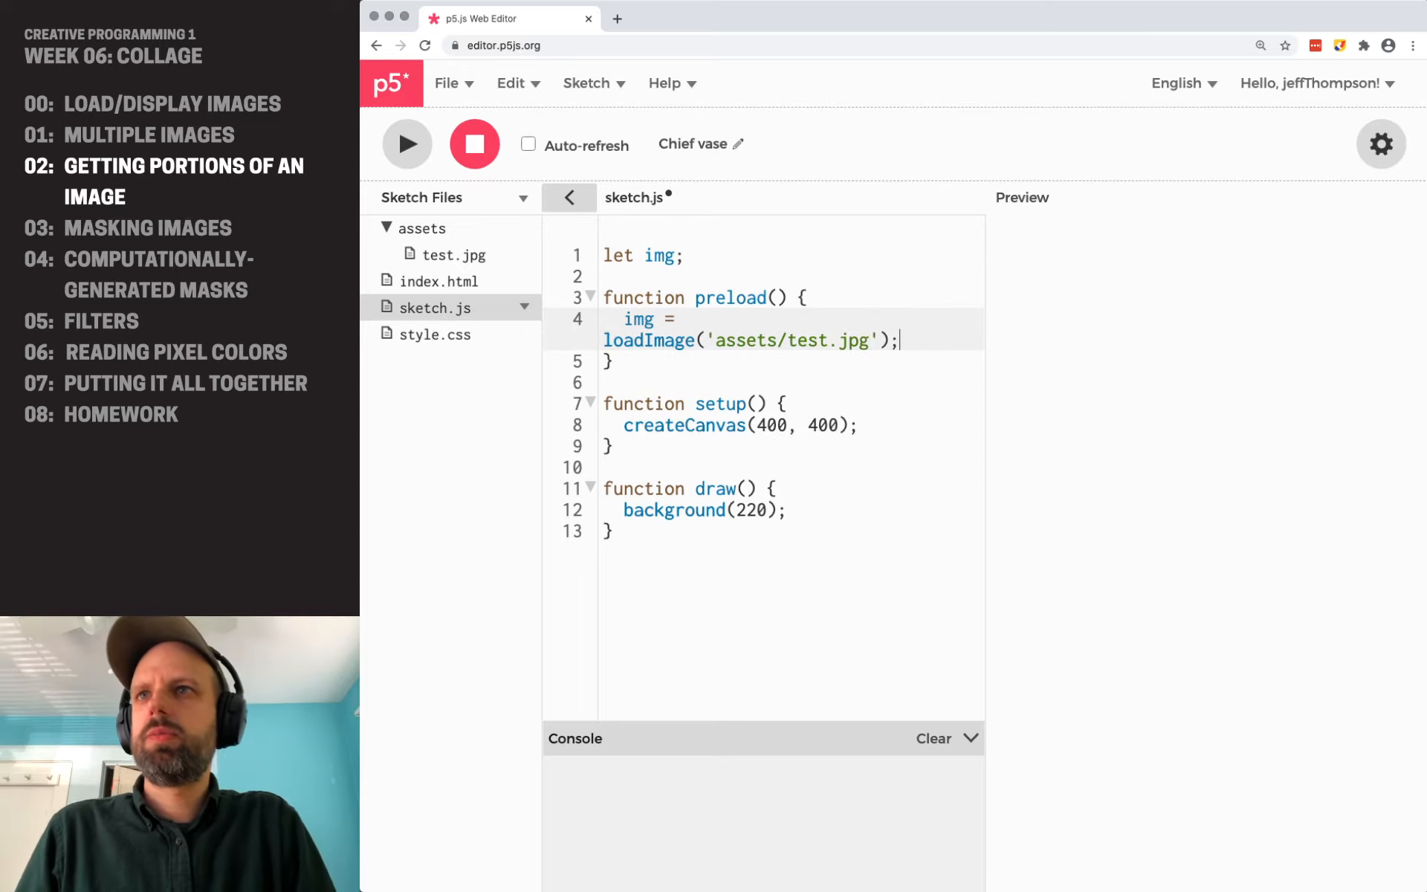
# - Run the sketch, add noLoop() in setup and draw the photo with image(img, 0,0)
pyautogui.click(568, 197)
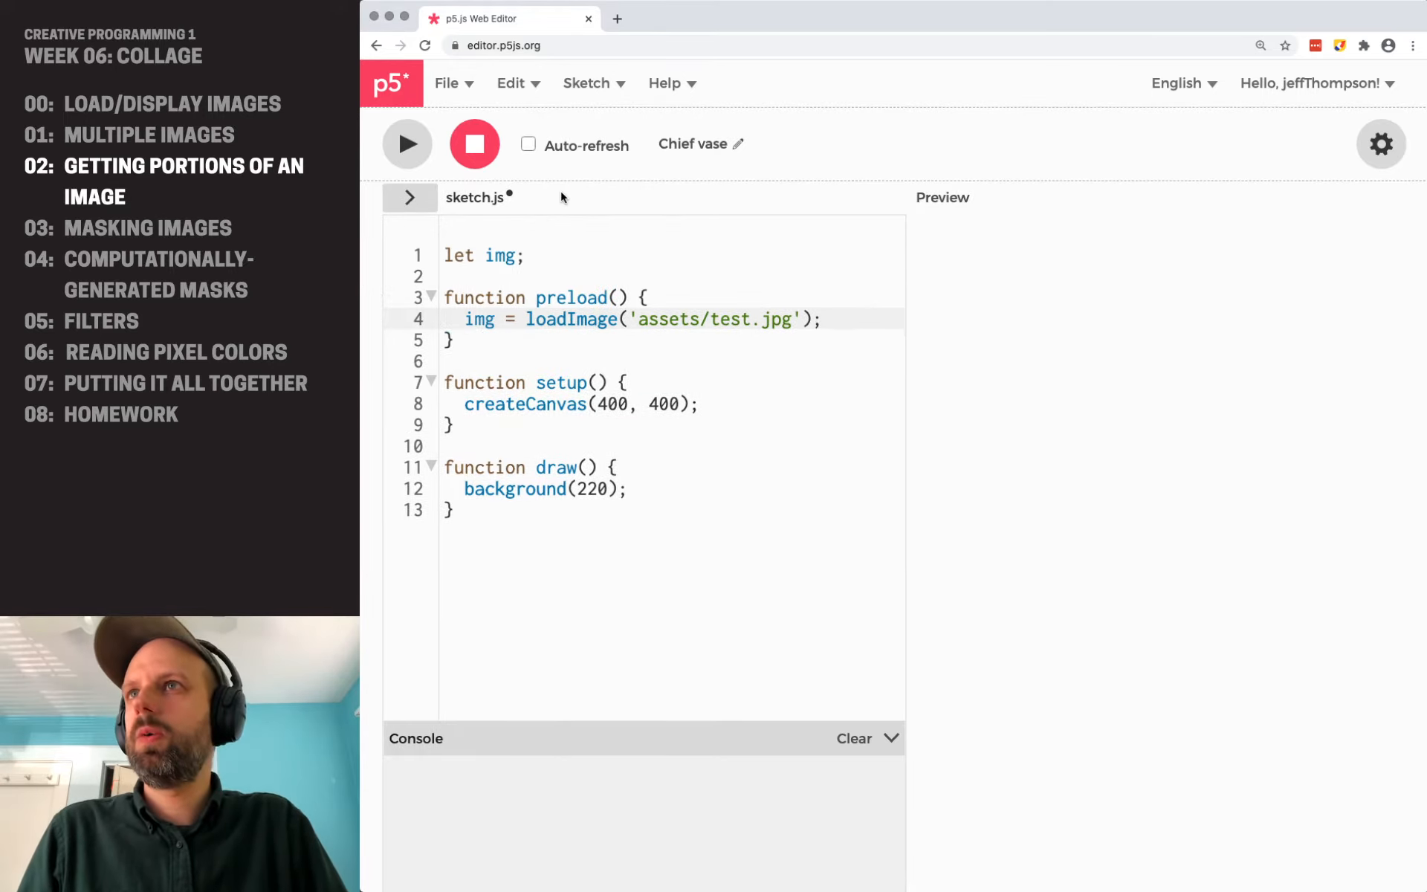
pyautogui.click(406, 143)
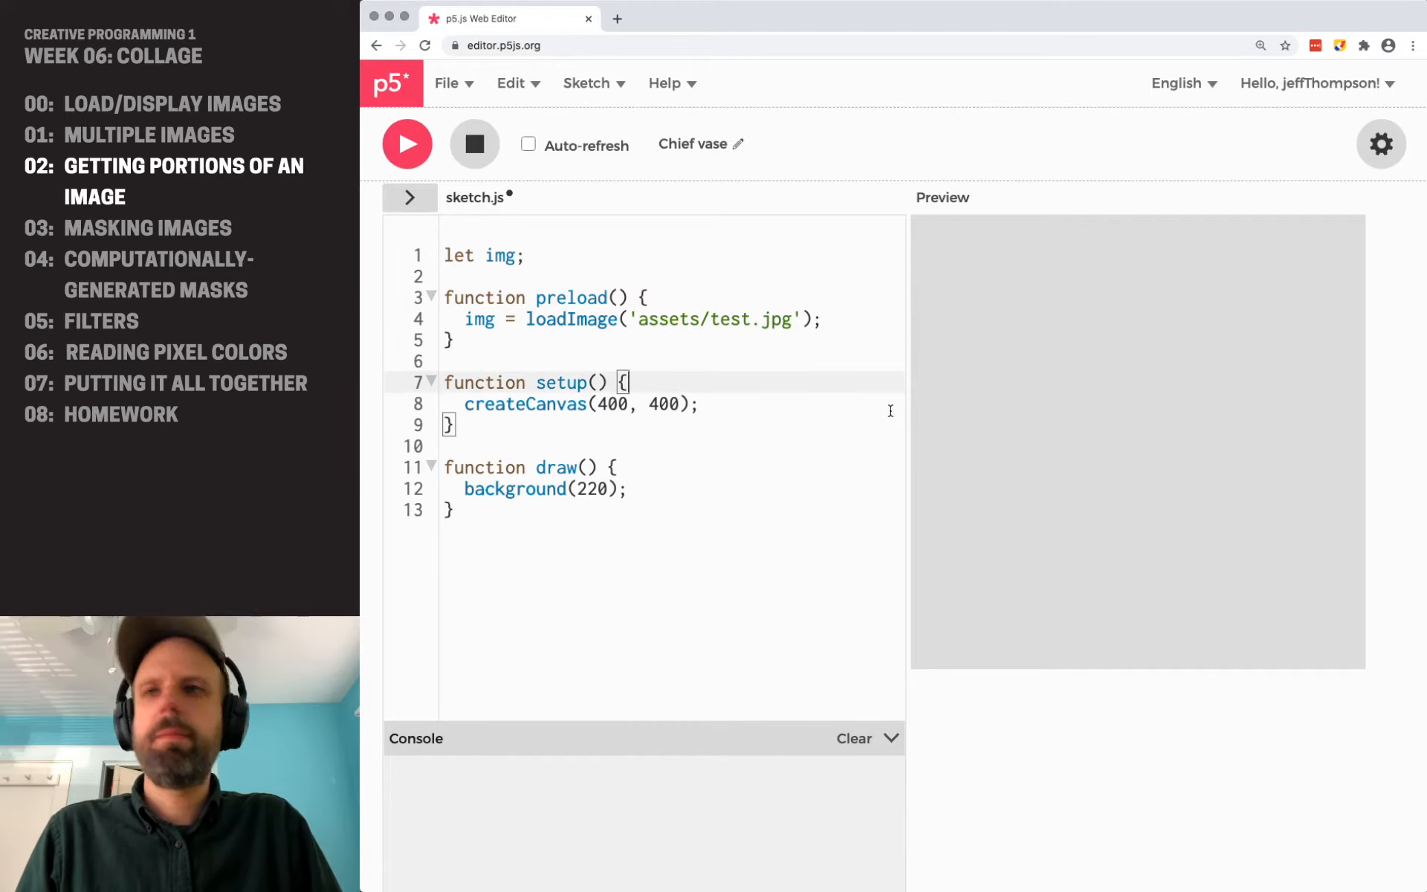
pyautogui.write('noLoop')
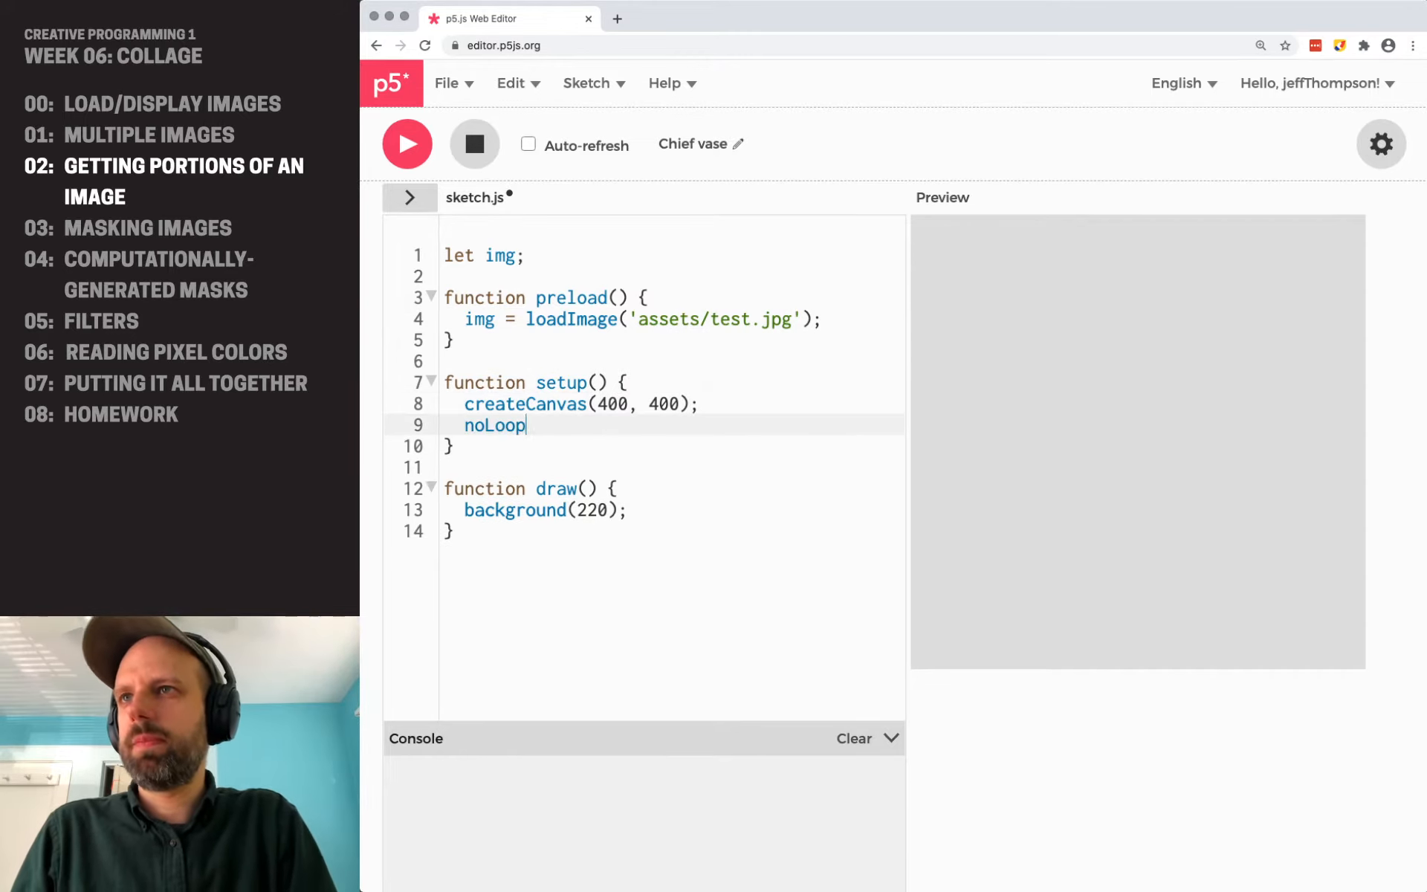
pyautogui.write('();')
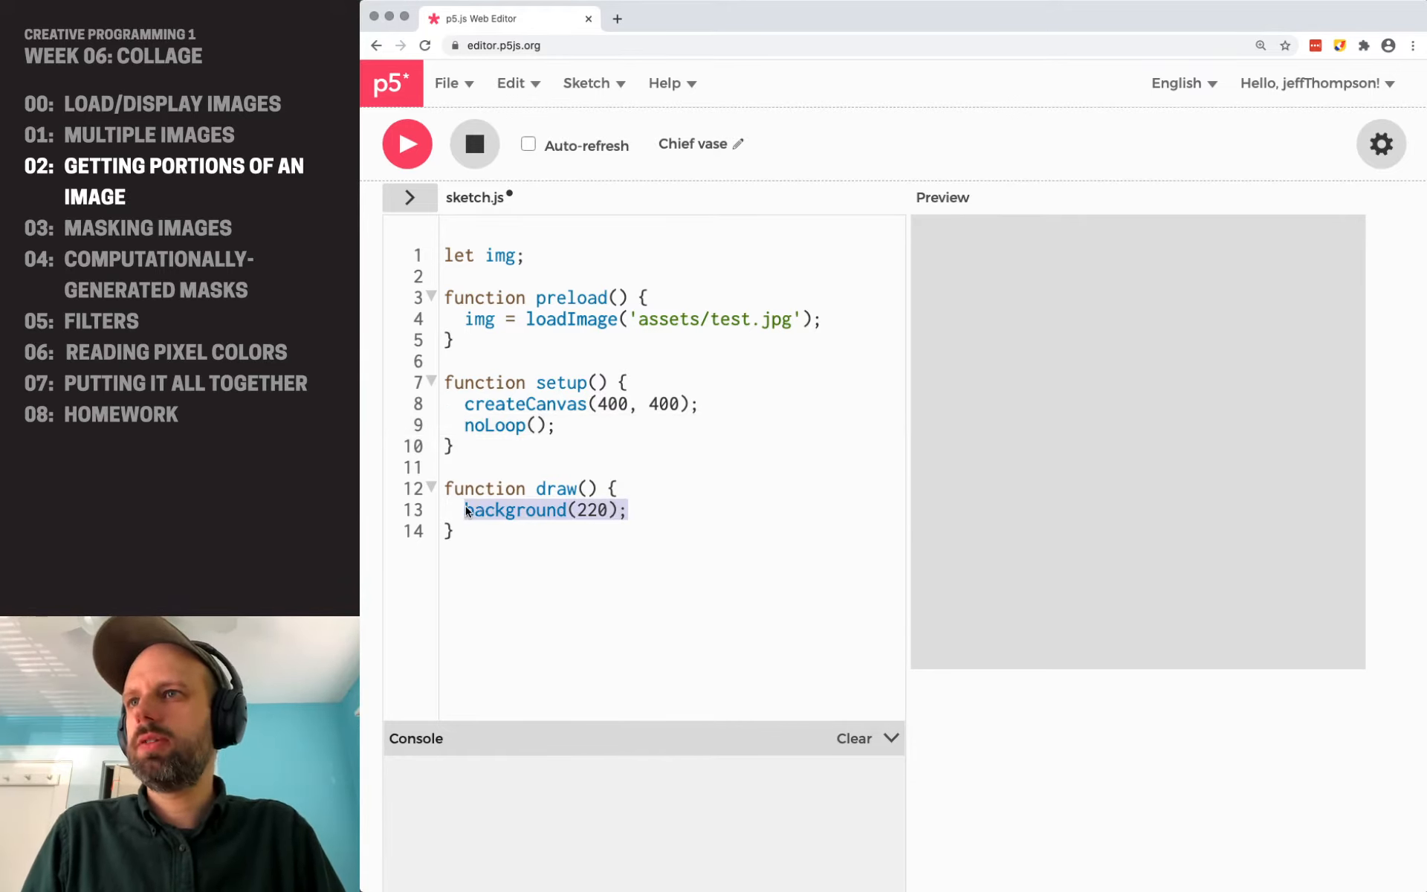
pyautogui.write('image(img, 0')
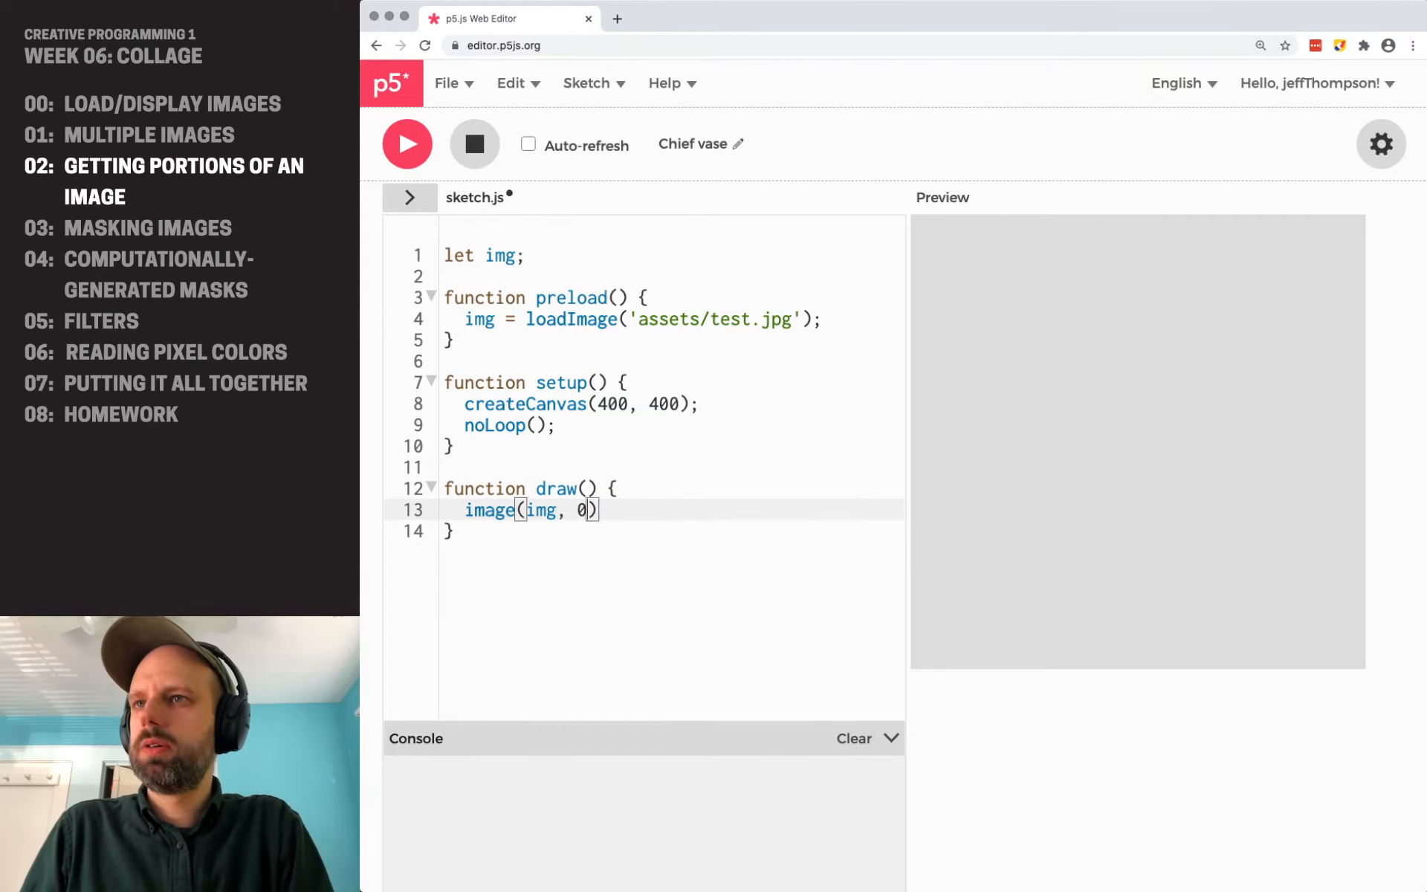
pyautogui.write(',0);')
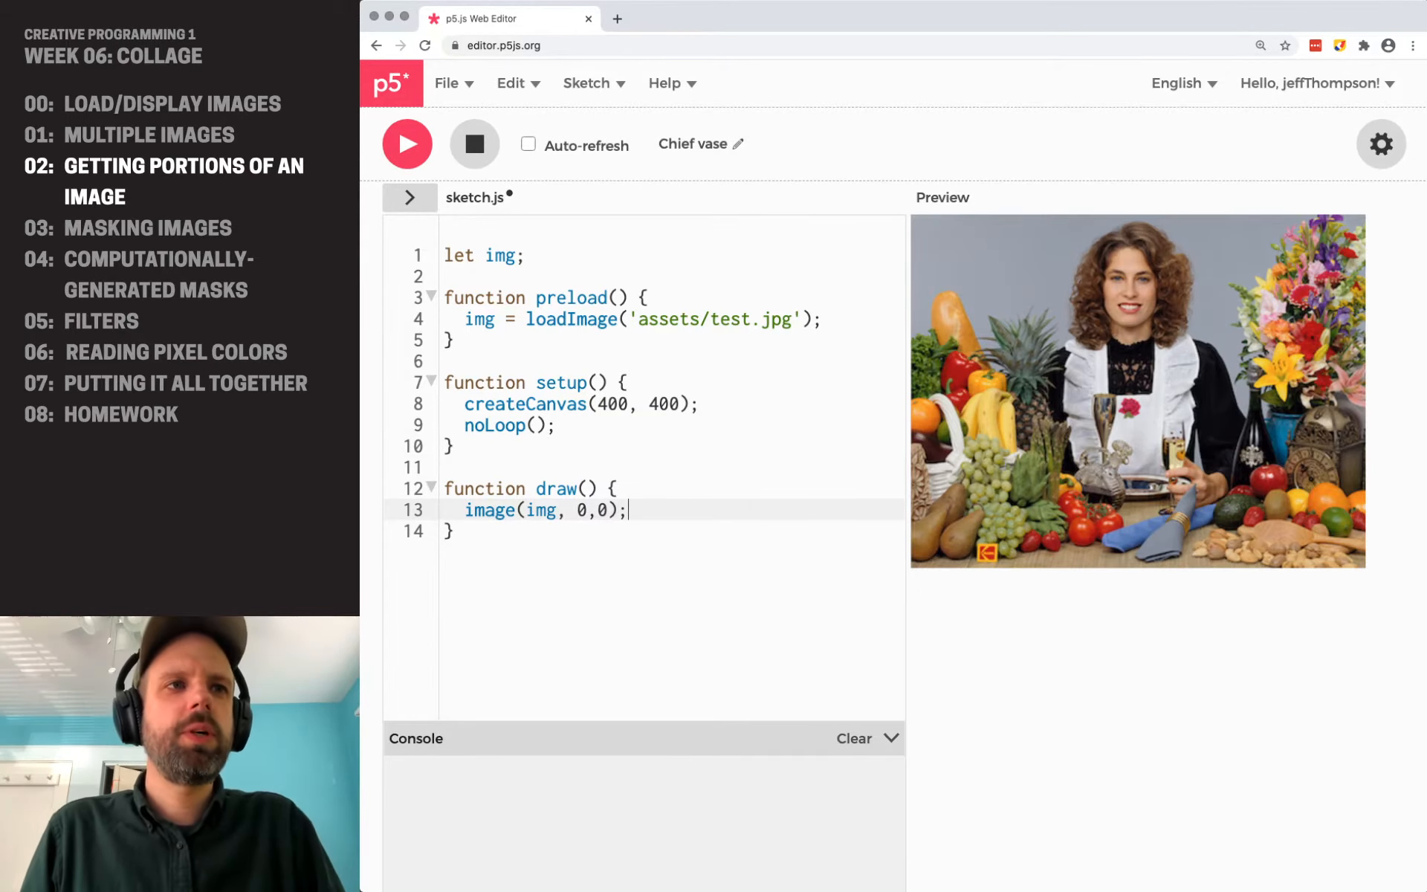
pyautogui.moveTo(1182, 220)
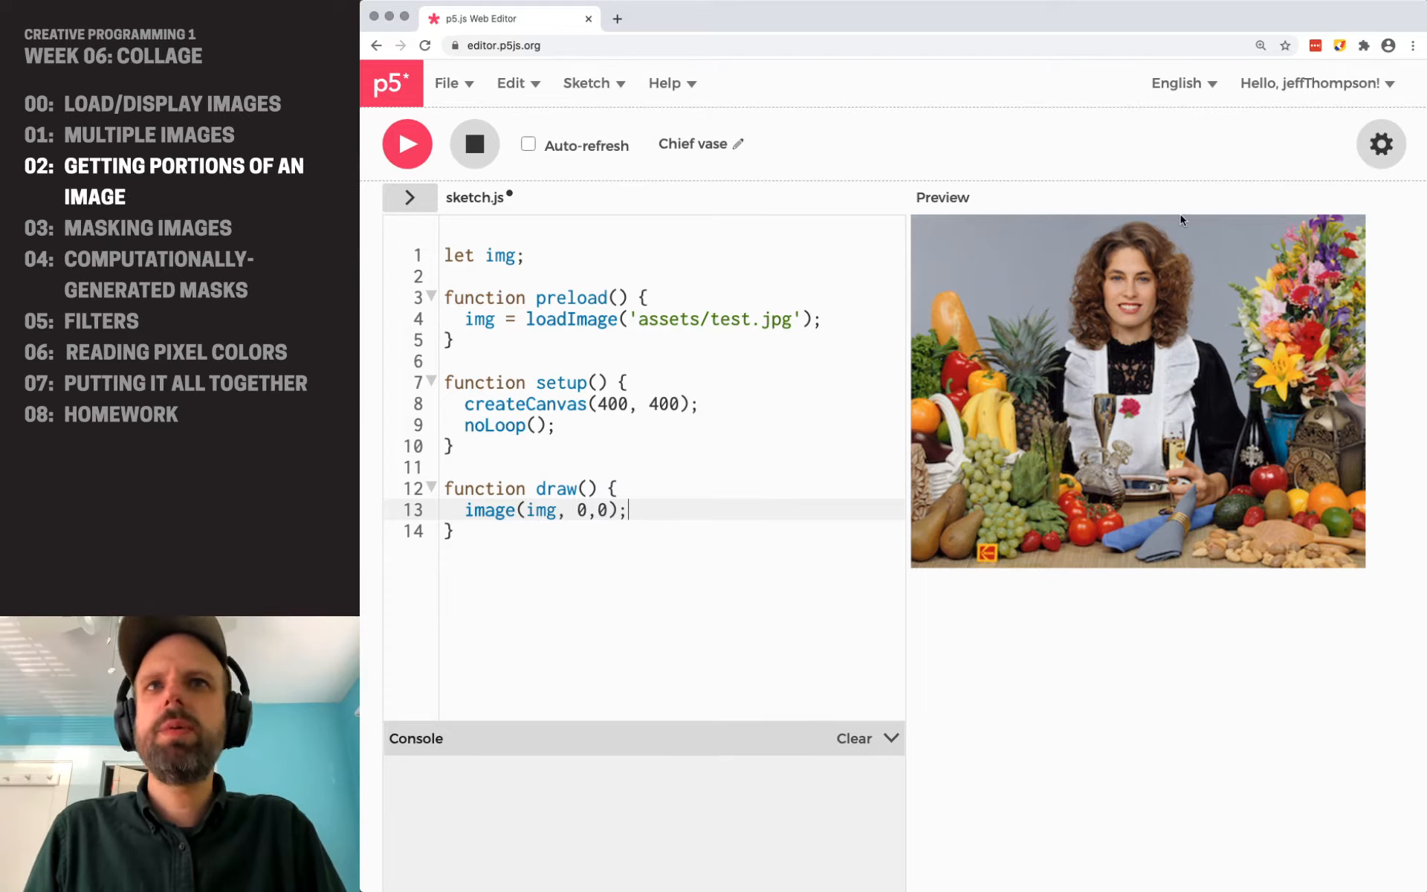
pyautogui.moveTo(845, 517)
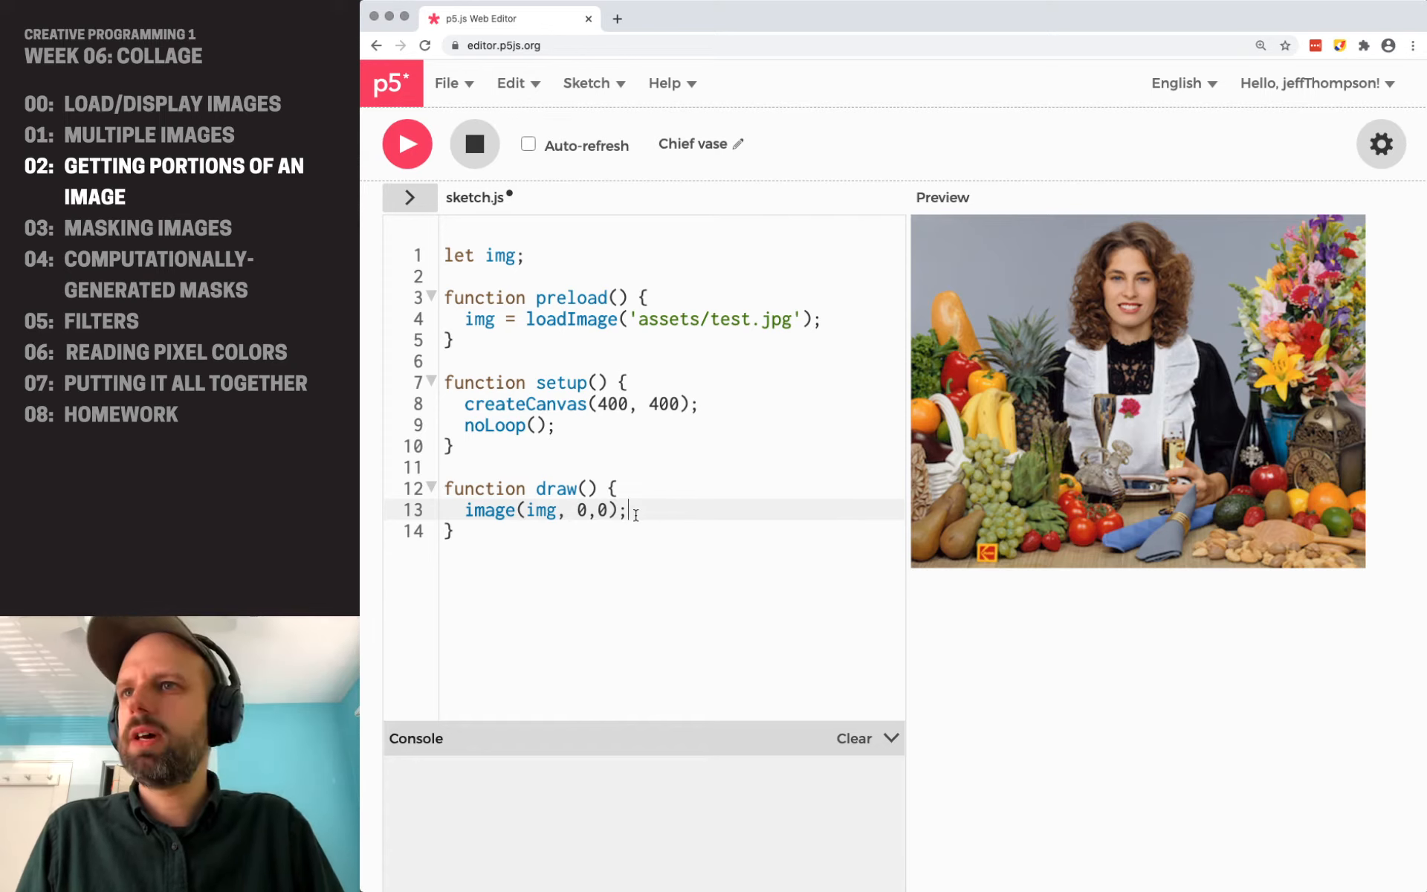
# - Add a // get() placeholder comment below the image call in draw
pyautogui.write('// get()')
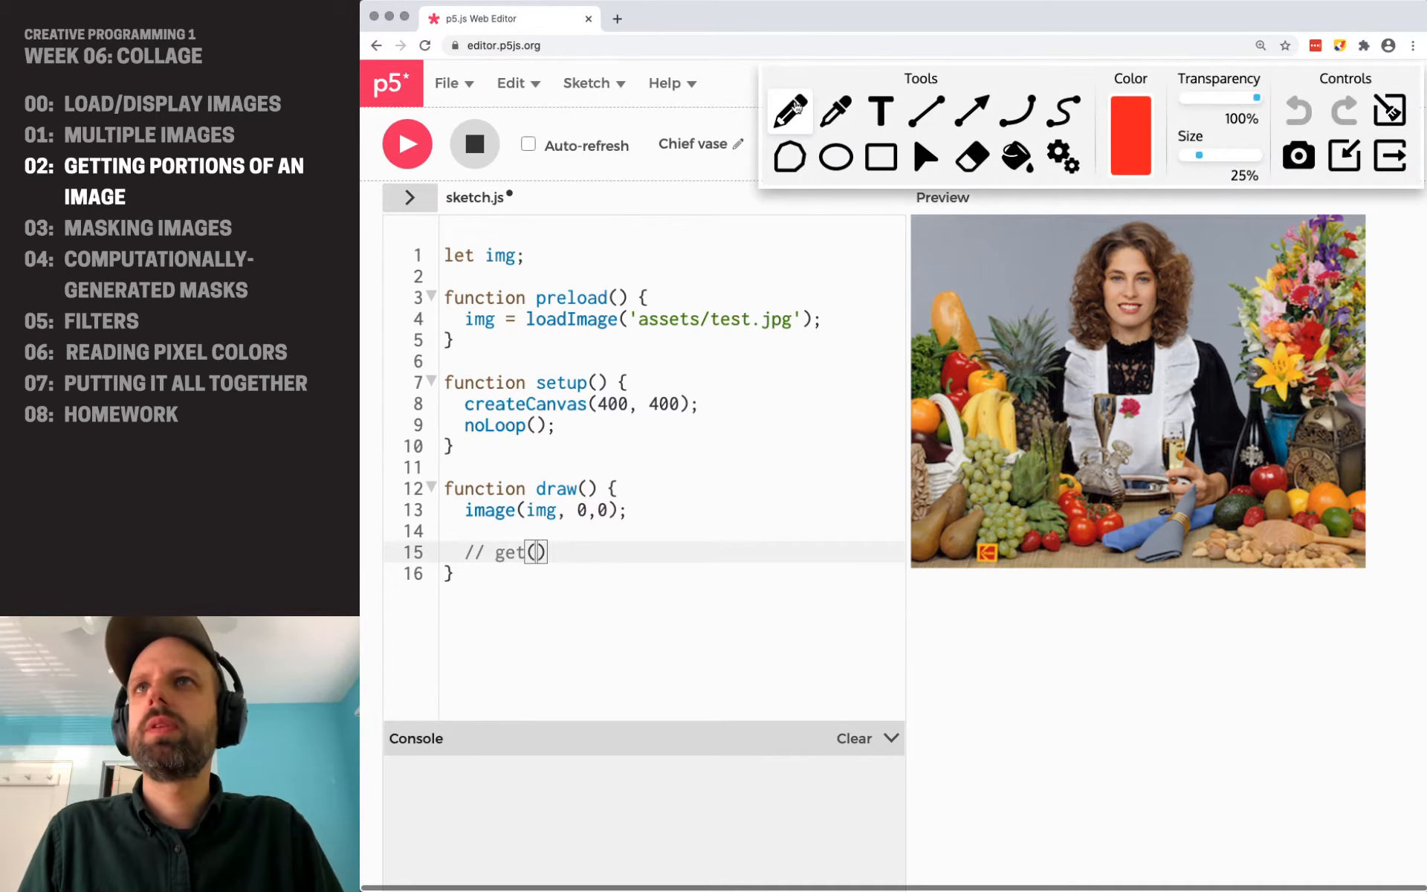
pyautogui.moveTo(1013, 277)
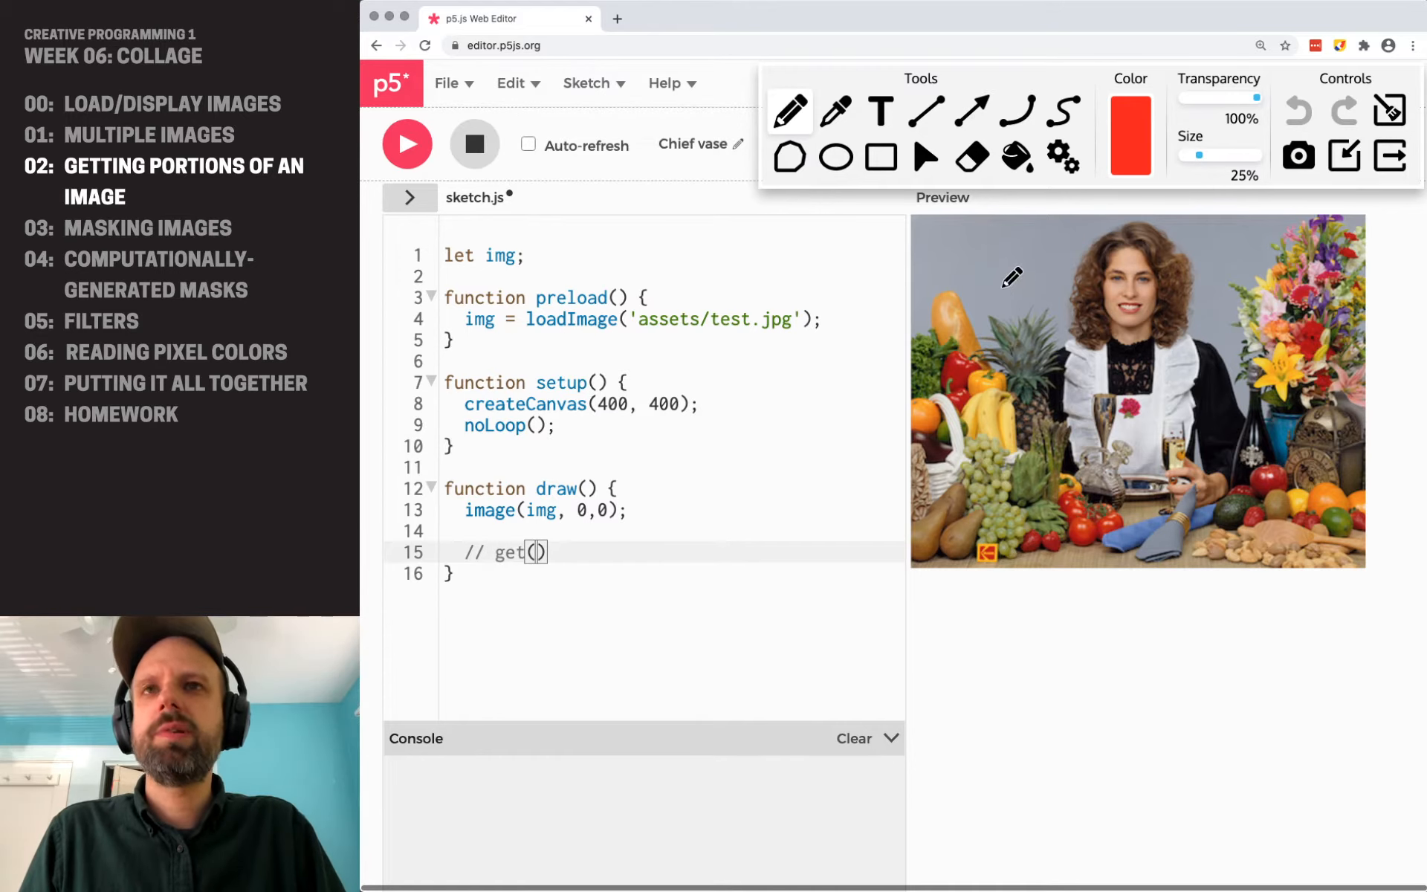
# - Sketch x,y marks on the preview with the annotation pen
pyautogui.moveTo(1012, 278); pyautogui.dragTo(1000, 291)
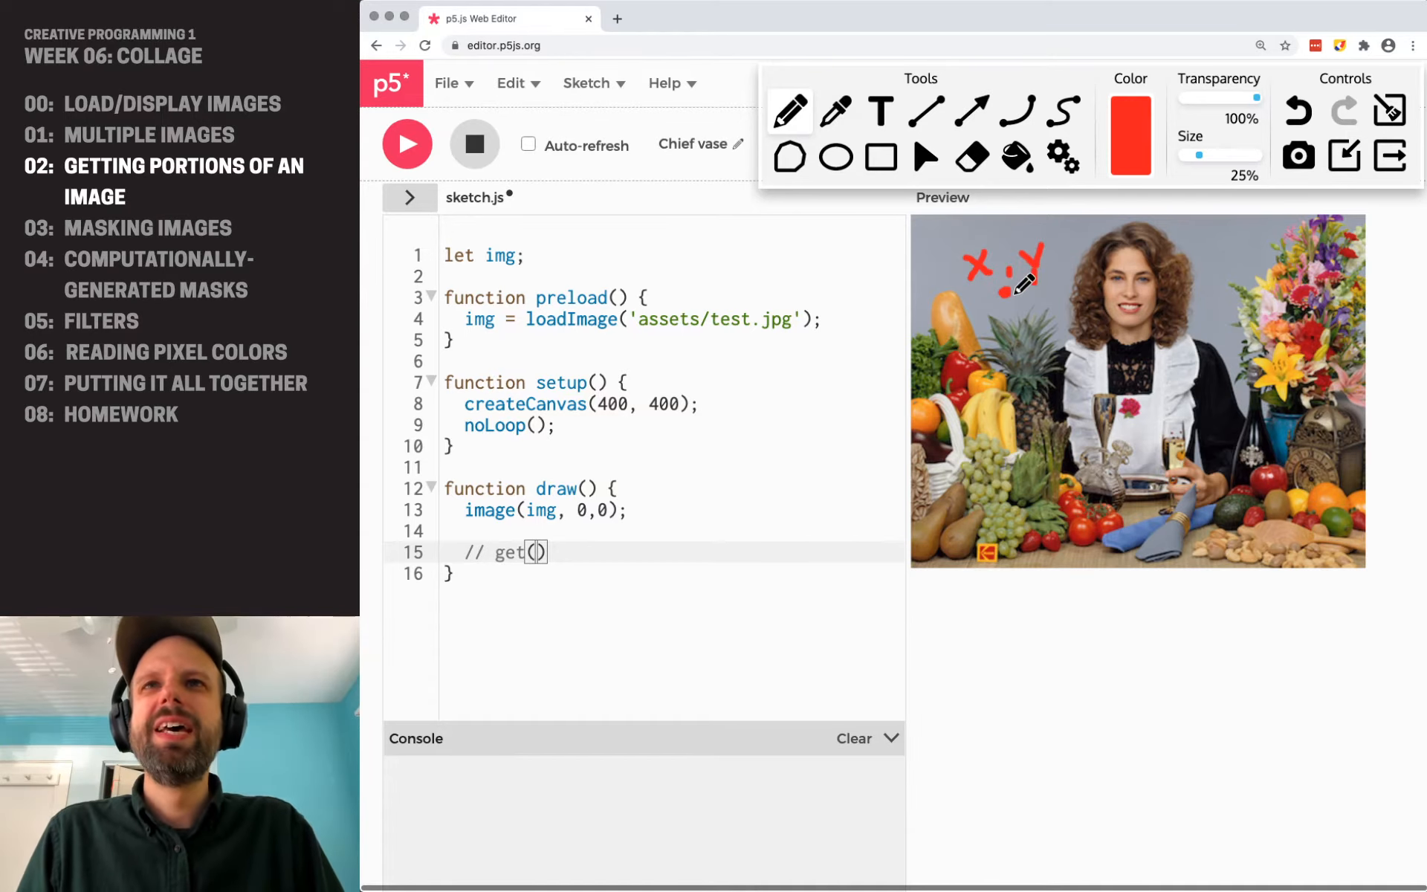
pyautogui.moveTo(1006, 291); pyautogui.dragTo(1120, 424)
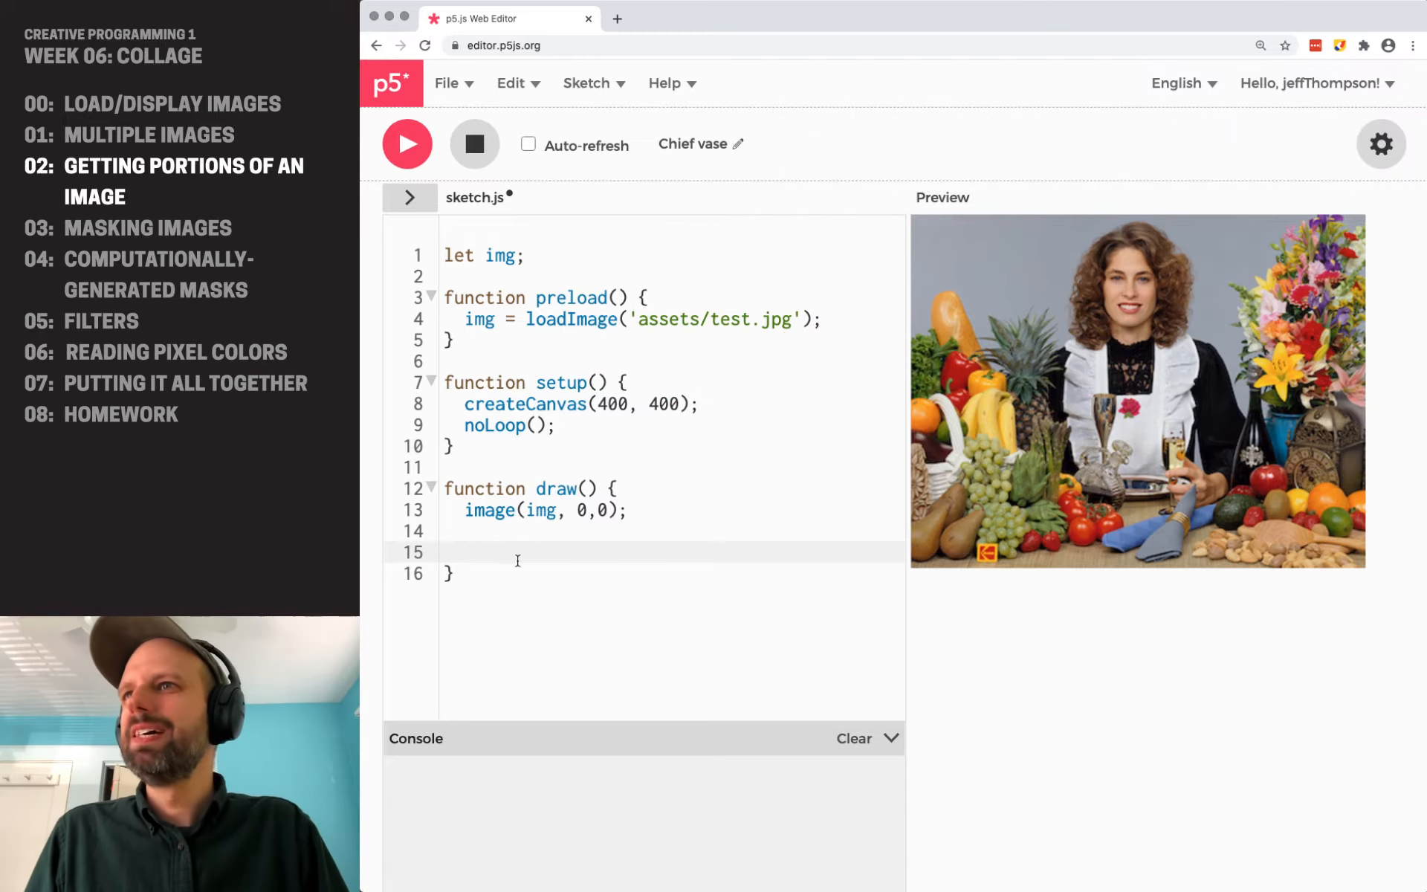
# - Store the top-left quarter as leftCorner = img.get(0,0,img.width/2,img.height/2)
pyautogui.write('let')
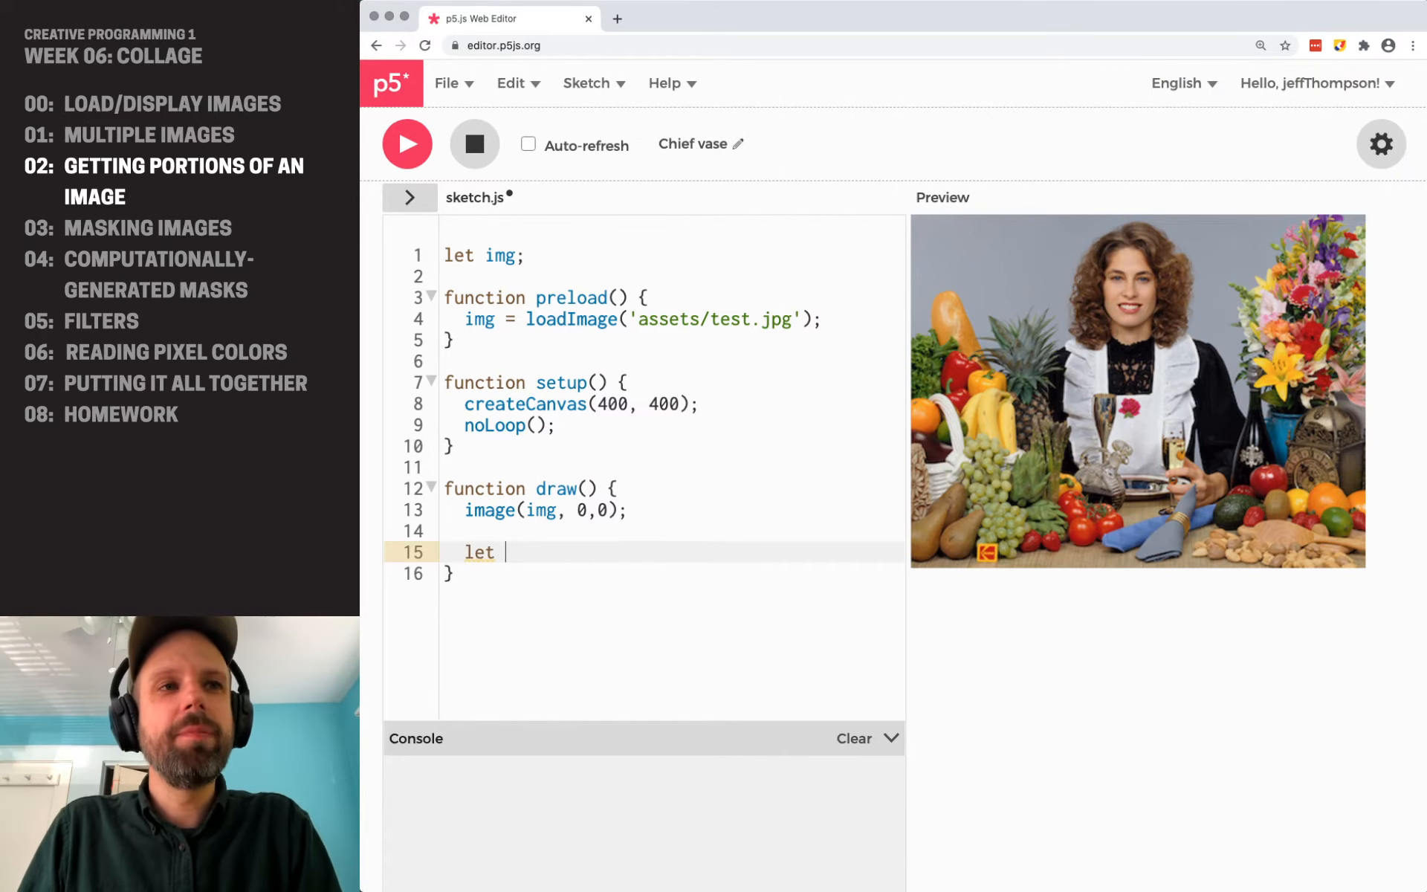
pyautogui.write('leftCorner =')
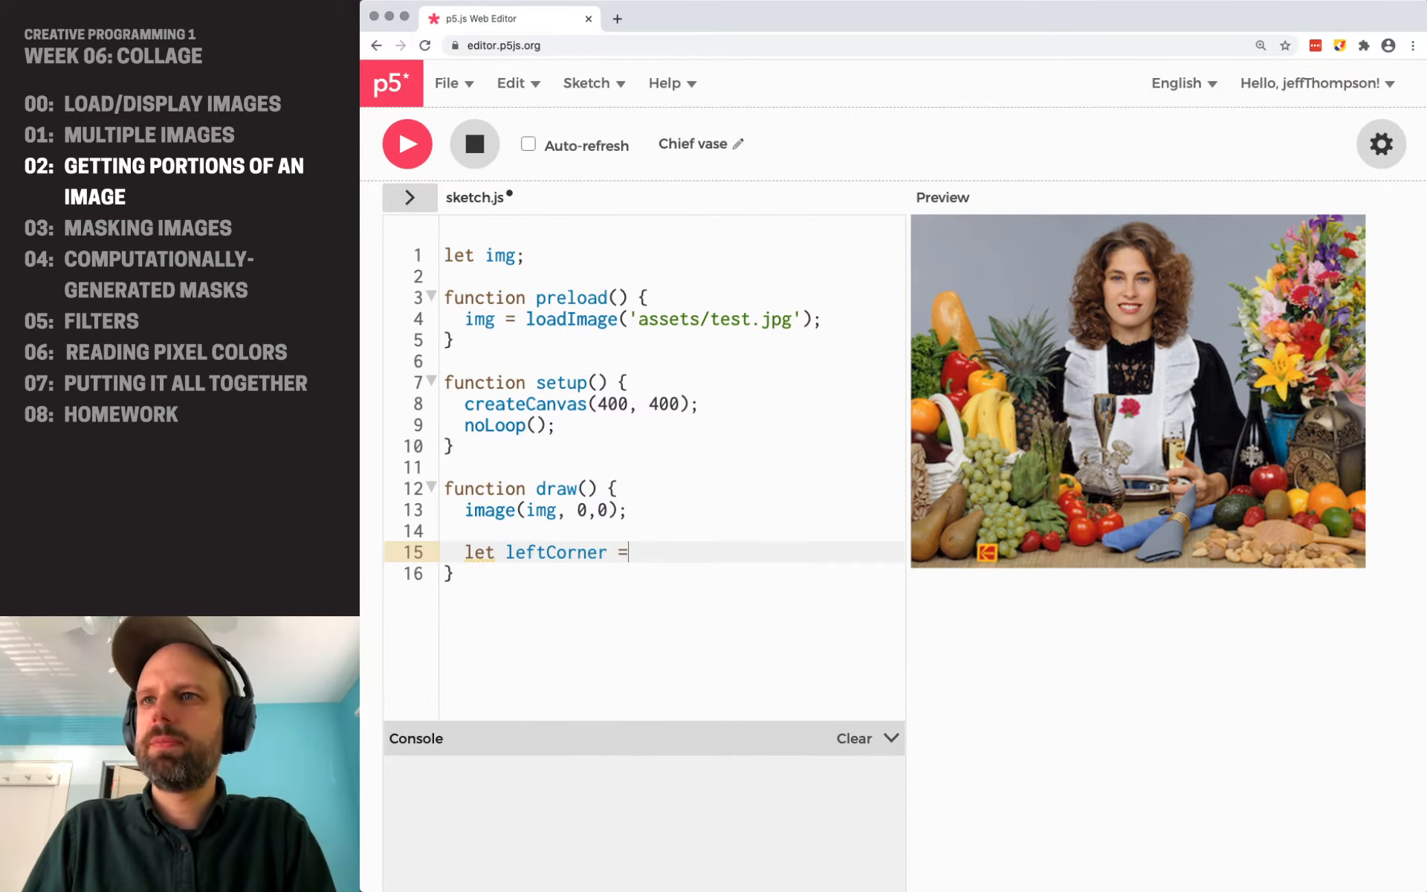
pyautogui.write('img.get')
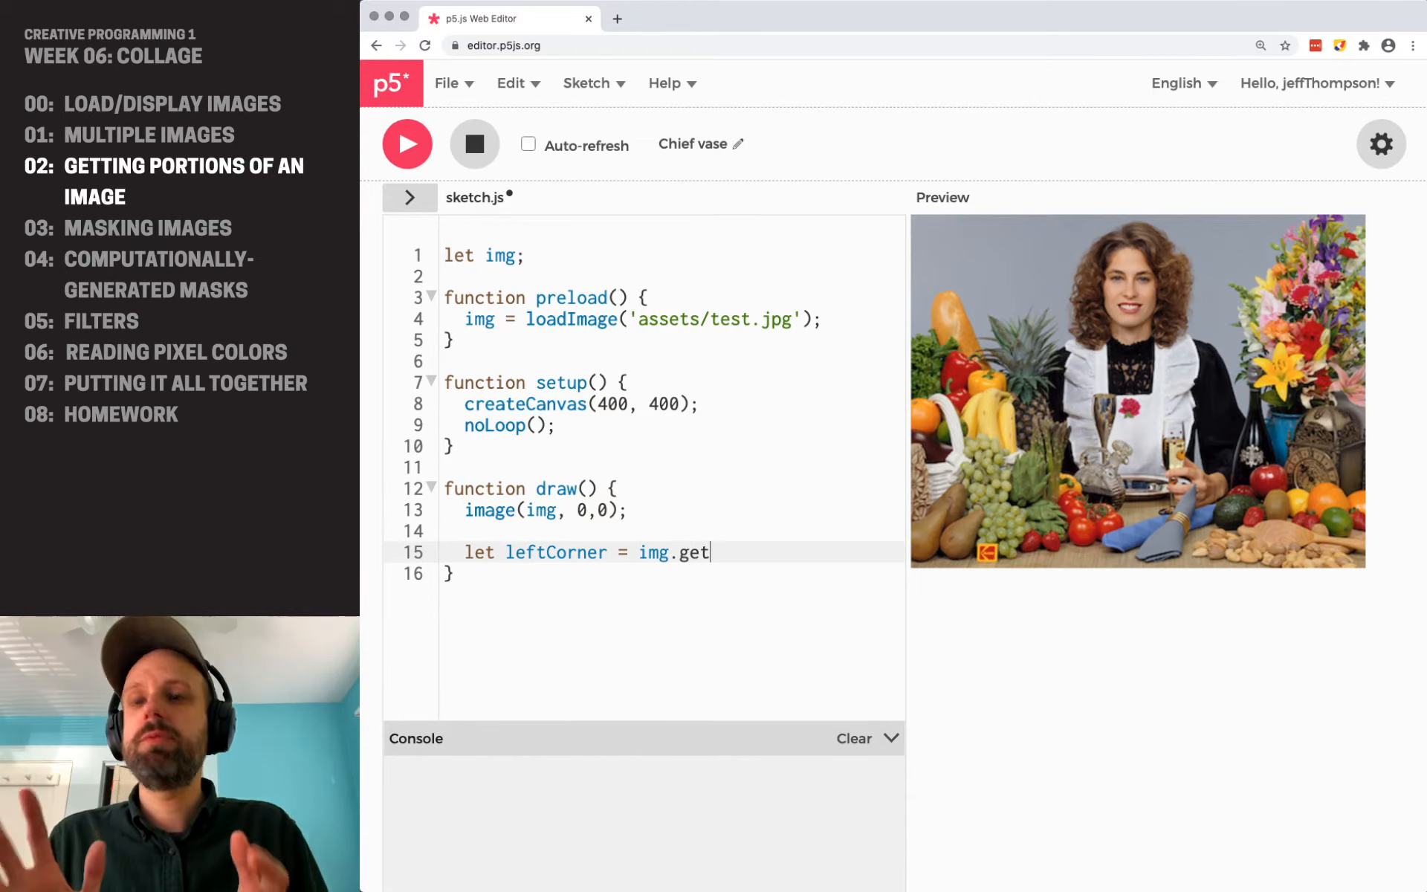
pyautogui.write('()')
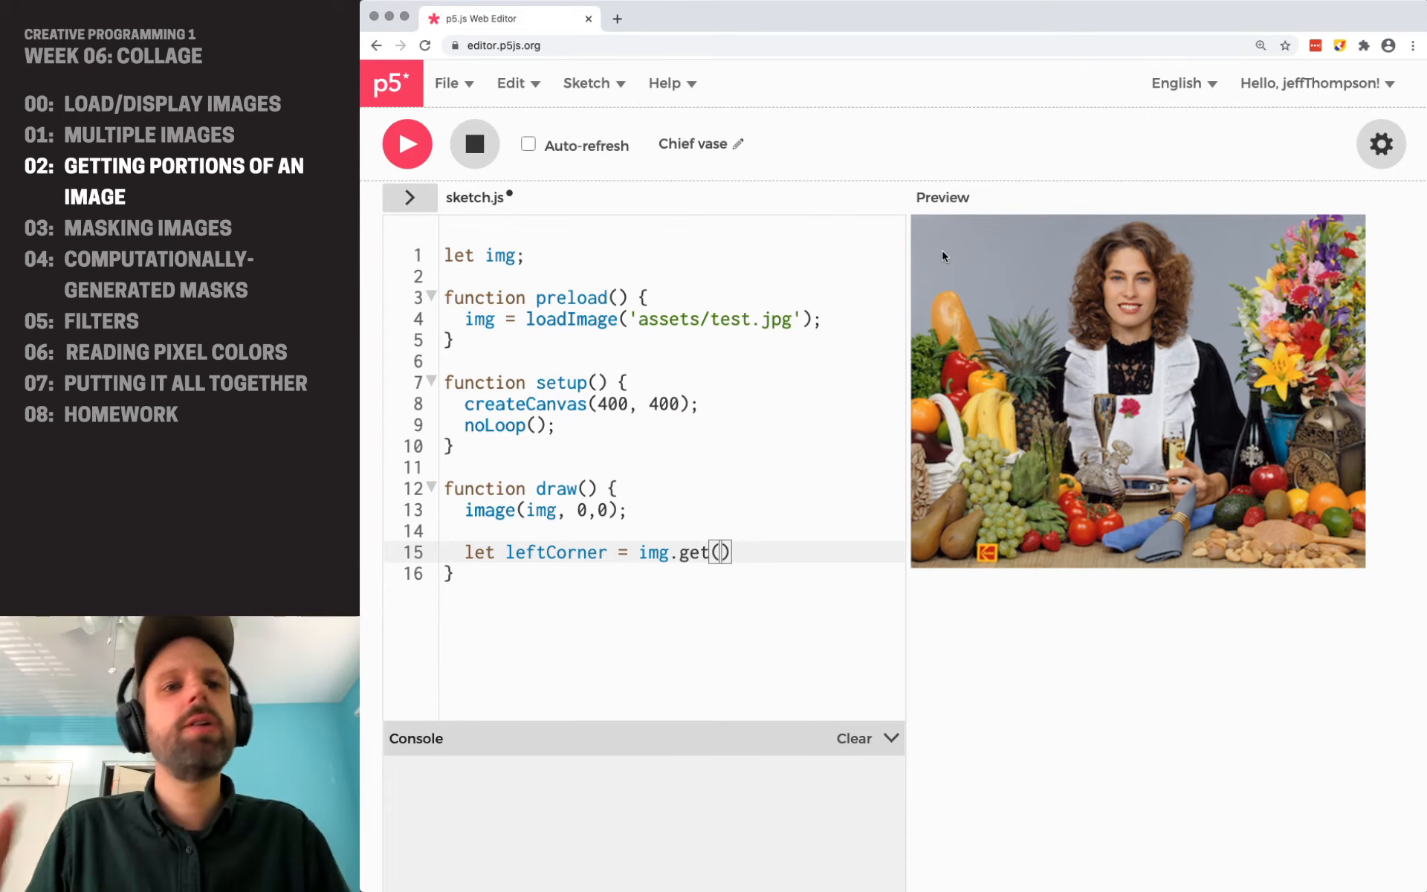
pyautogui.moveTo(881, 220)
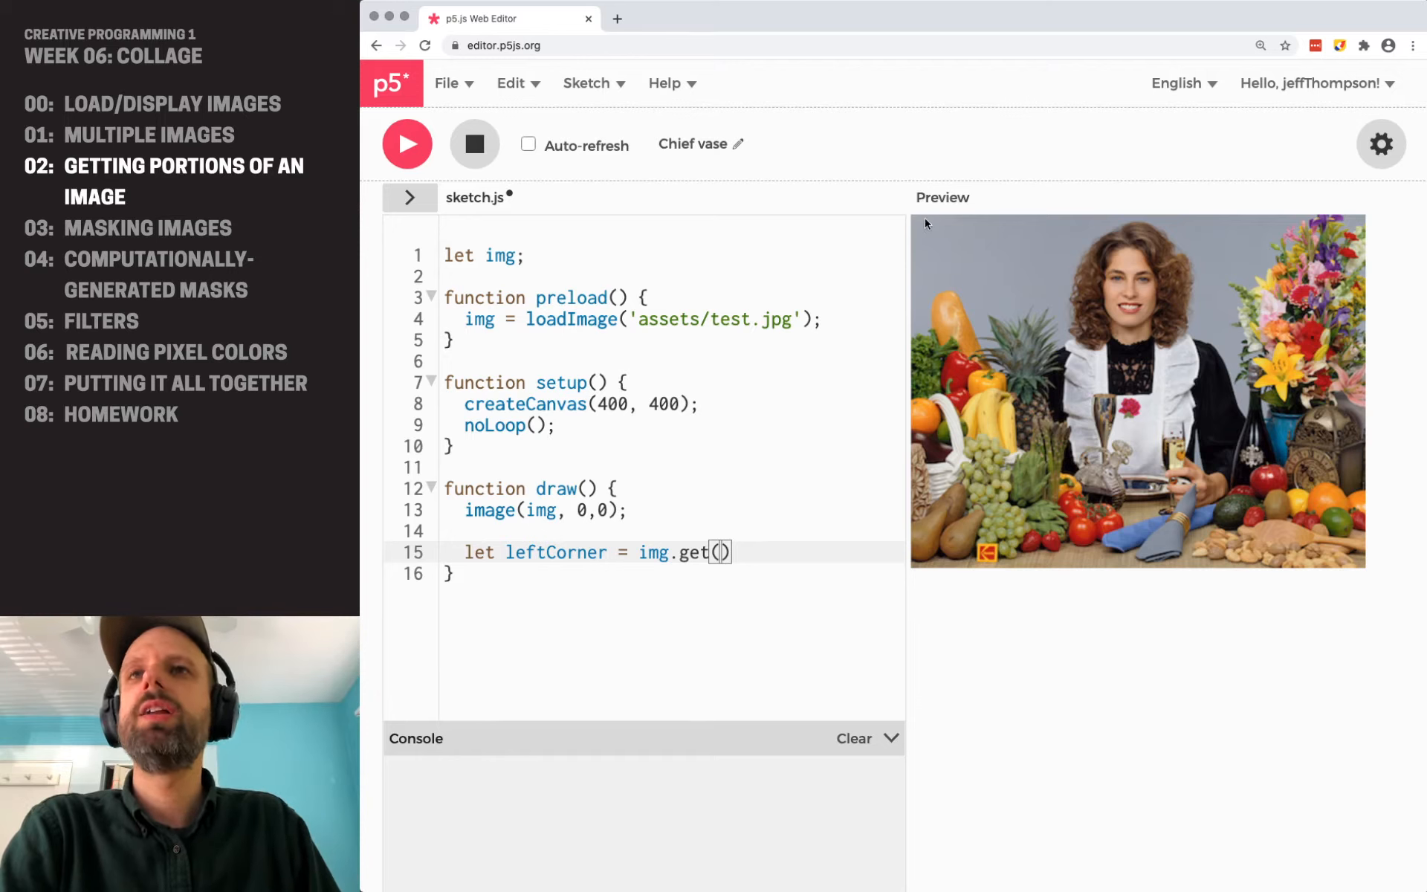
pyautogui.write('0')
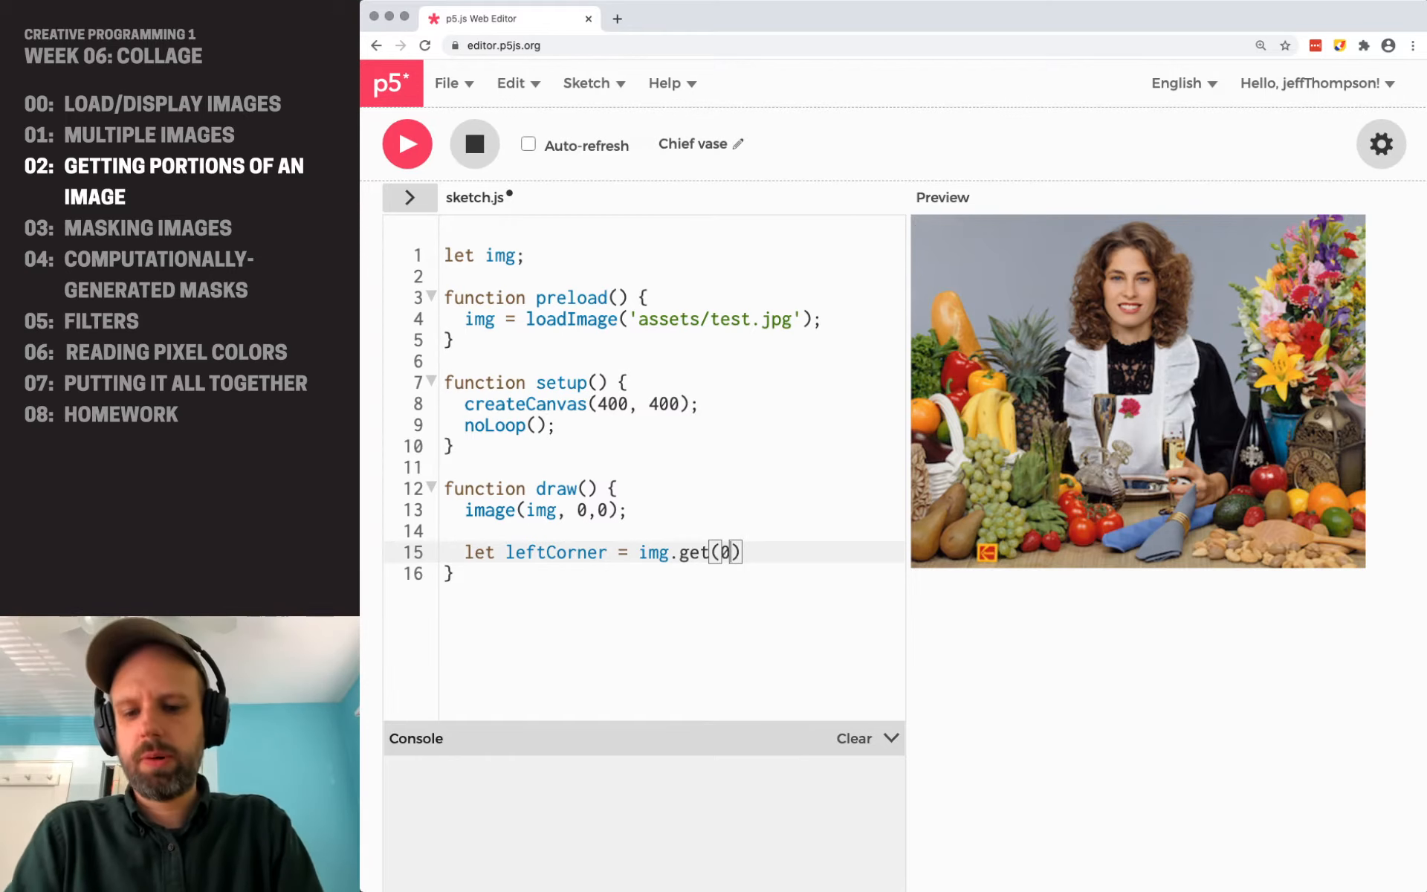
pyautogui.write(',0,')
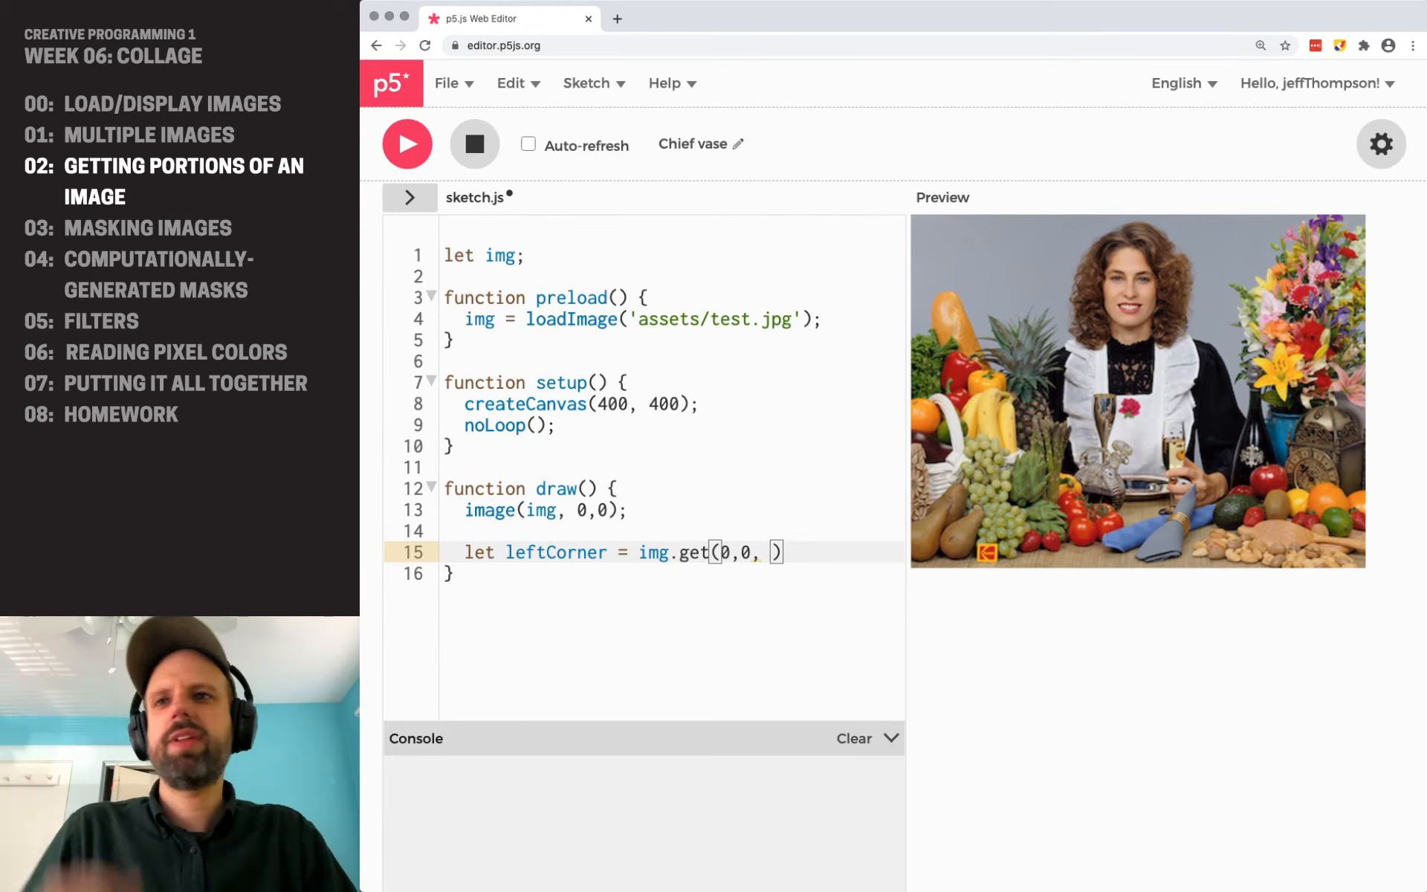
pyautogui.write('img.')
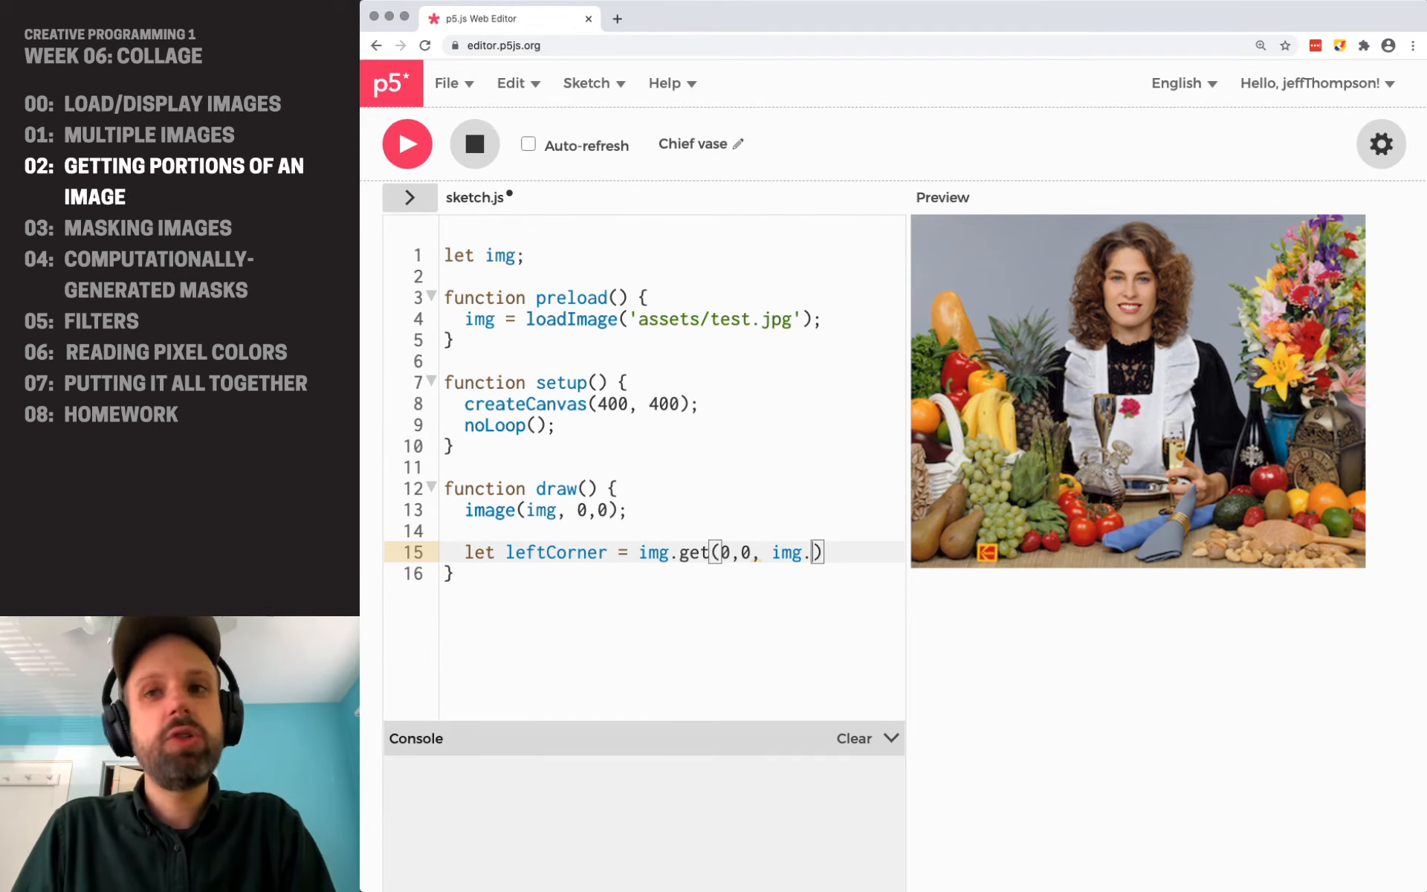
pyautogui.write('width')
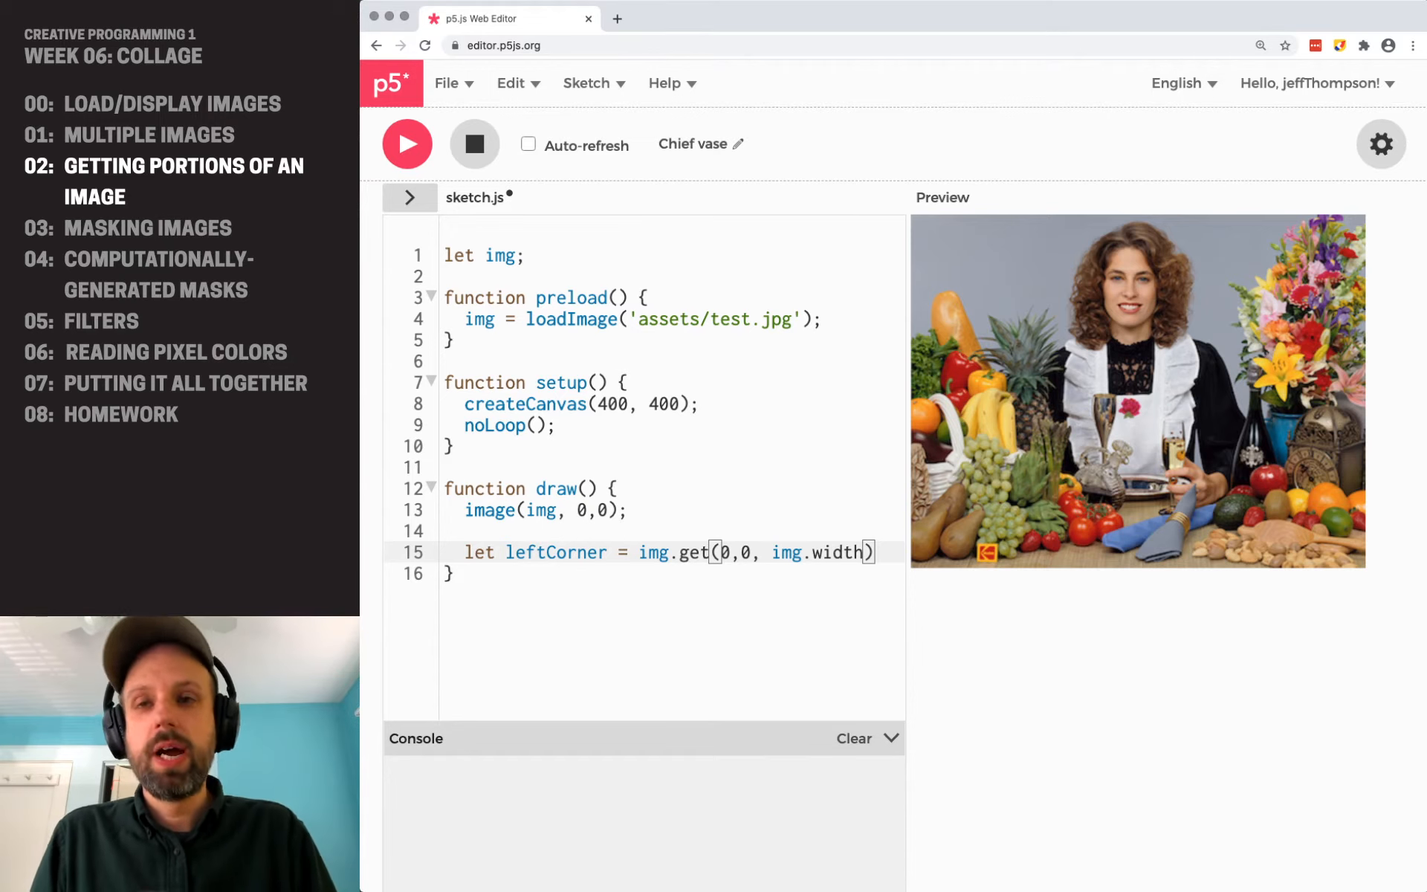
pyautogui.write('/2,')
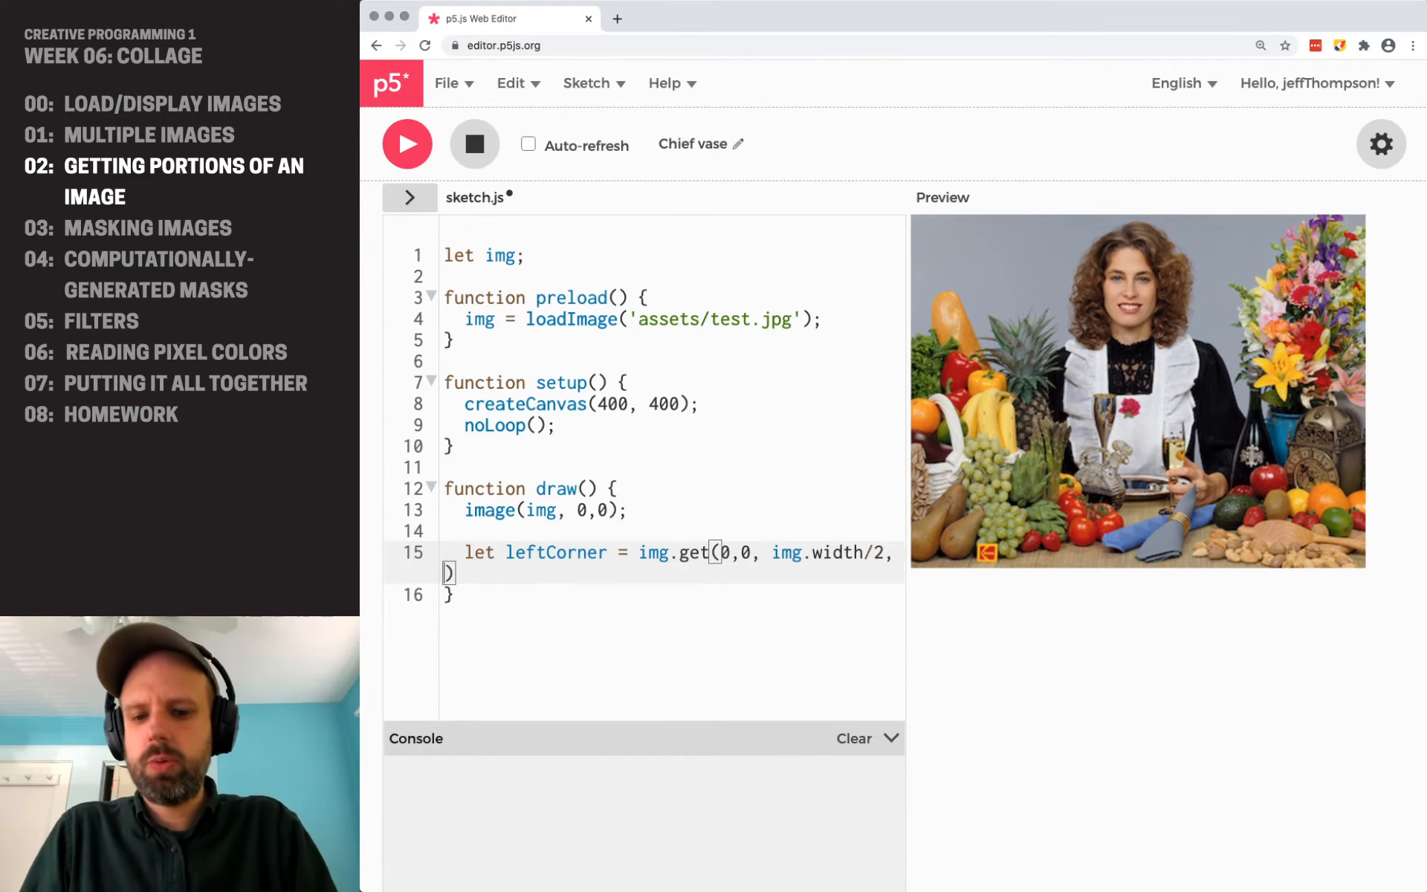
pyautogui.write('img.h')
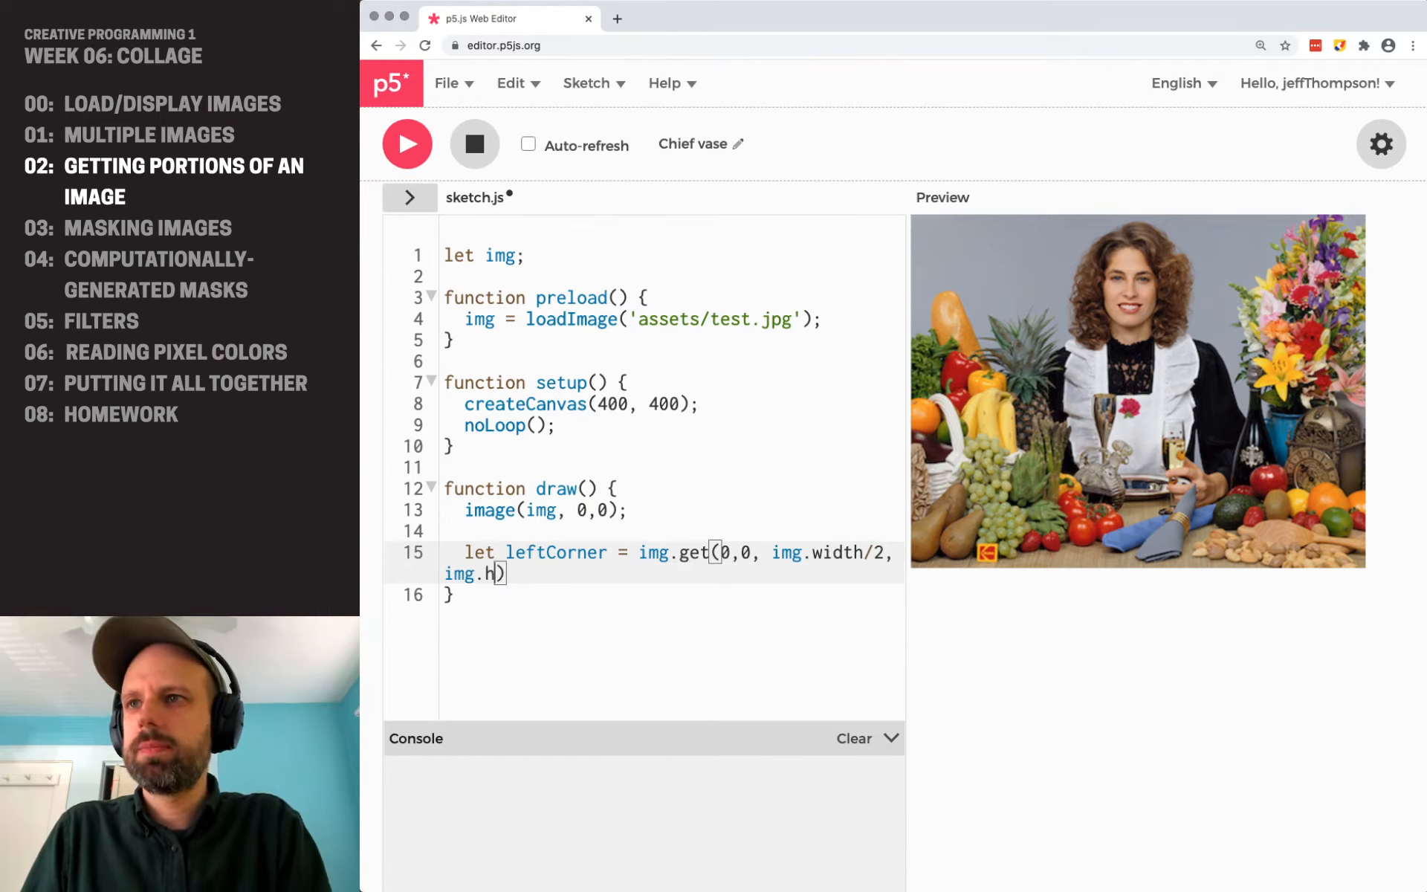
pyautogui.write('eight/2);')
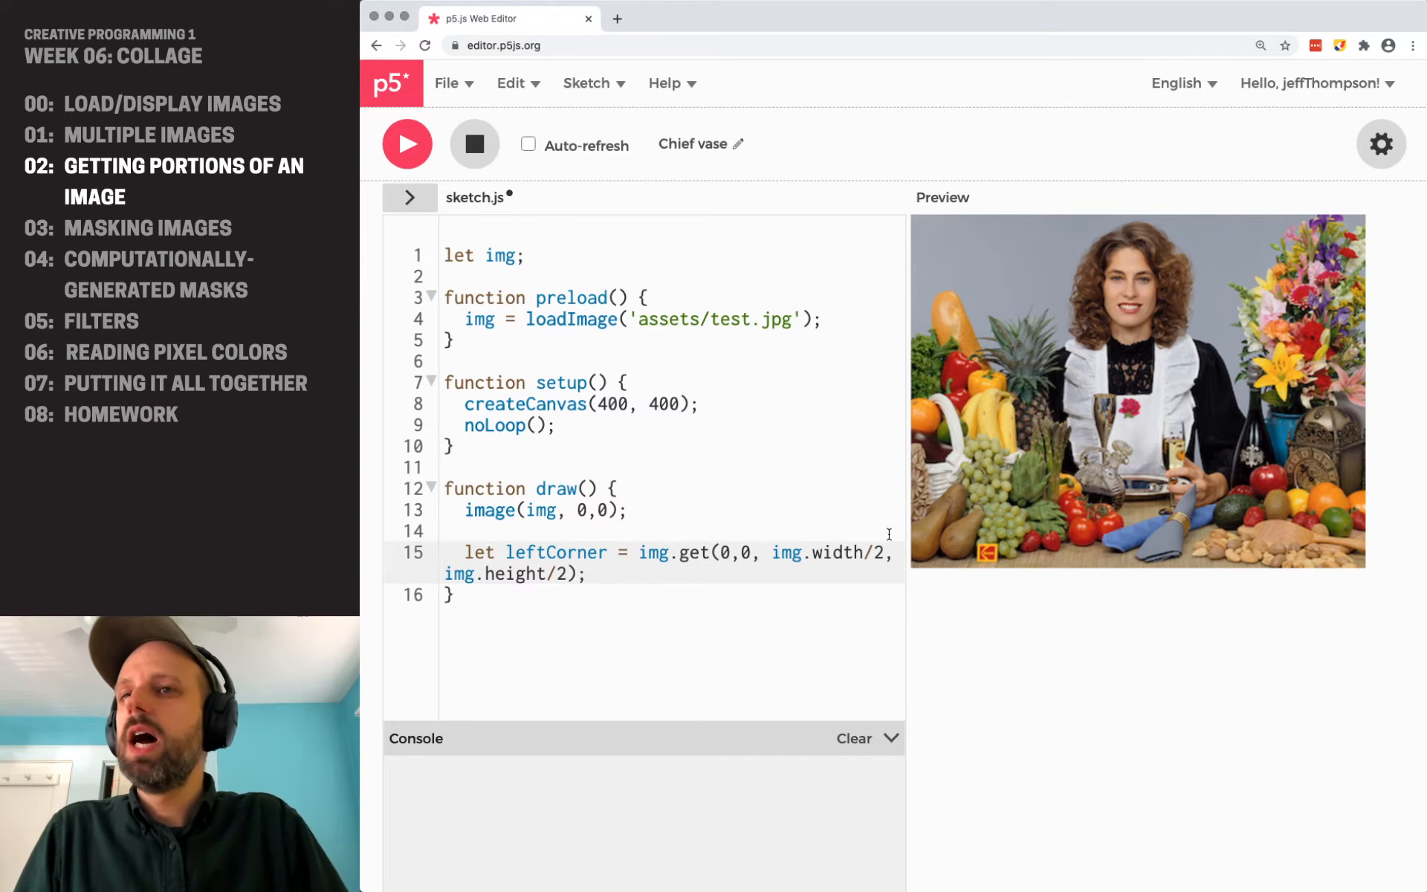
# - Comment out image(img,0,0), draw image(leftCorner,0,0) and add background(0)
pyautogui.moveTo(771, 553); pyautogui.dragTo(897, 553)
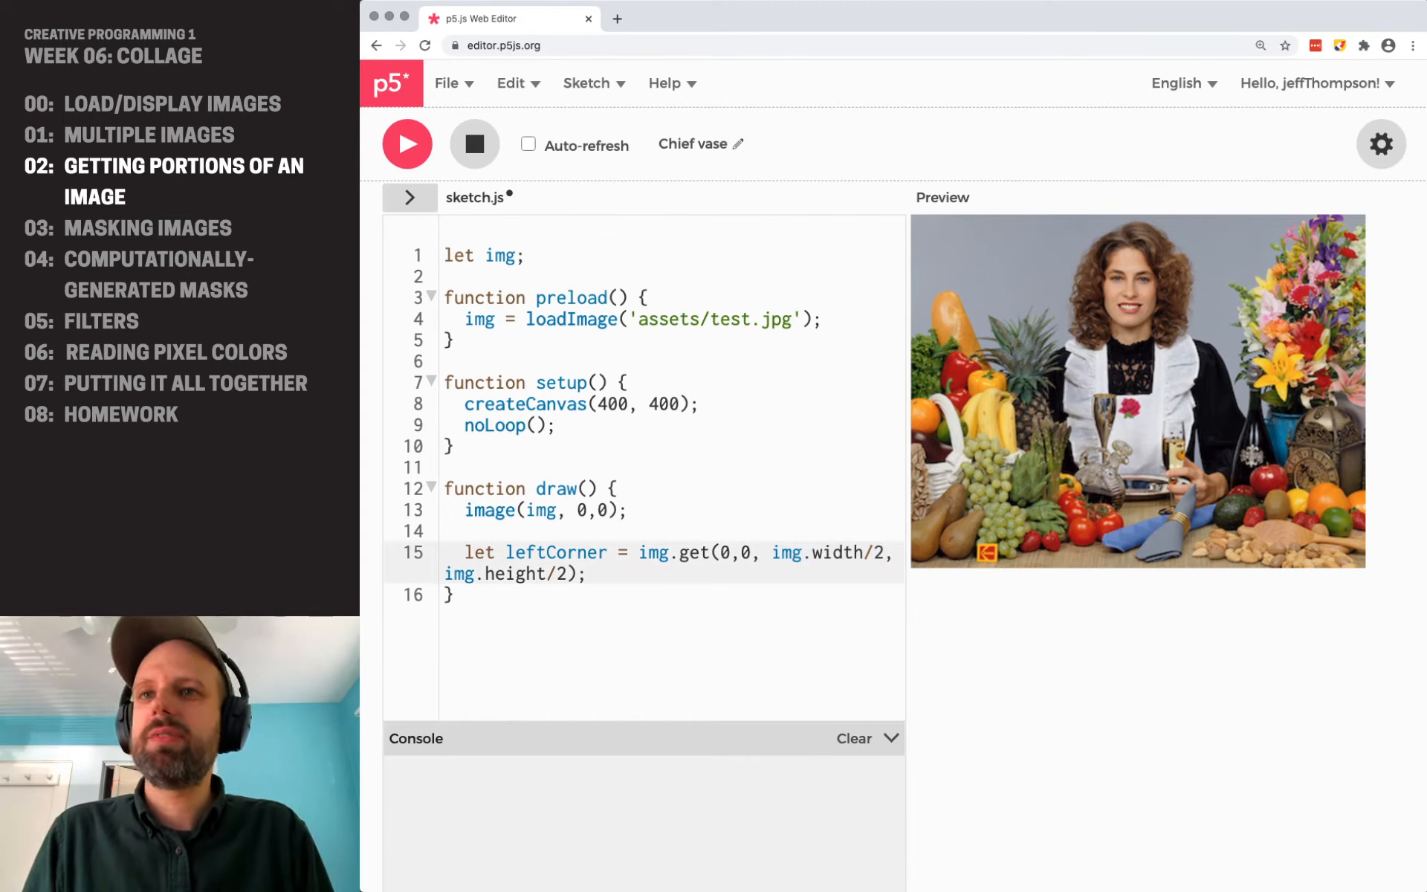
pyautogui.press('Enter')
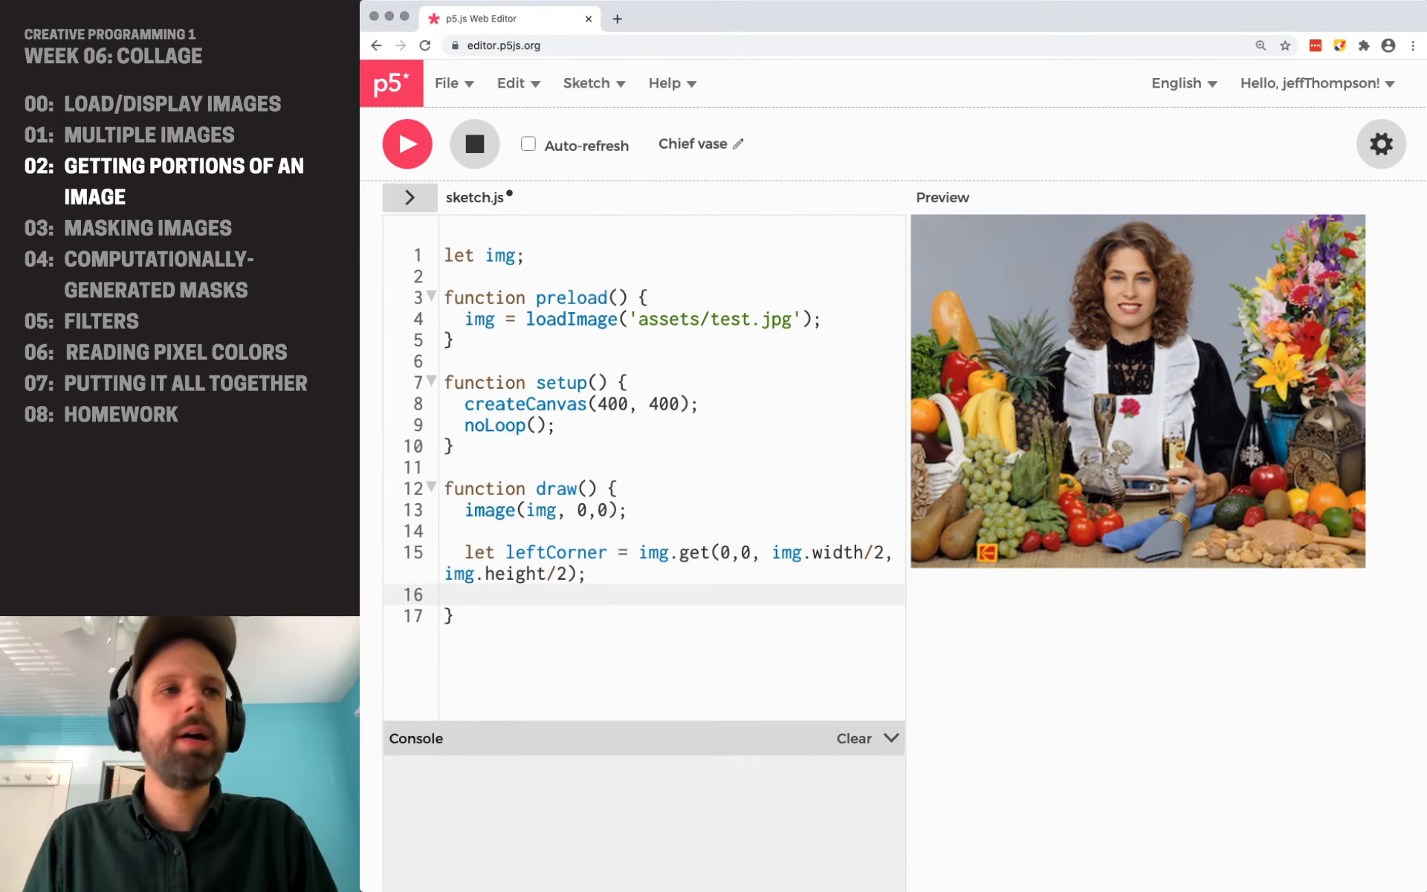
pyautogui.write('image()')
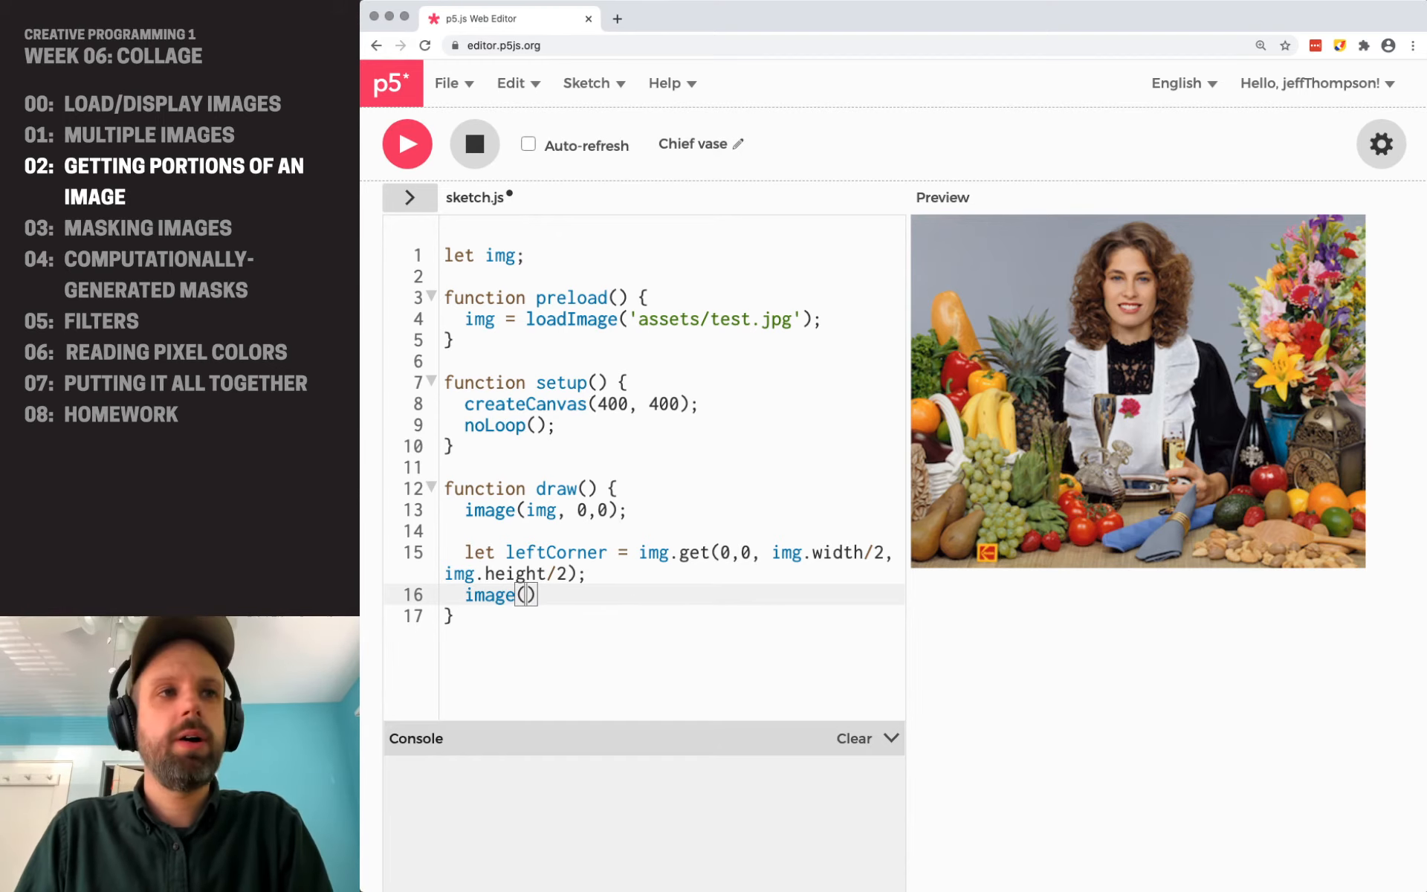
pyautogui.write('leftCorner, 0,0')
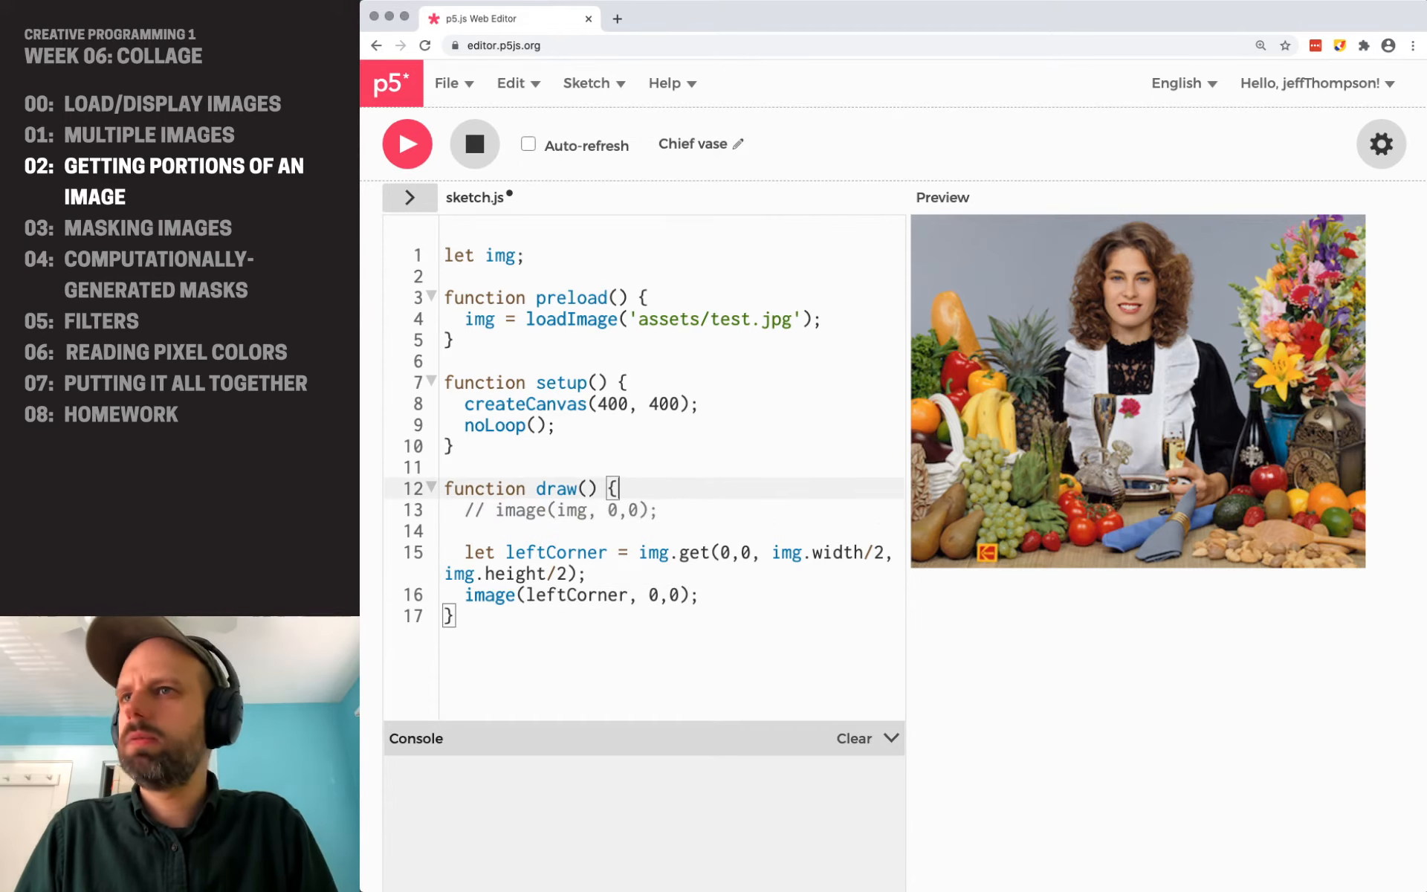
pyautogui.write('background(0);')
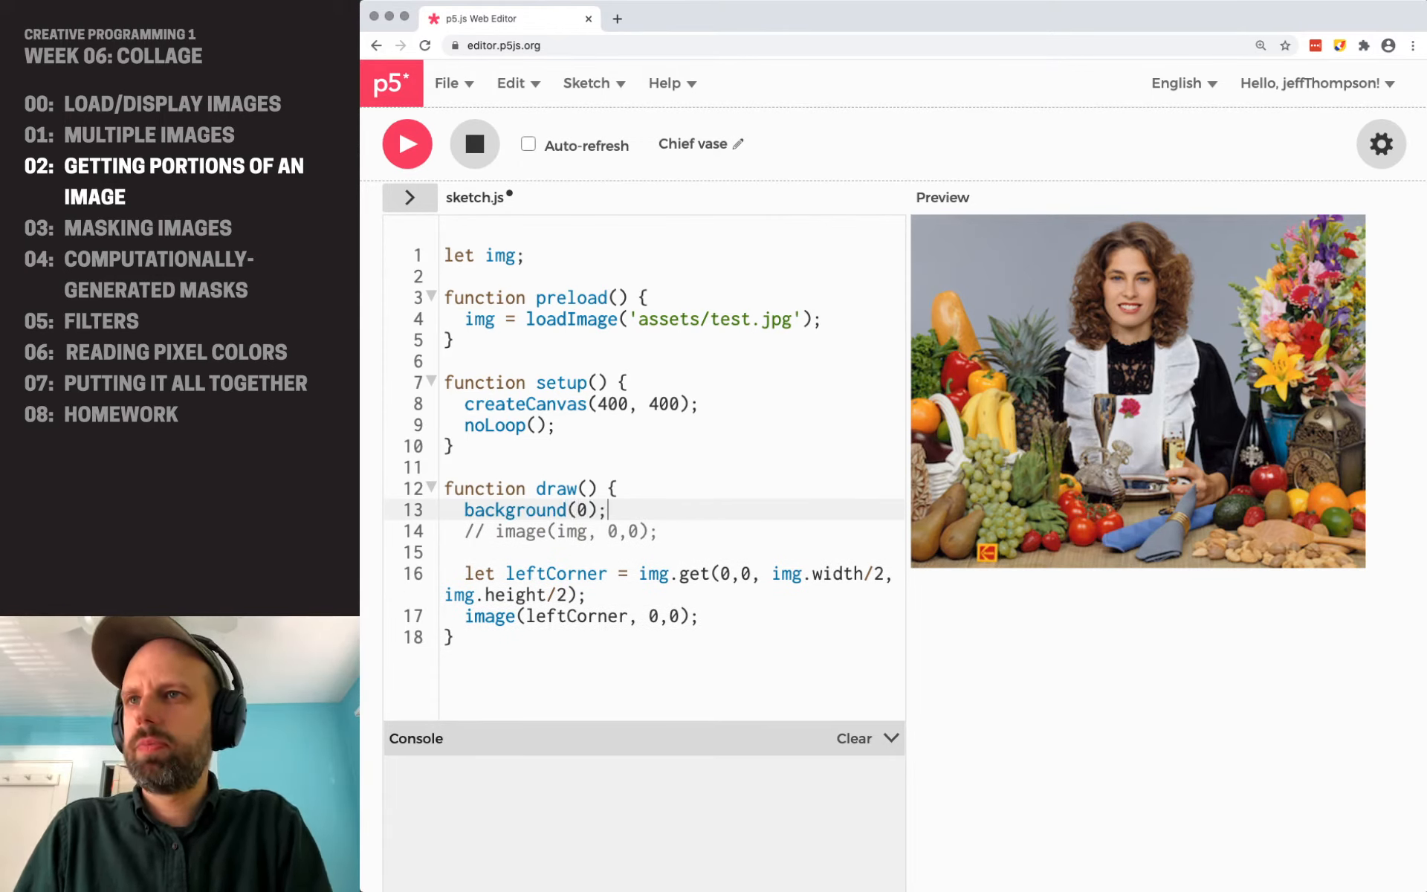
# - Run the sketch, then draw leftCorner at width/2, height/2 instead of 0,0
pyautogui.click(407, 145)
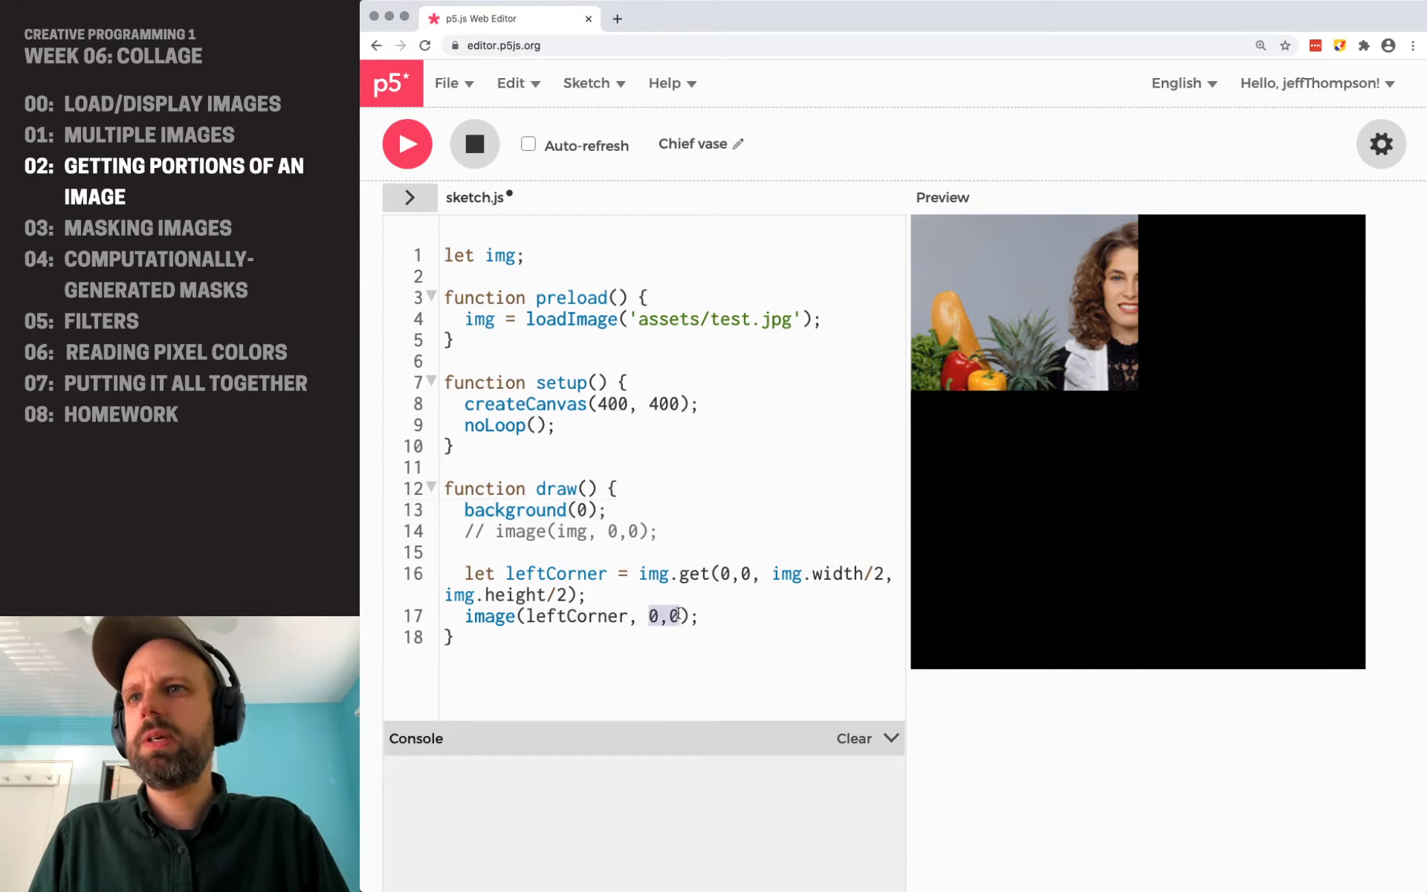
pyautogui.write('width/2,')
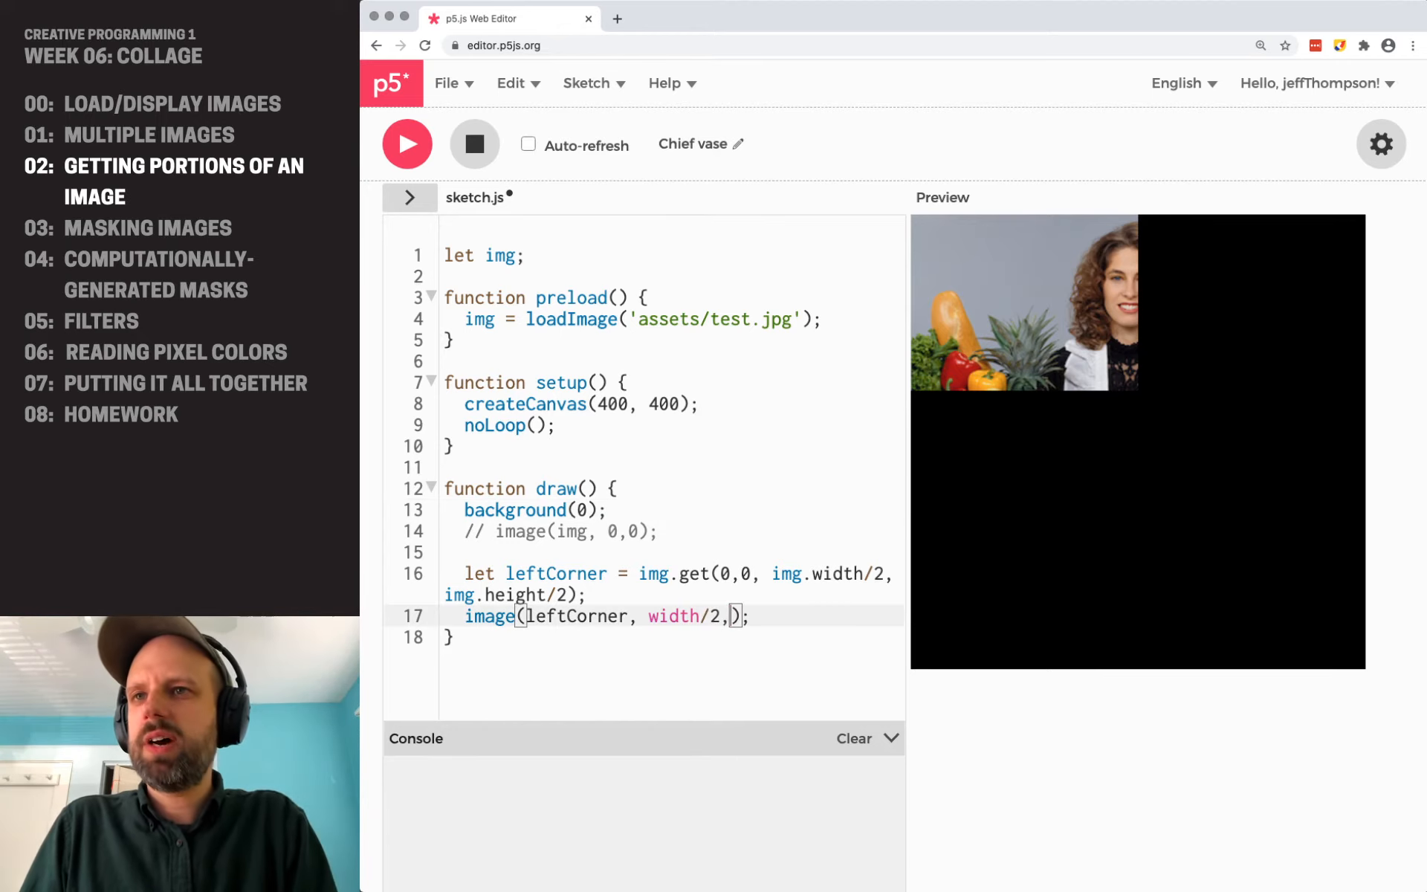
pyautogui.write('height/2')
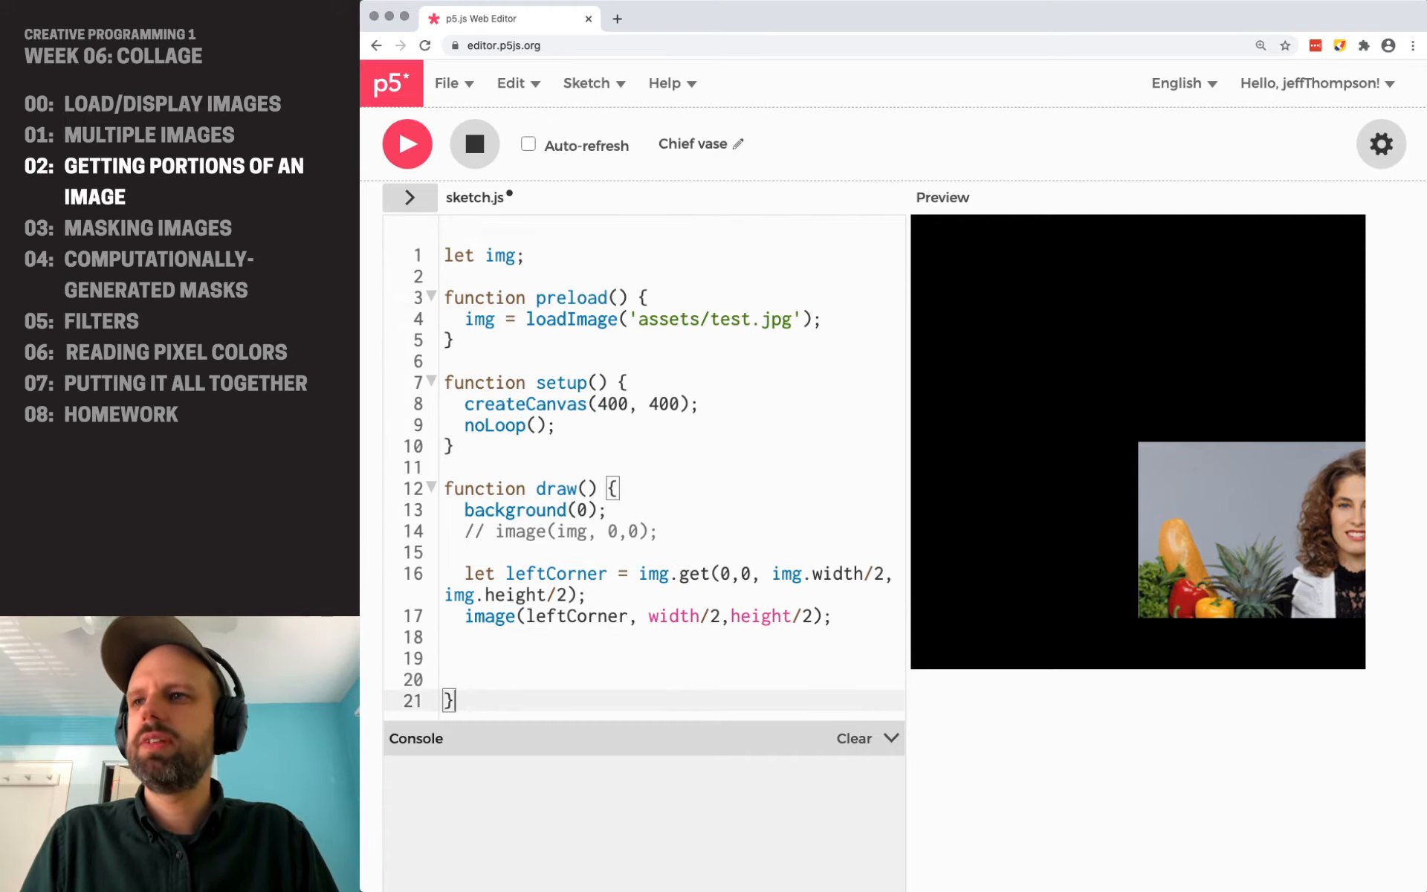
# - Add an empty for (let y=0; y<height; y+=10) loop in draw
pyautogui.scroll(-3)
pyautogui.write('for (l')
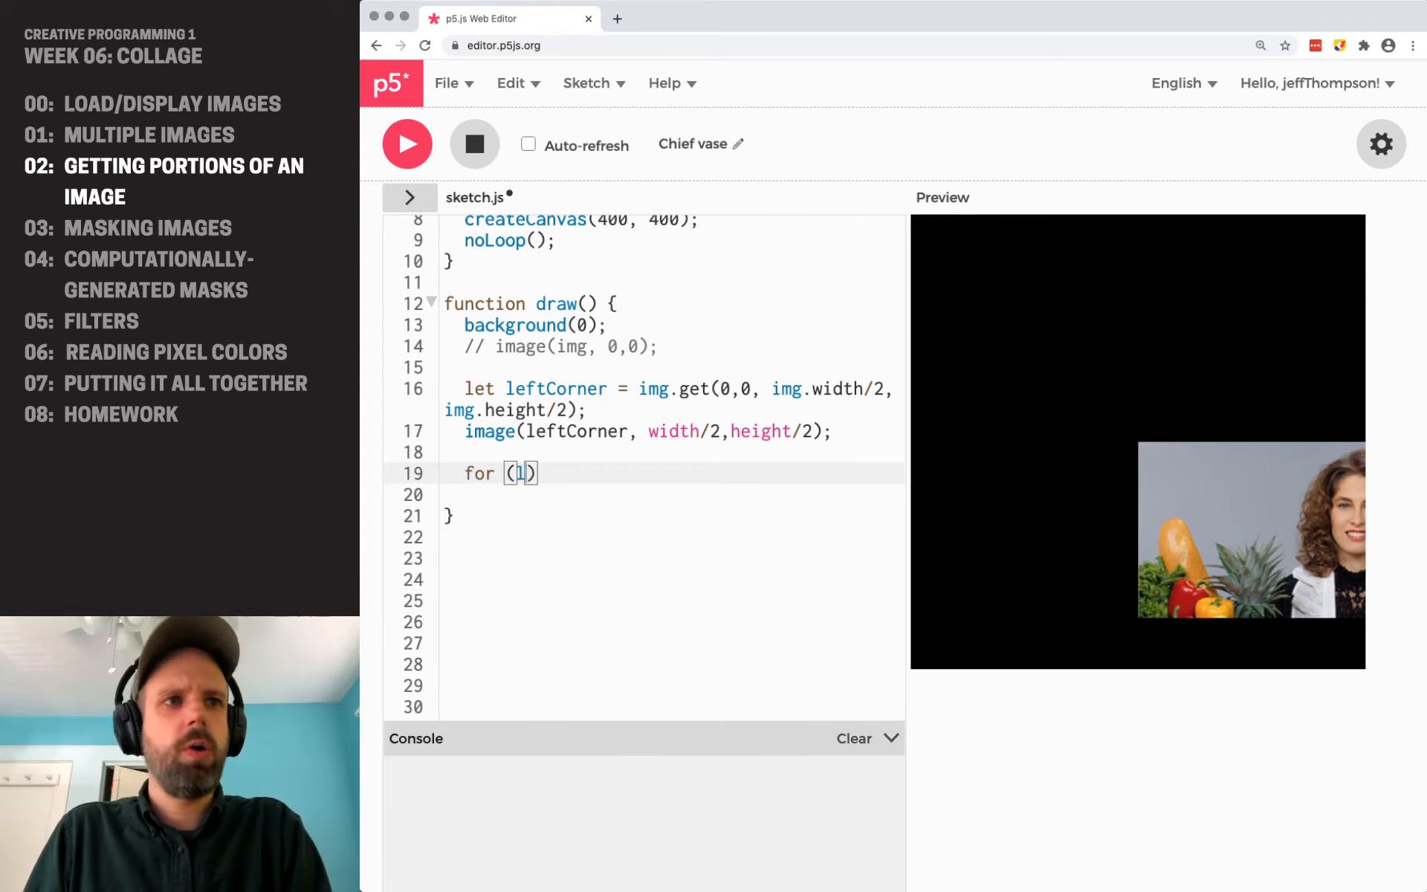
pyautogui.write('let y=0;')
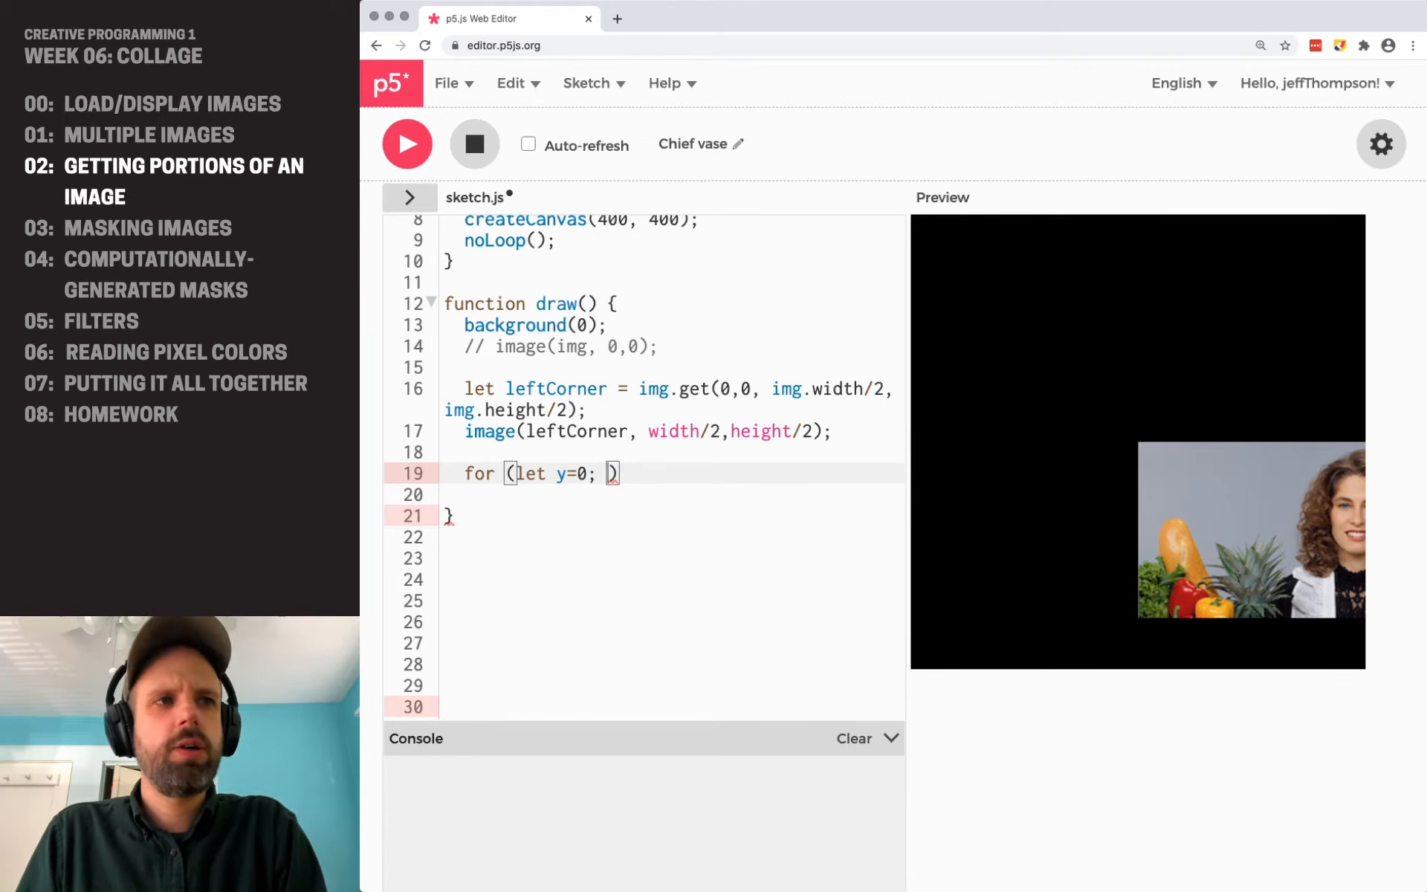
pyautogui.write('y<height; y+')
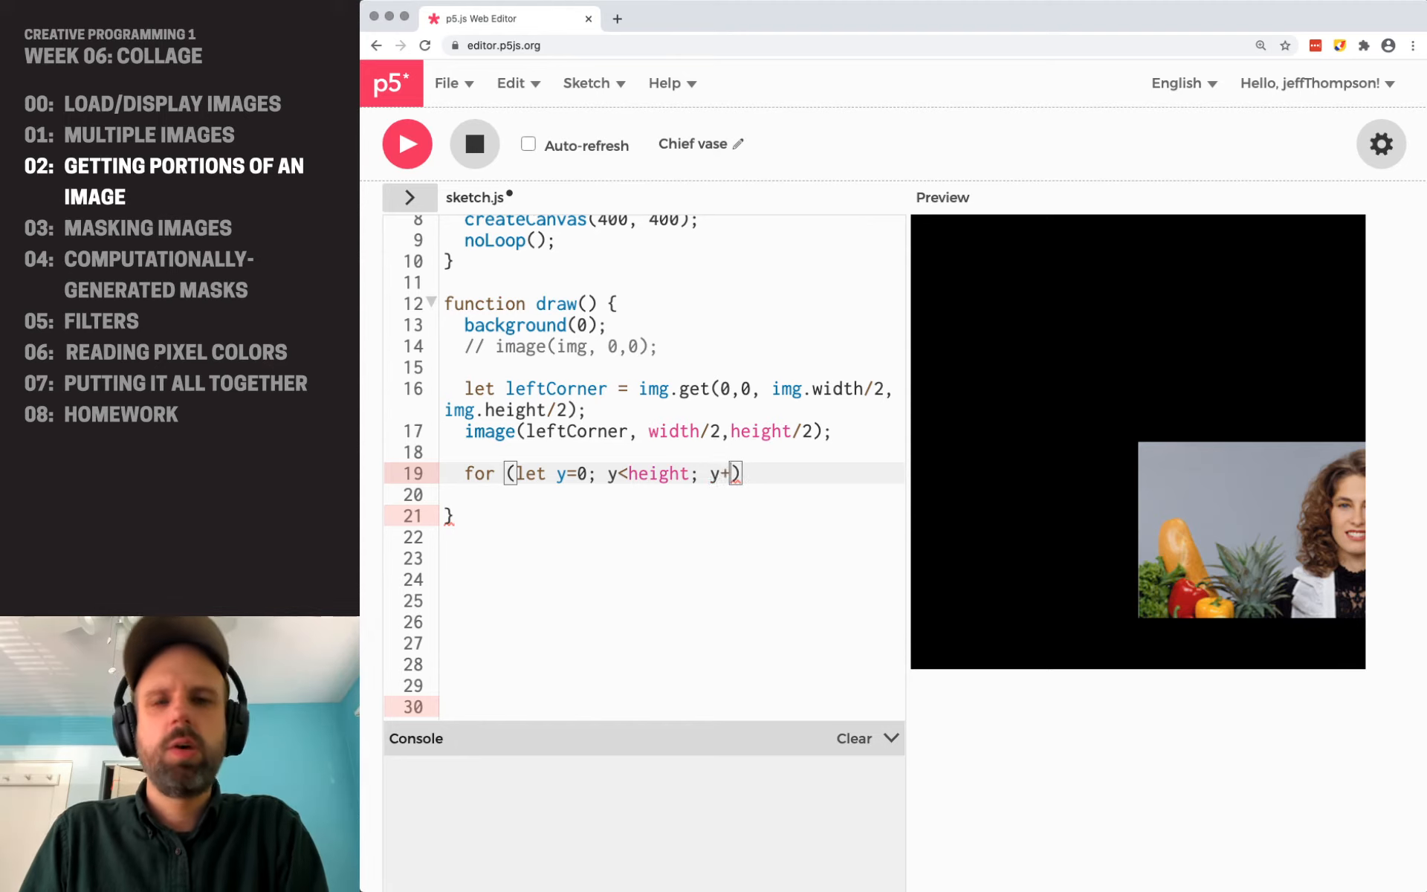
pyautogui.write('=10) {}')
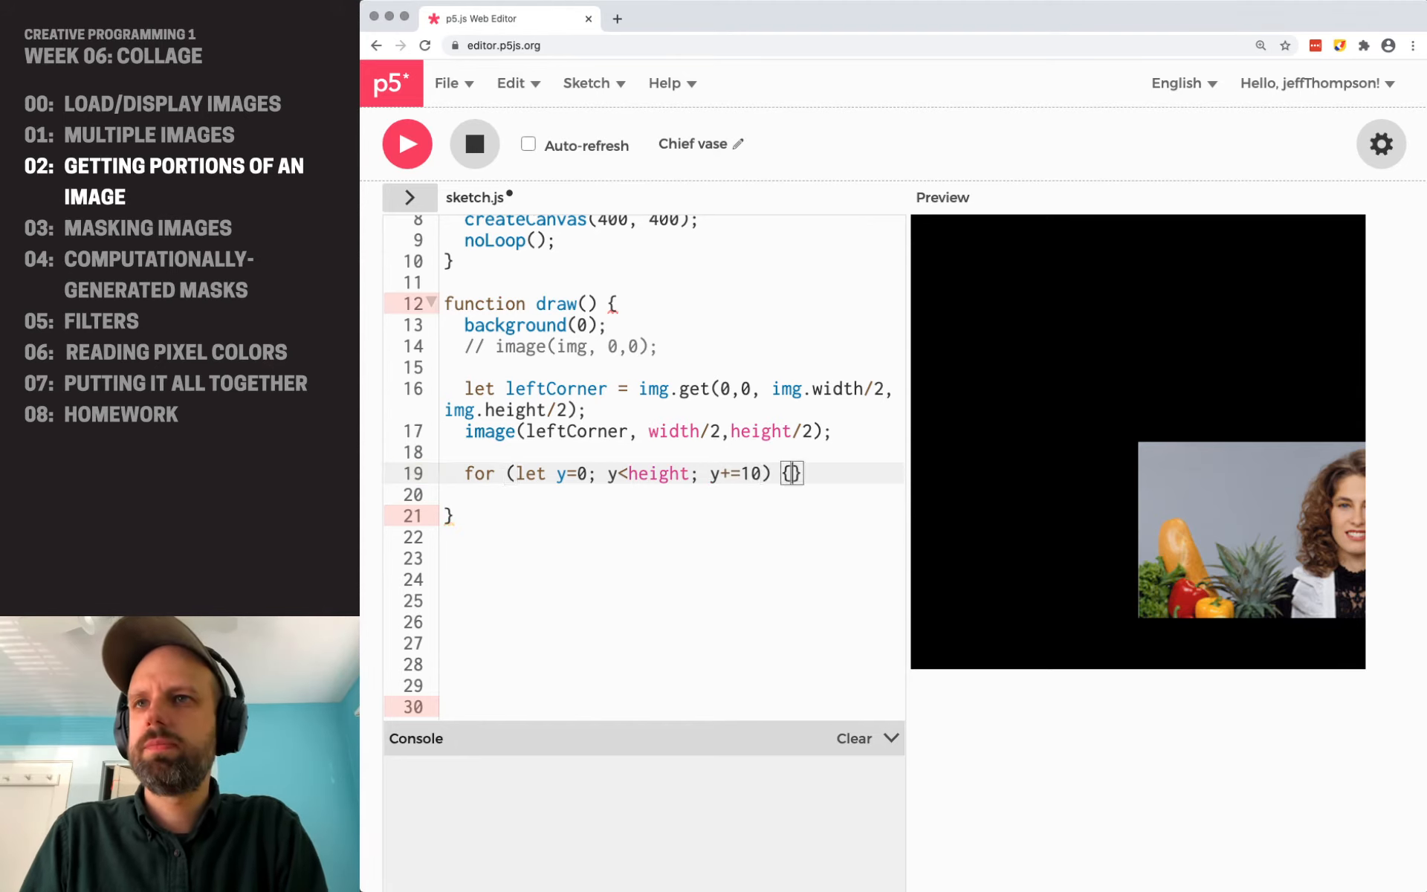
pyautogui.press('Enter')
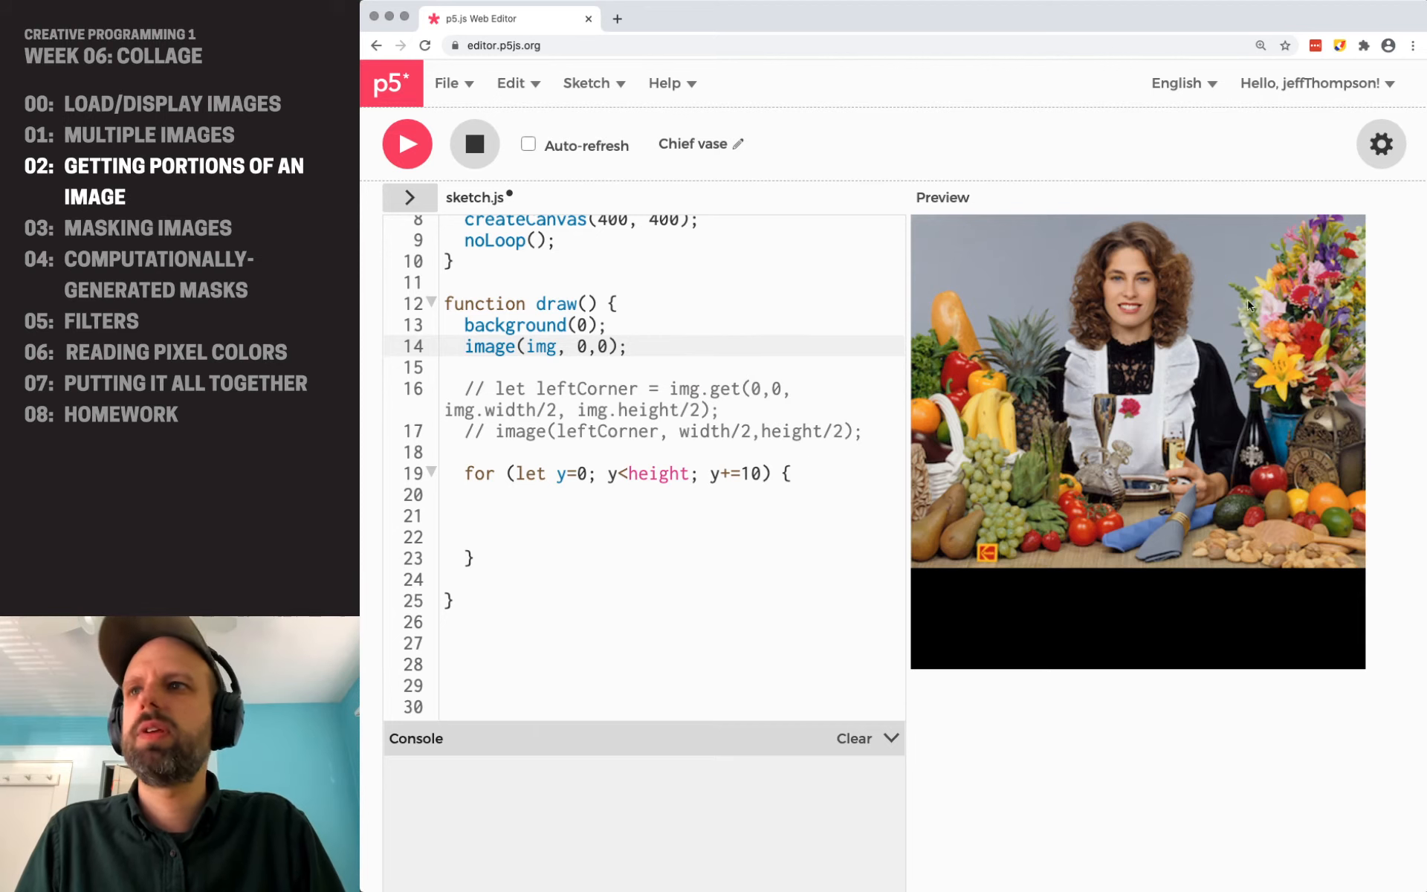
pyautogui.moveTo(1311, 117)
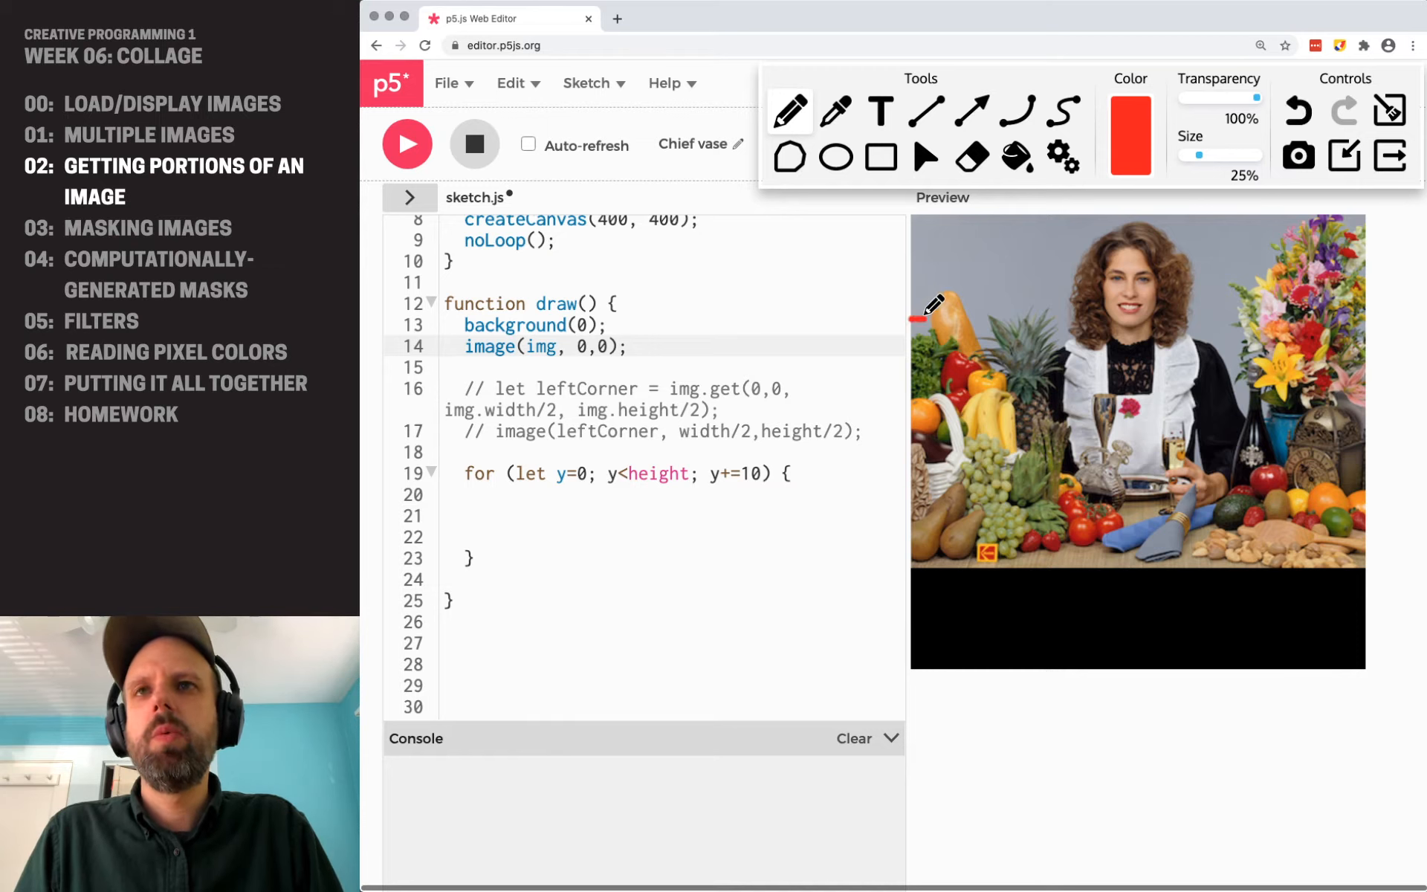
# - Select and comment out the two leftCorner lines so the full photo draws again
pyautogui.moveTo(919, 321); pyautogui.dragTo(1365, 321)
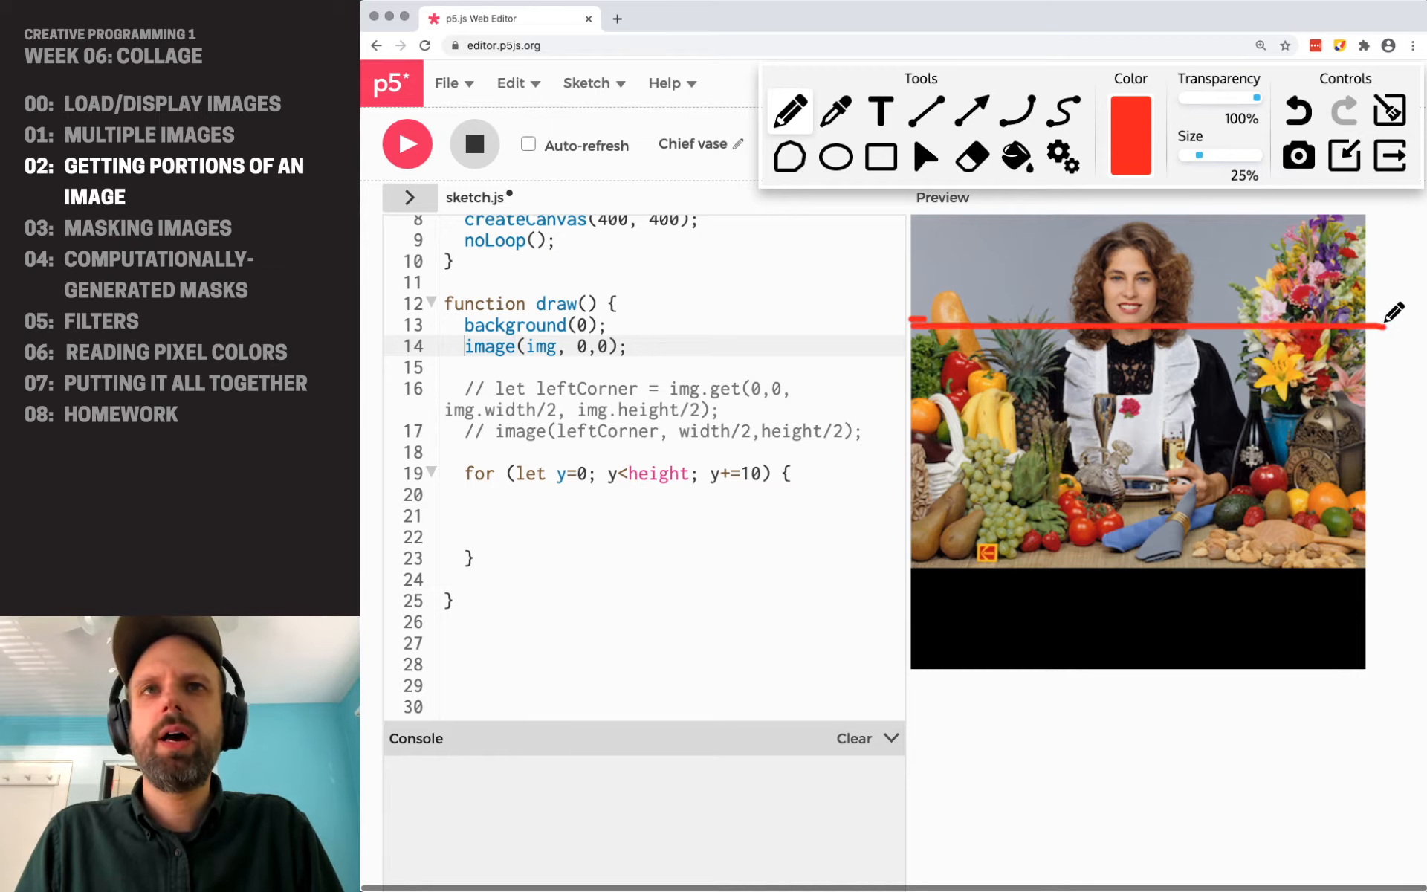
pyautogui.moveTo(910, 355); pyautogui.dragTo(1338, 355)
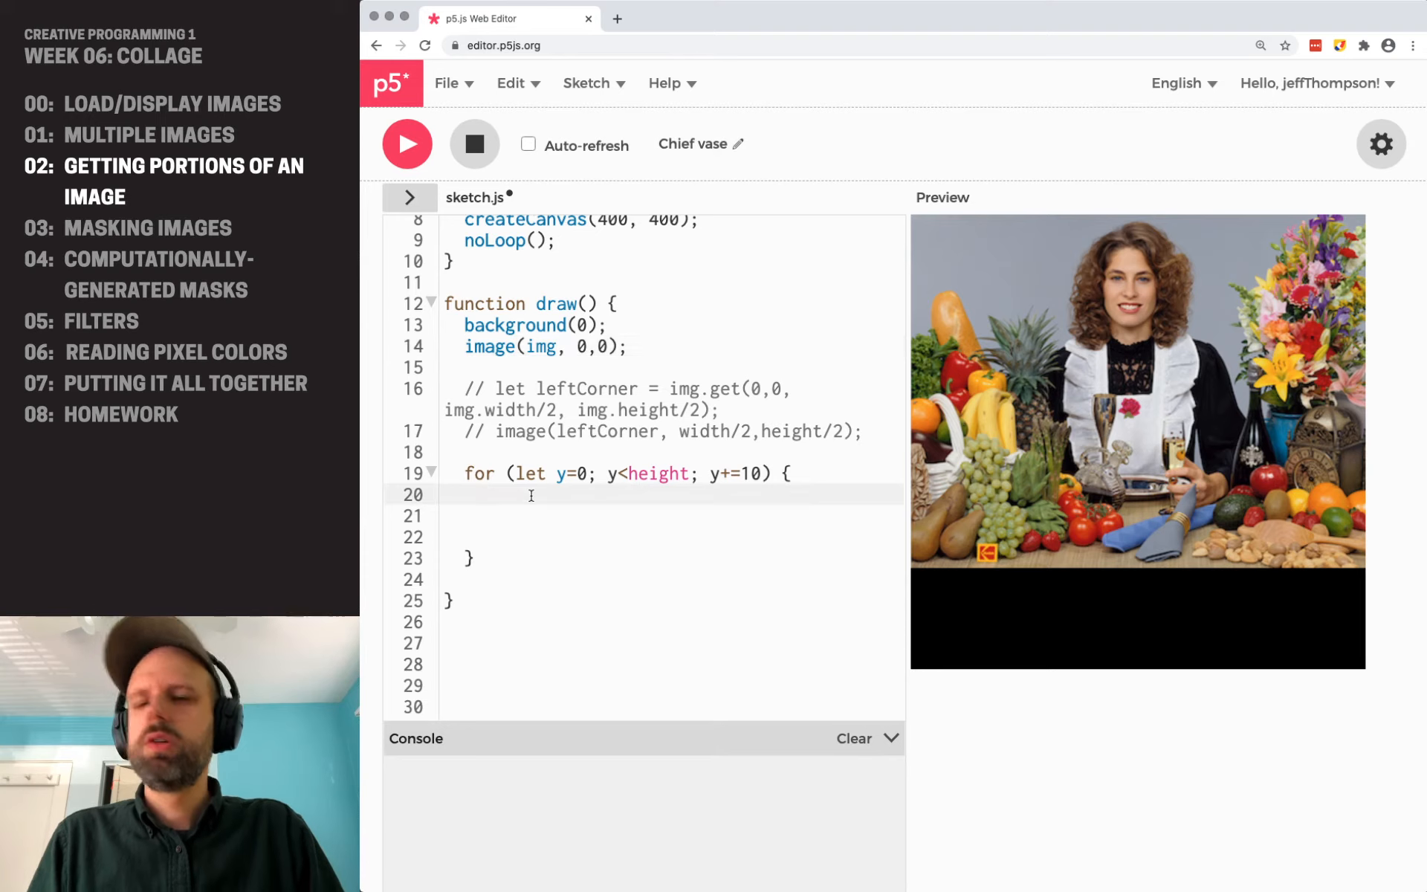
# - Set stripYPosition = int(random(0, img.height-10)) in the loop with a // casting comment
pyautogui.write('let')
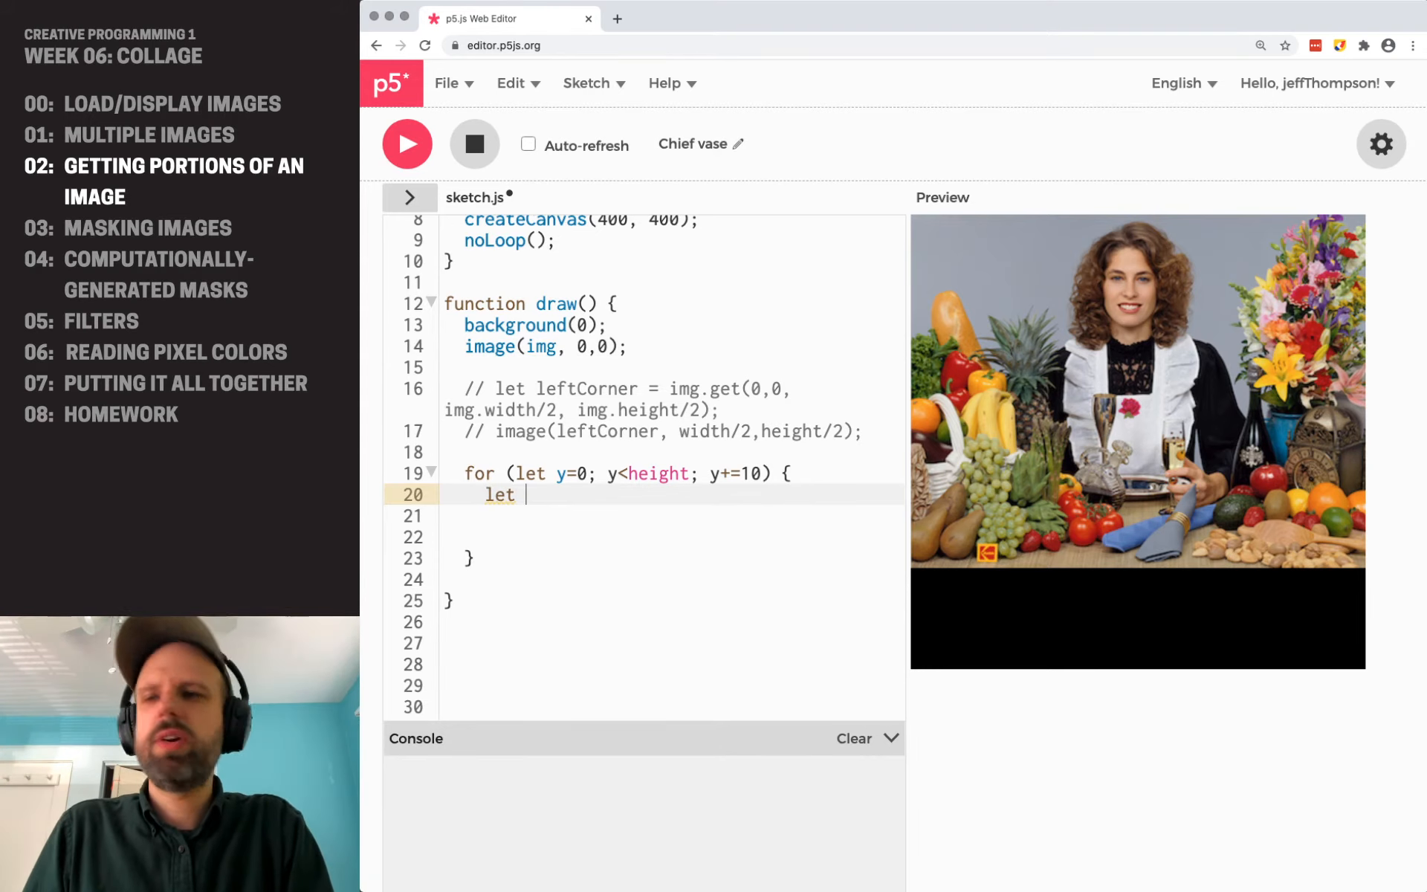
pyautogui.write('stripYp')
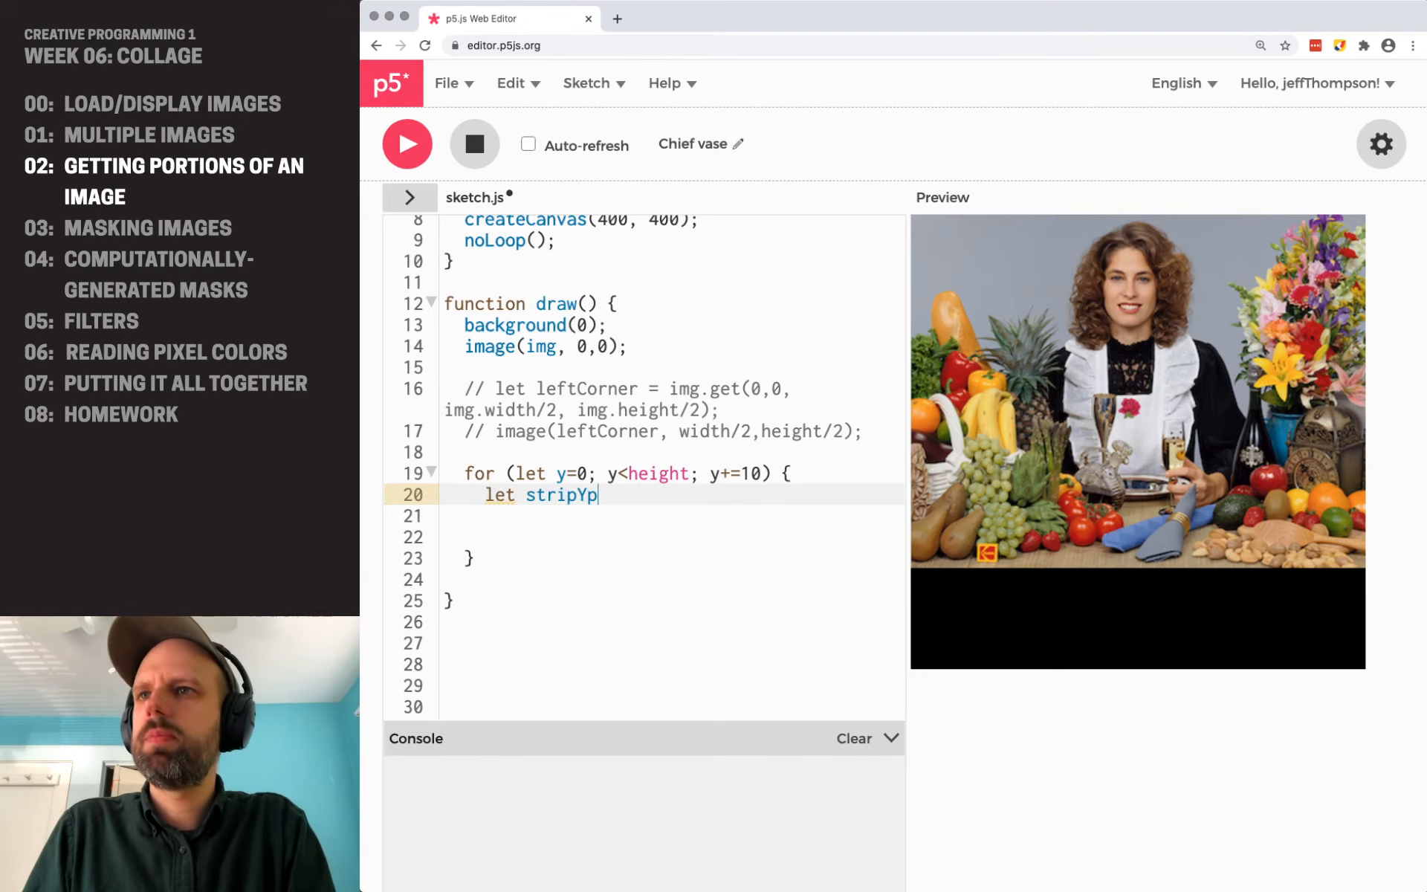
pyautogui.write('osition =')
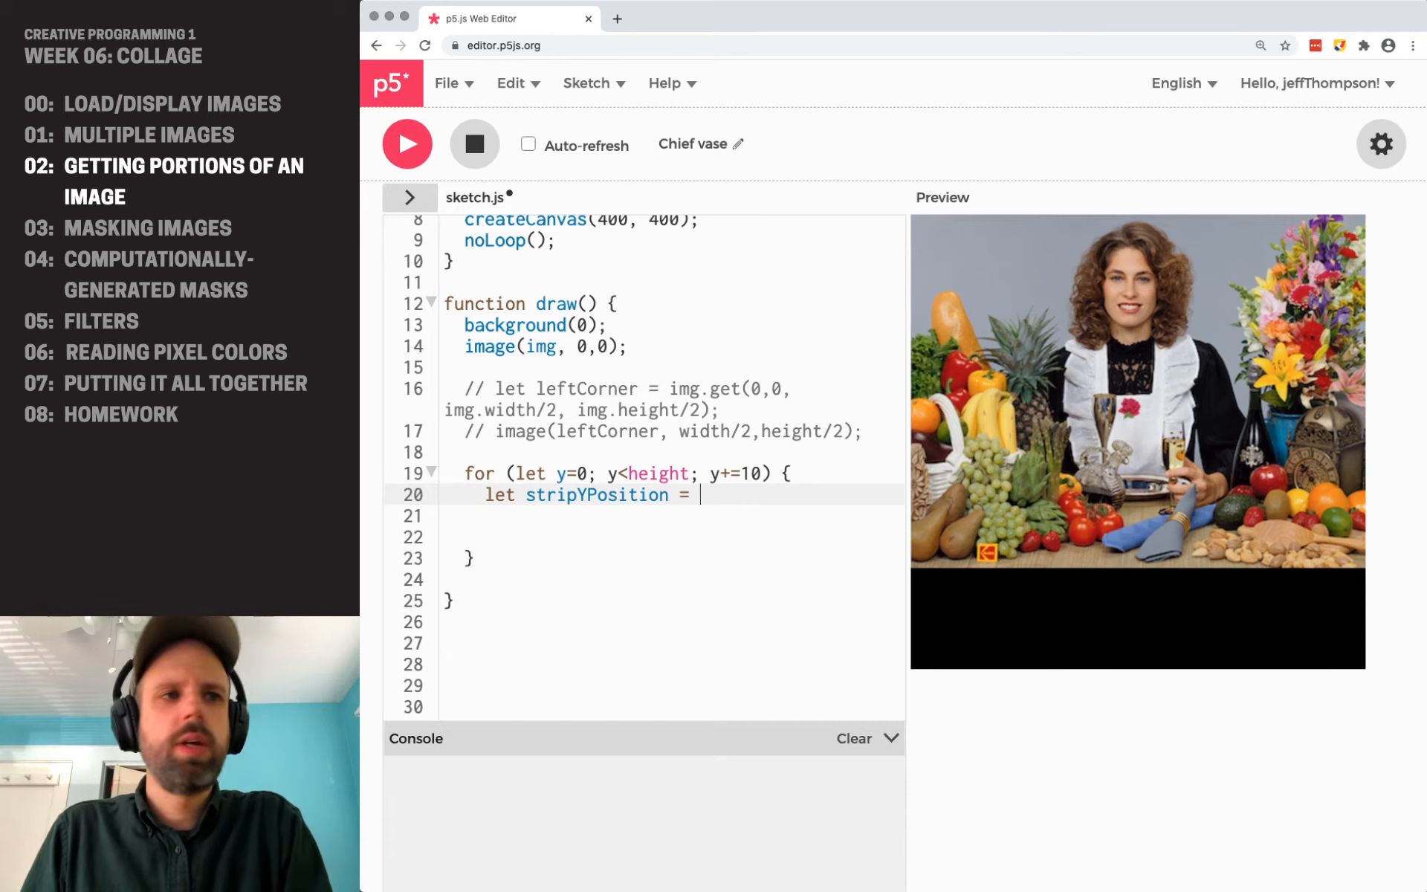
pyautogui.write('r')
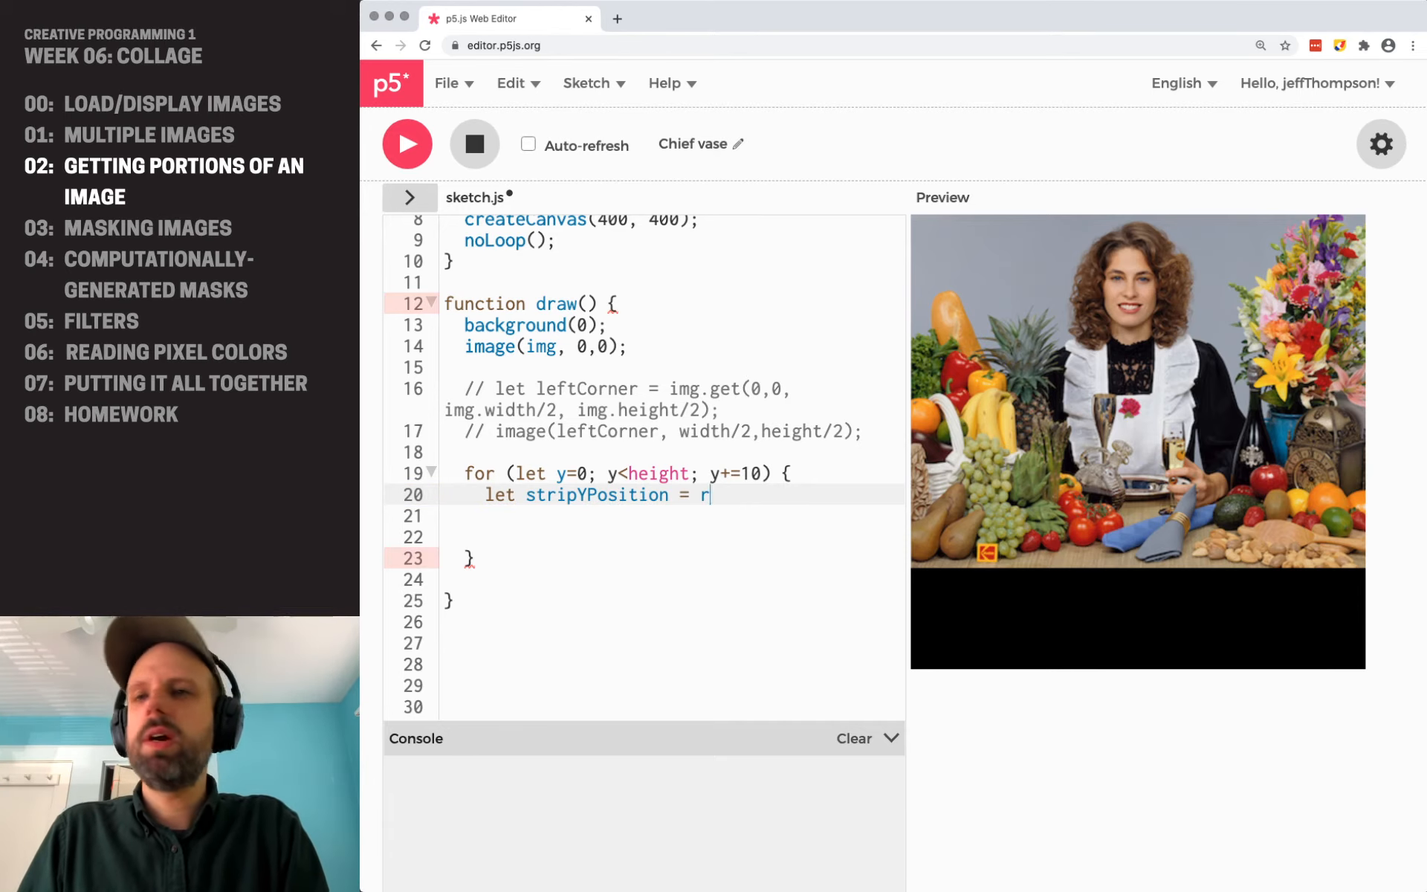
pyautogui.write('andom(0, img.height')
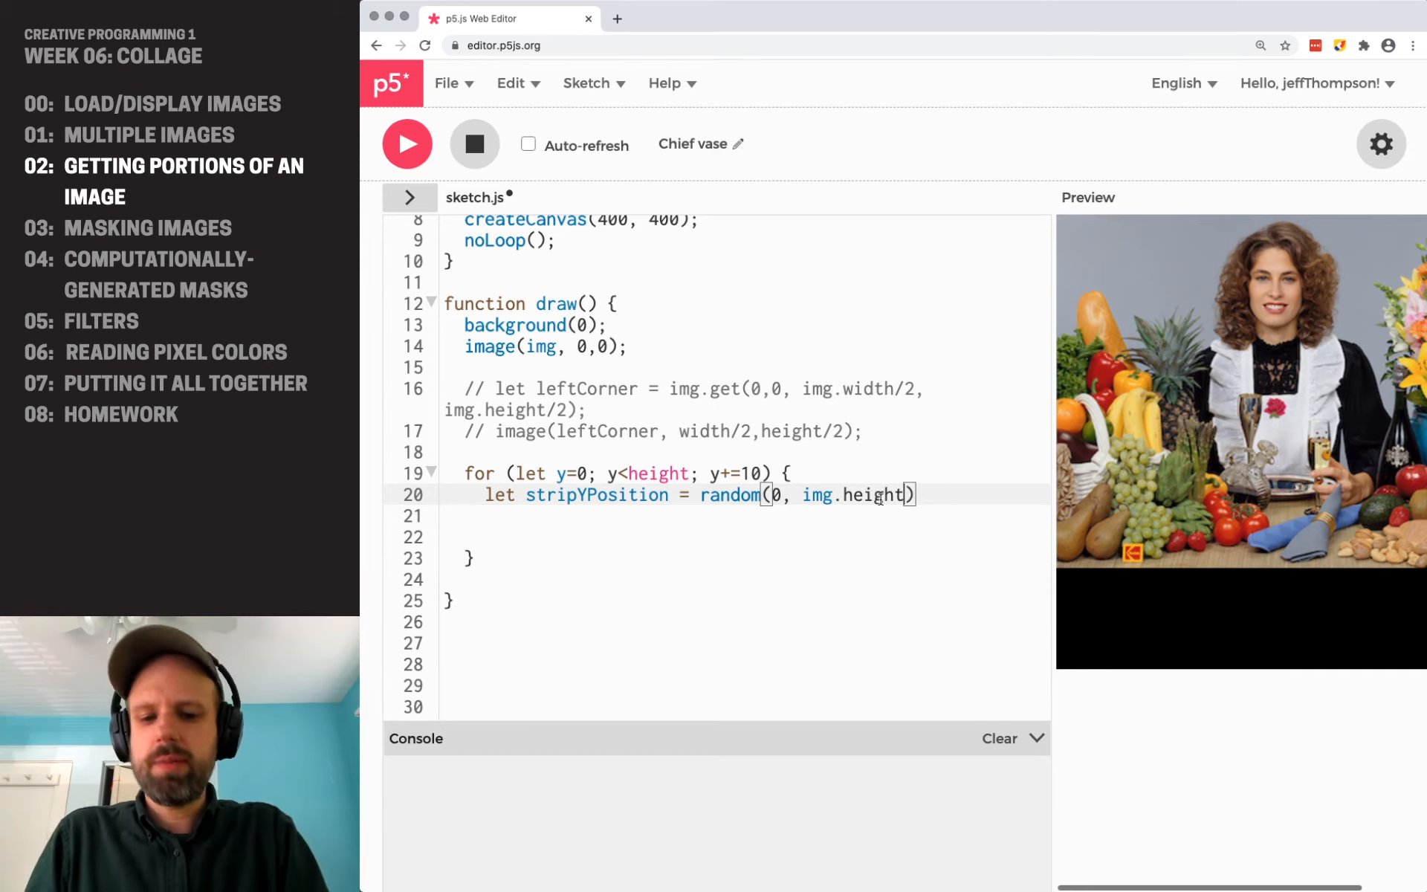
pyautogui.write('-10);')
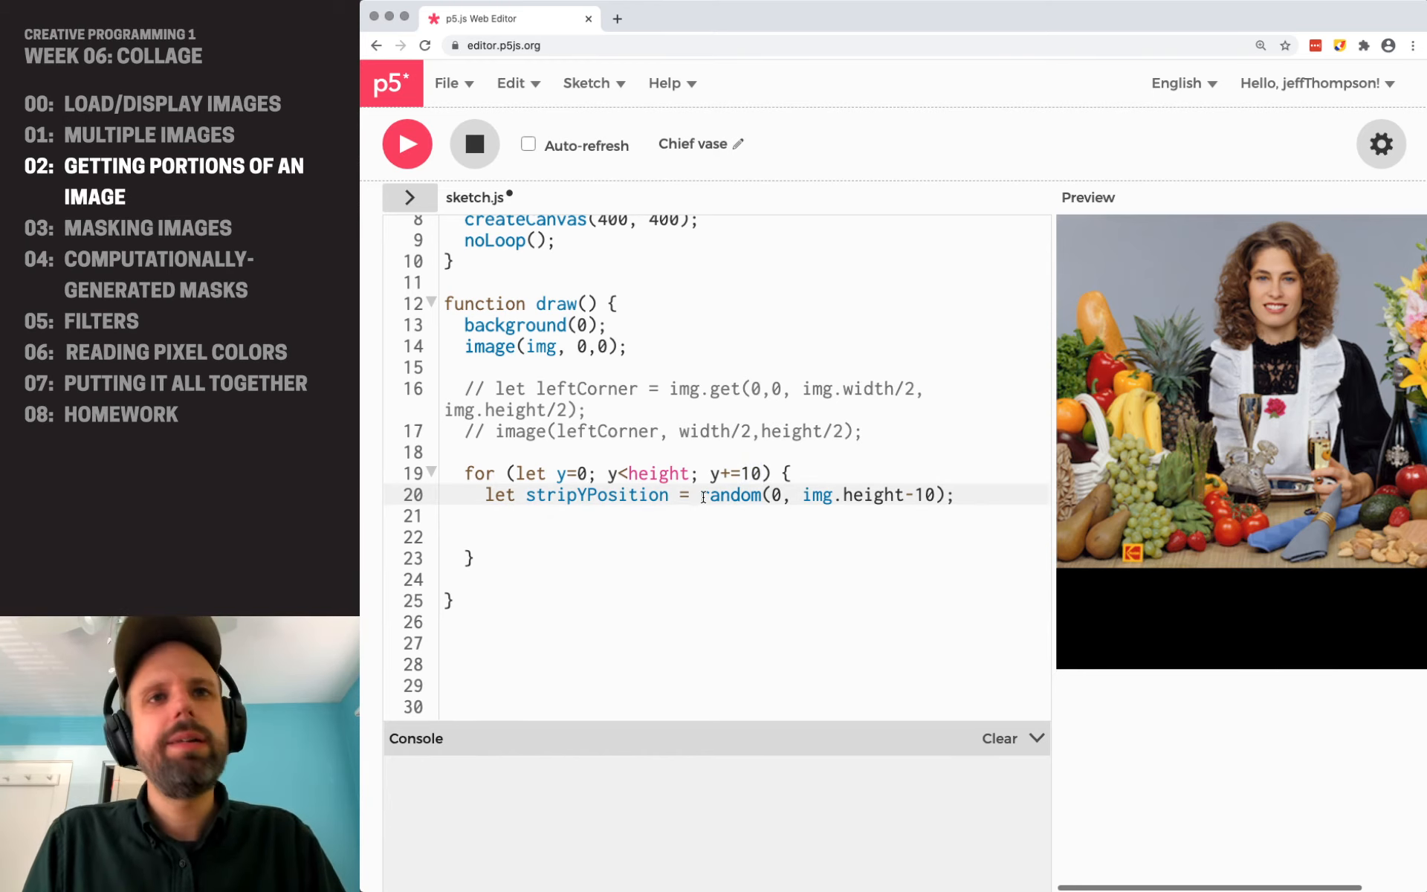
pyautogui.write('int(')
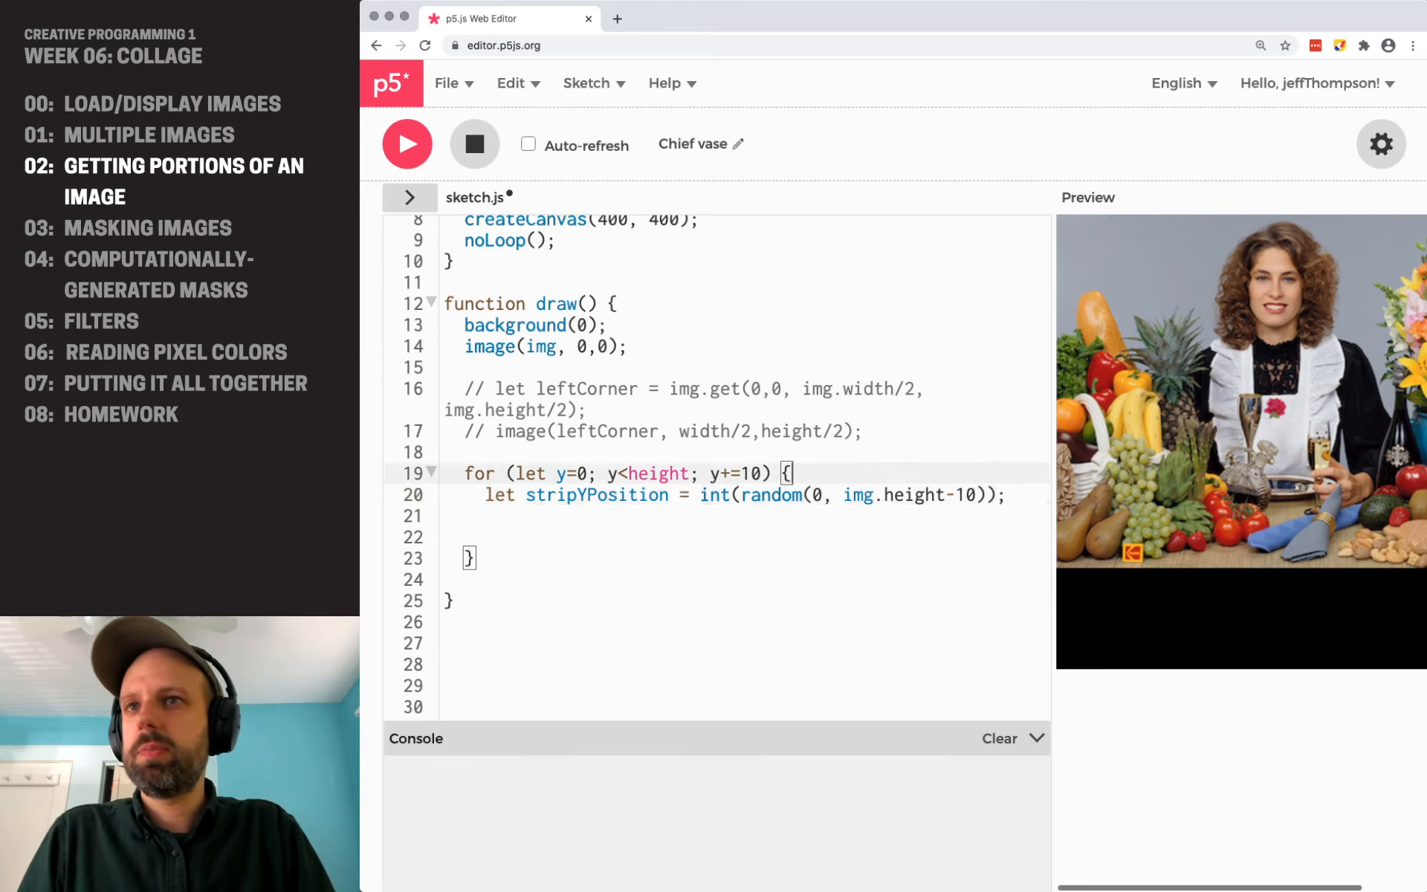
pyautogui.write('// casting')
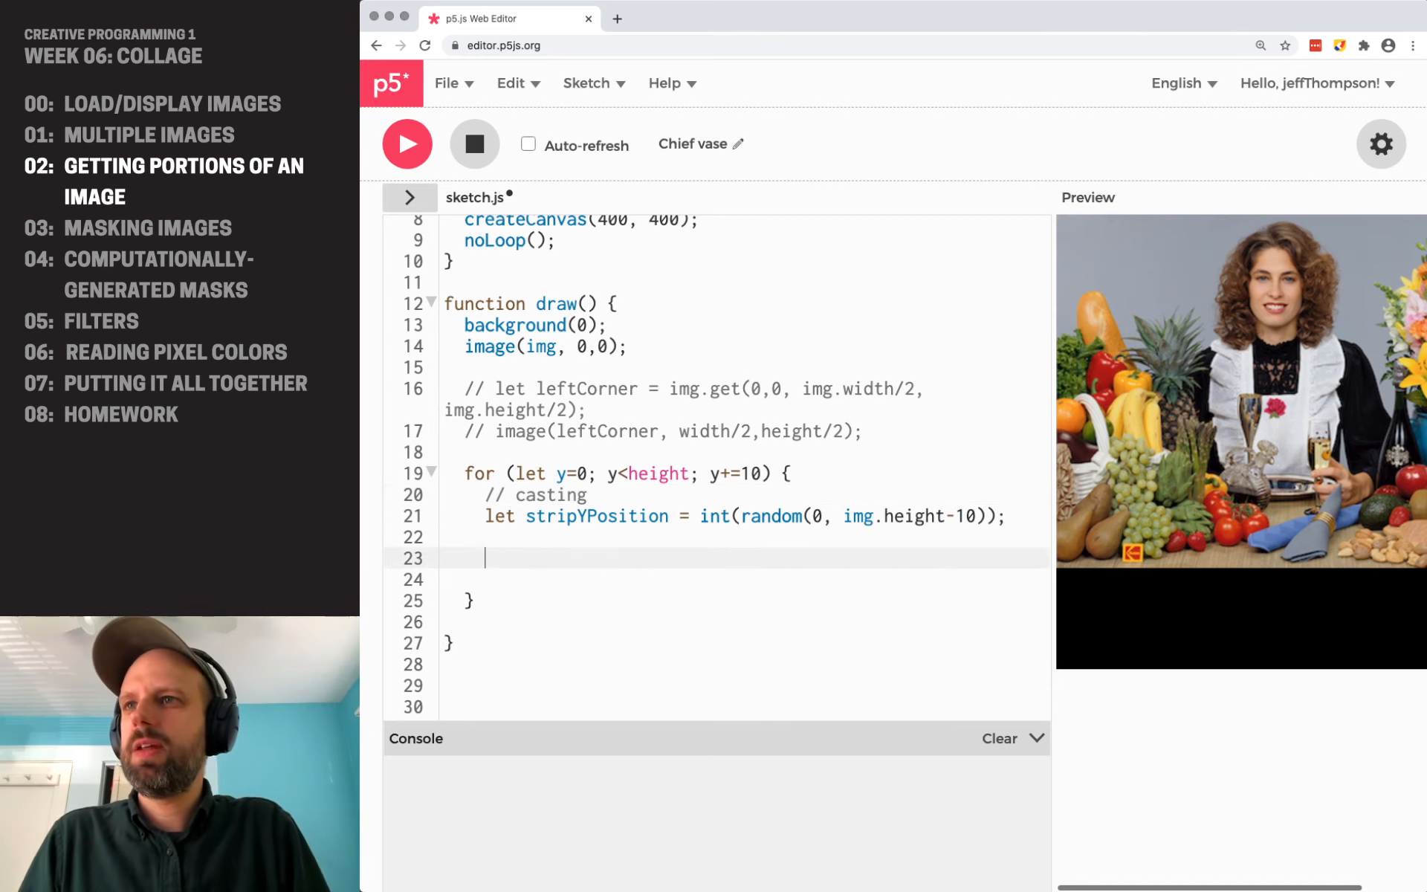
# - Grab strip = img.get(0,stripYPosition, img.width, 10), draw image(strip, 0,y) and run
pyautogui.write('let strip =')
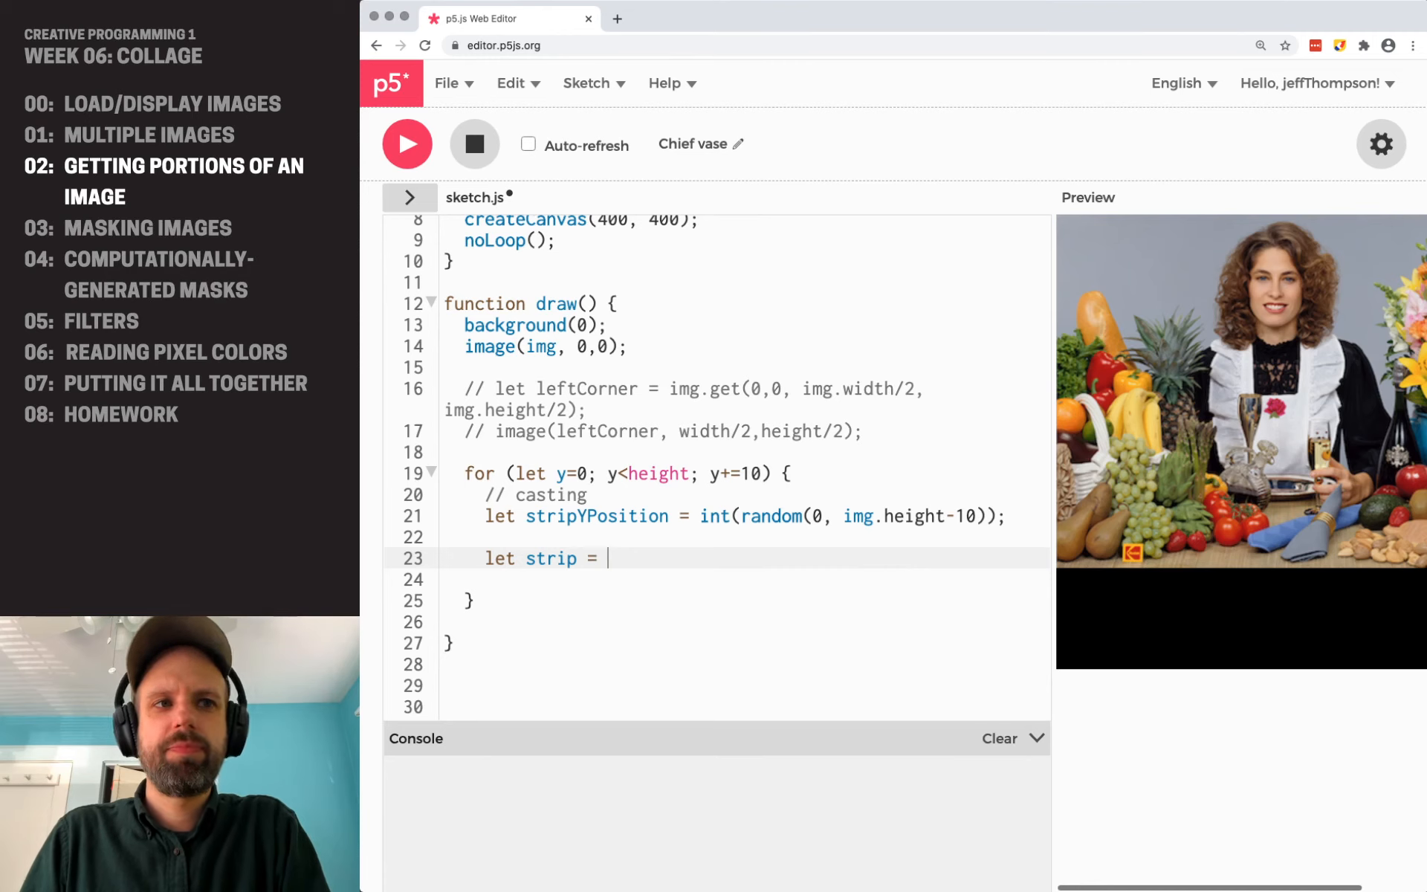
pyautogui.write('img.get(')
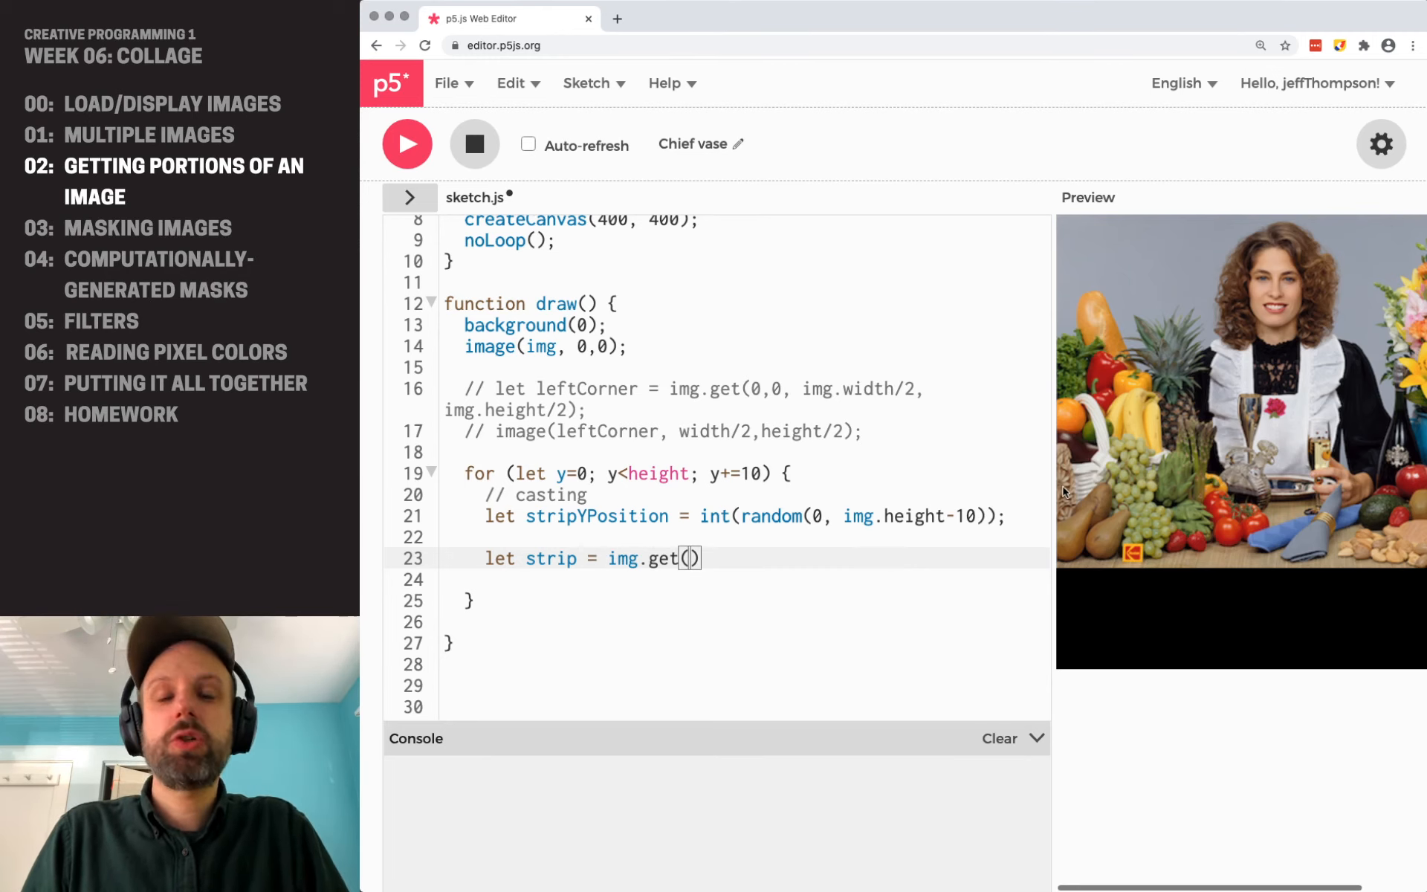
pyautogui.write('0')
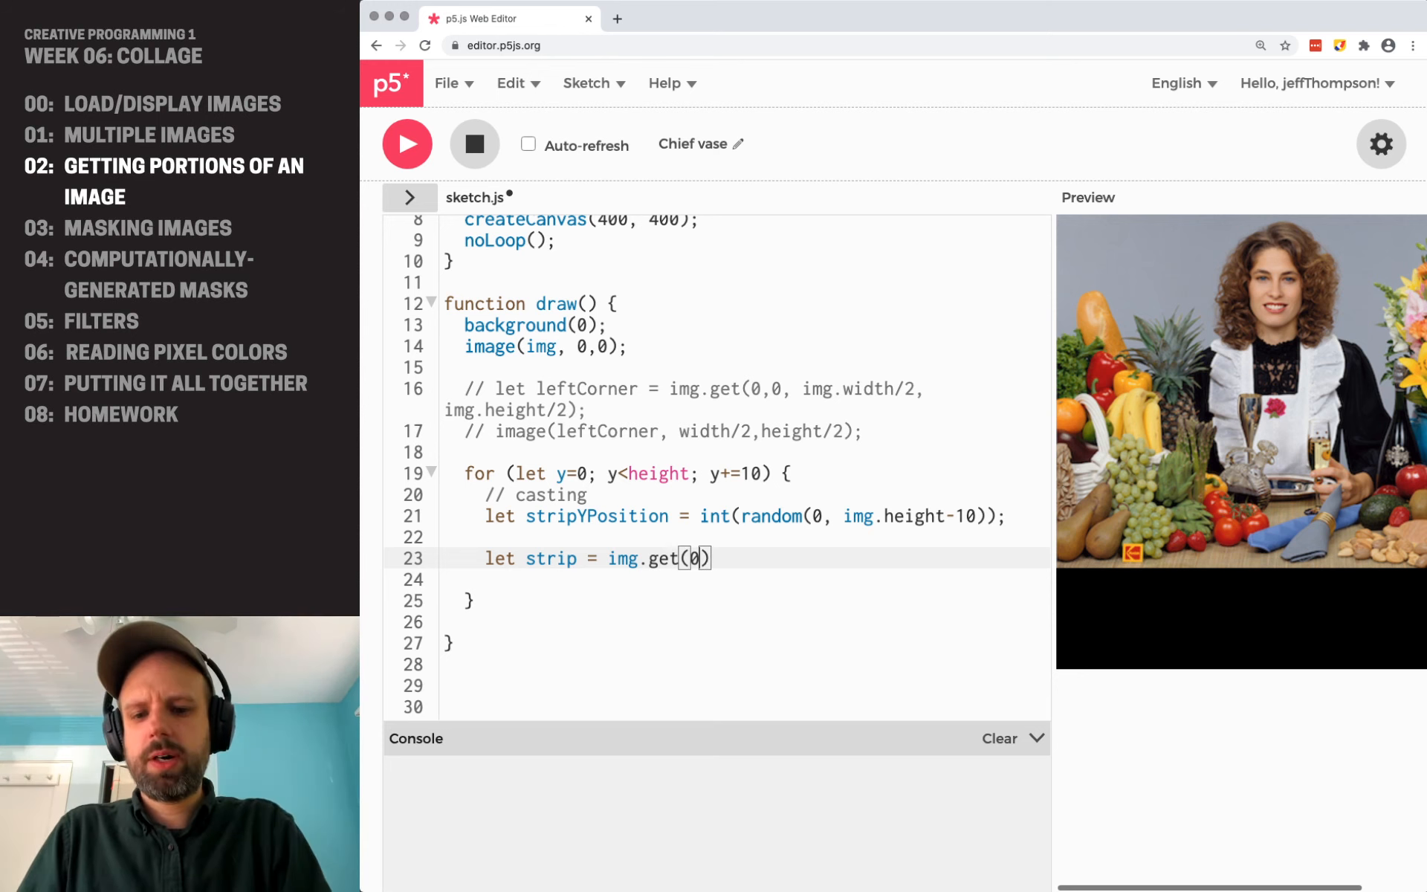
pyautogui.write(',stripYPosition,')
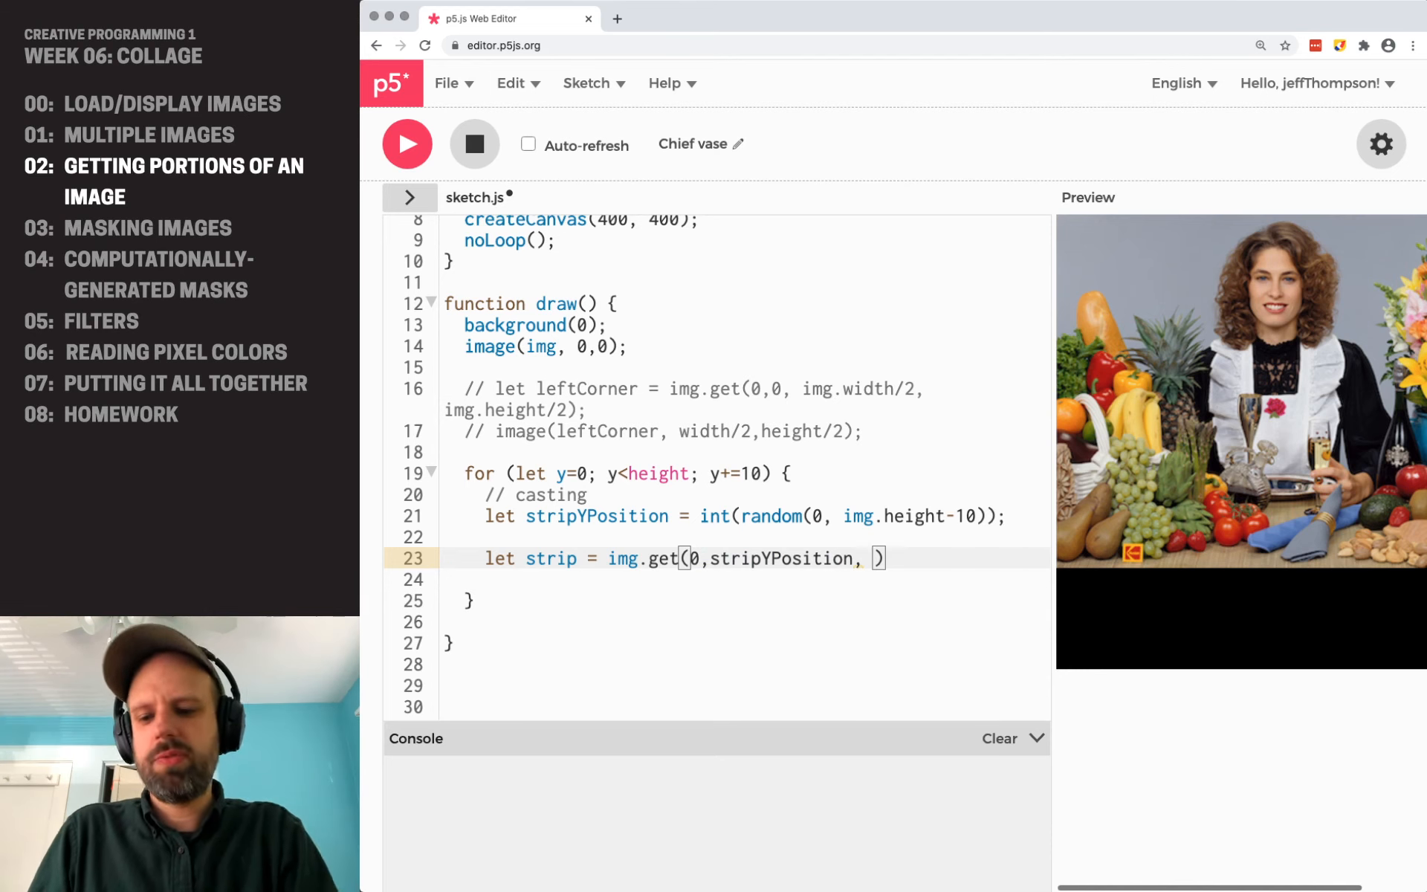
pyautogui.write('img.width,')
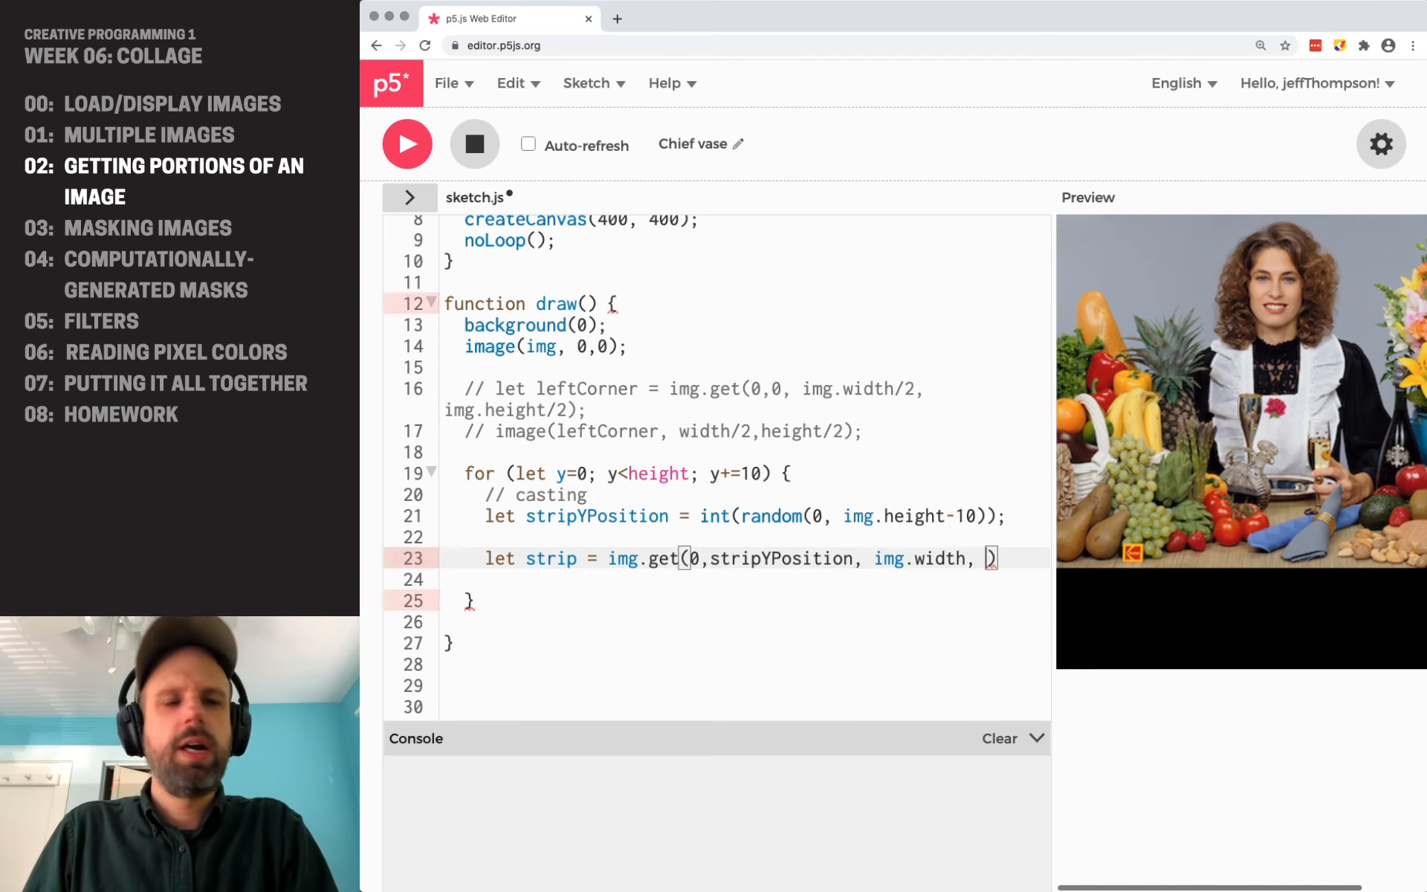
pyautogui.write('10);')
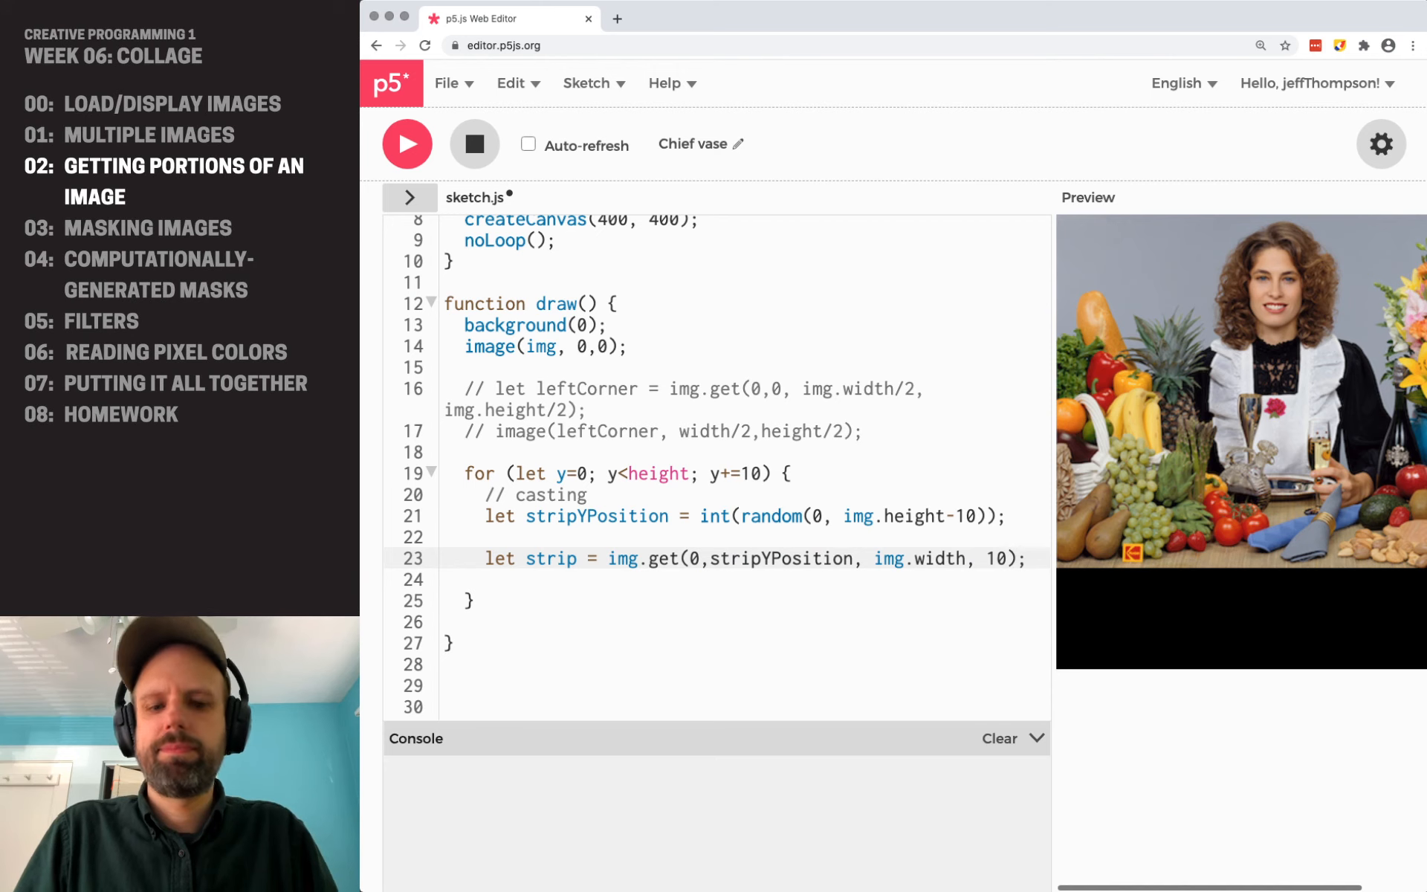
pyautogui.write('image(strip, 0,y);')
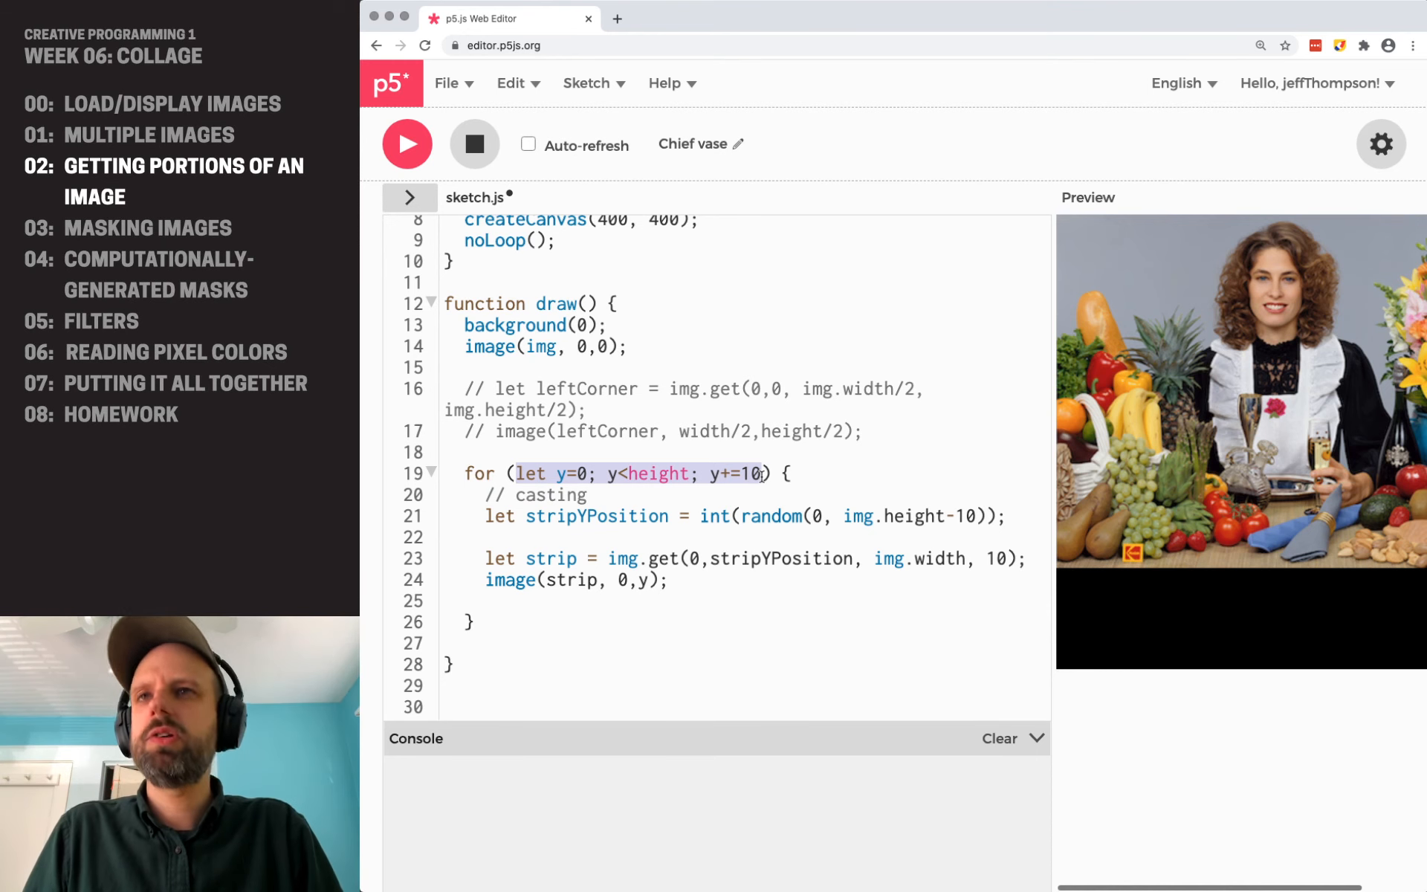
pyautogui.click(408, 143)
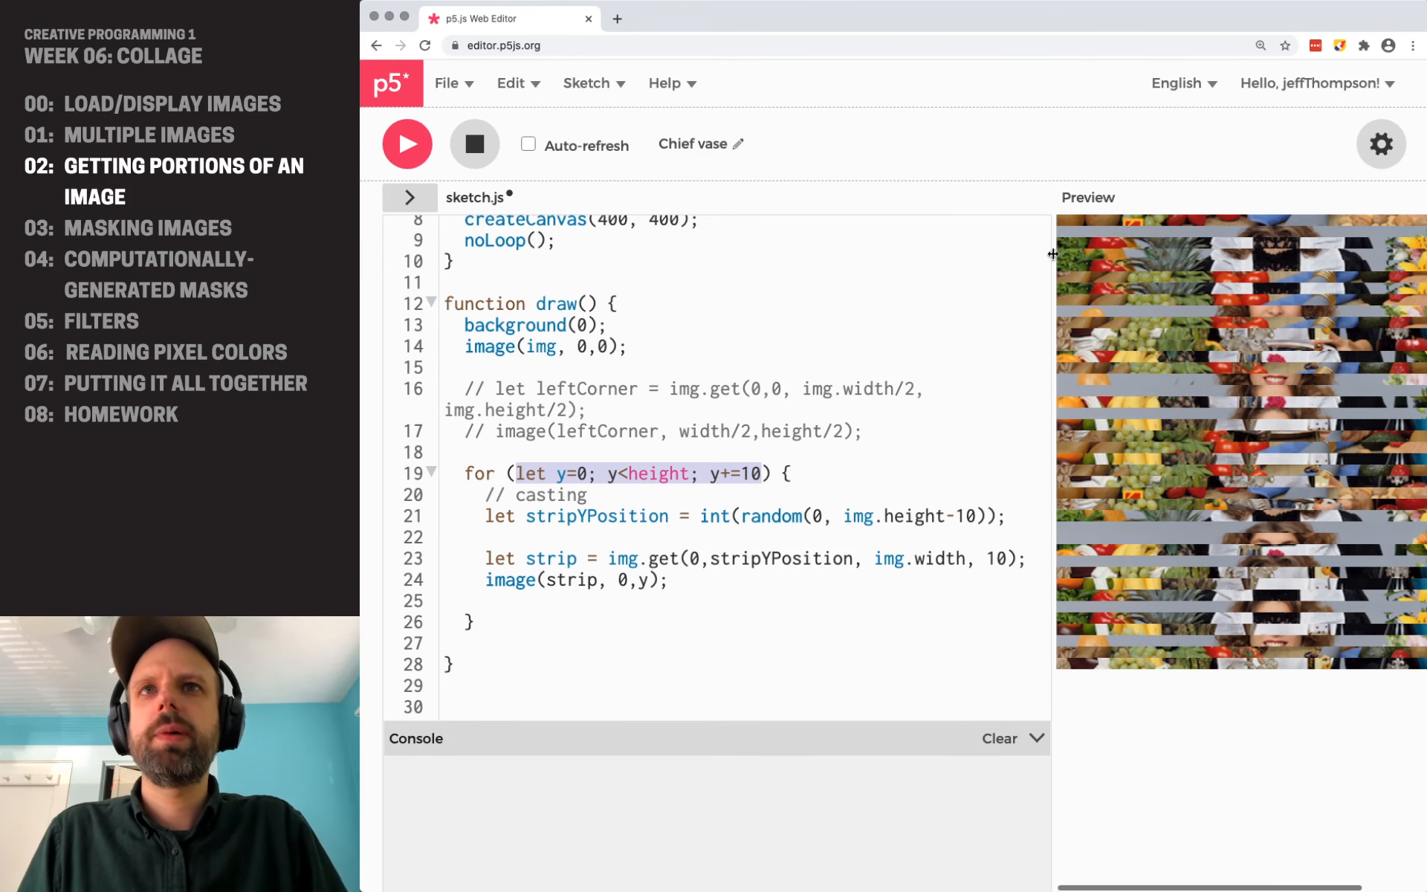